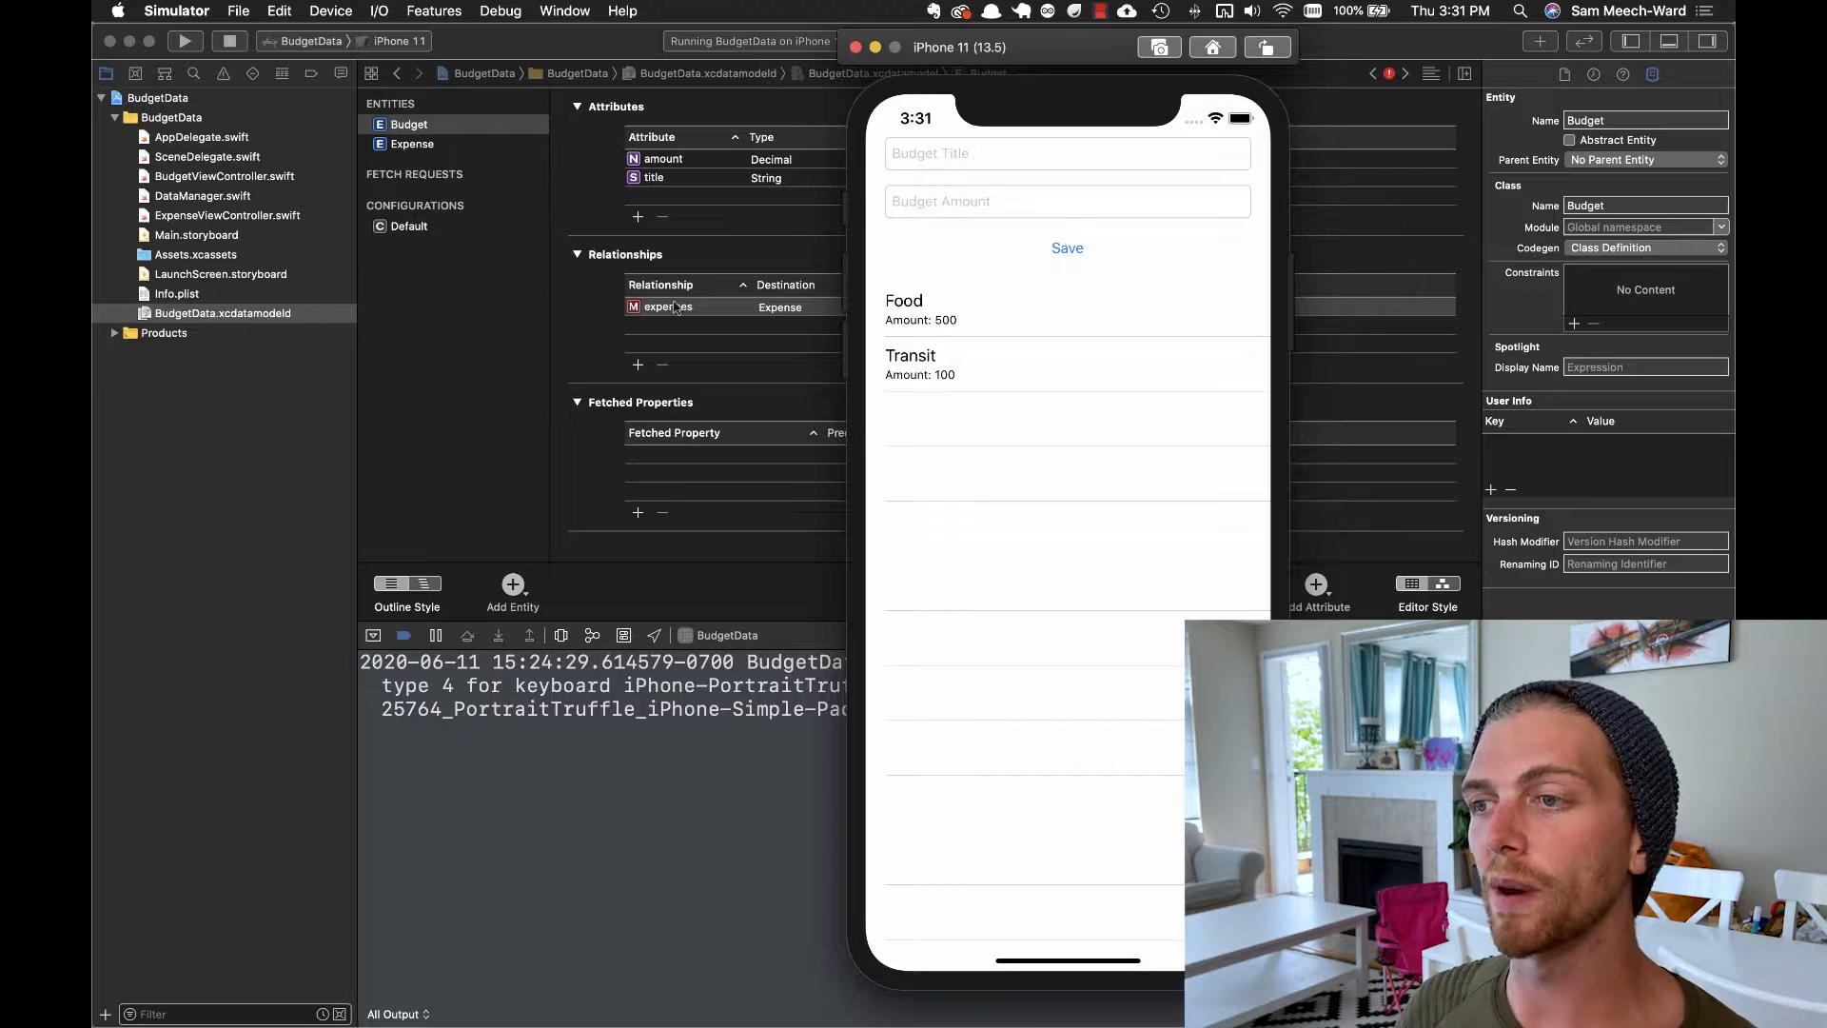
pyautogui.moveTo(992, 328)
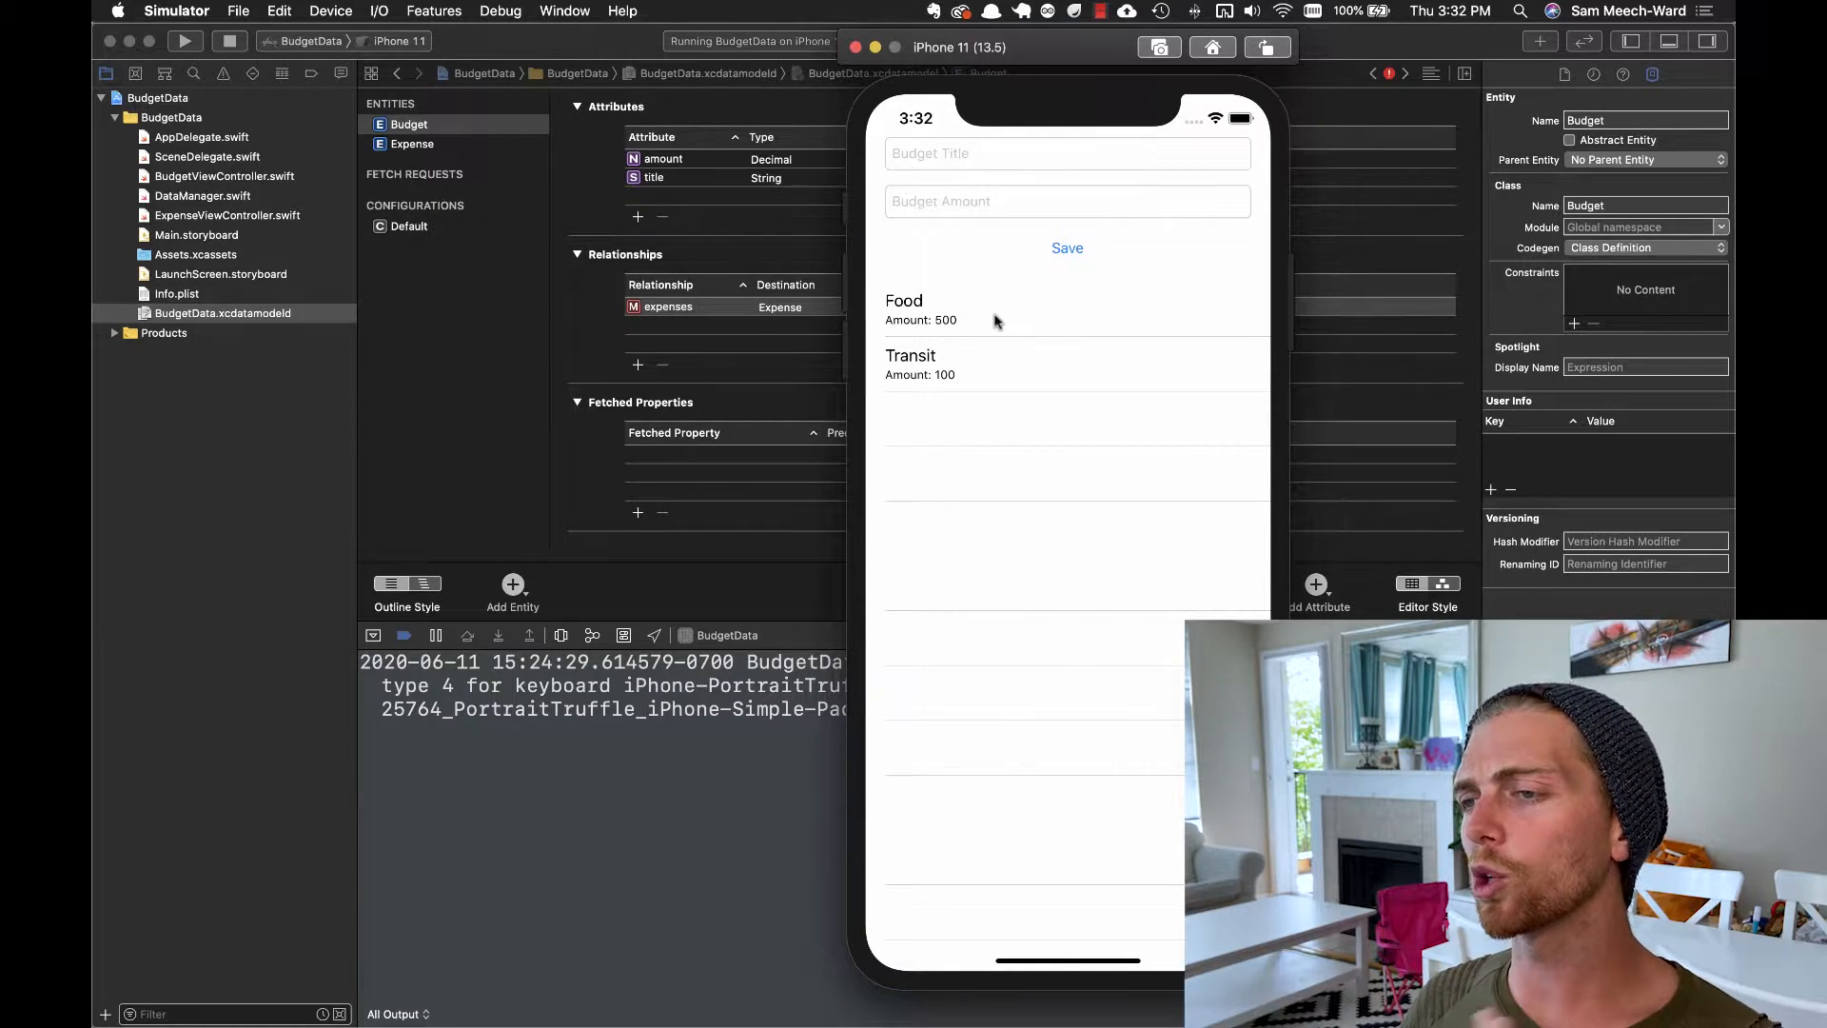
# Open the Food budget in the Simulator to view its Milk and Cereal expenses
pyautogui.click(904, 300)
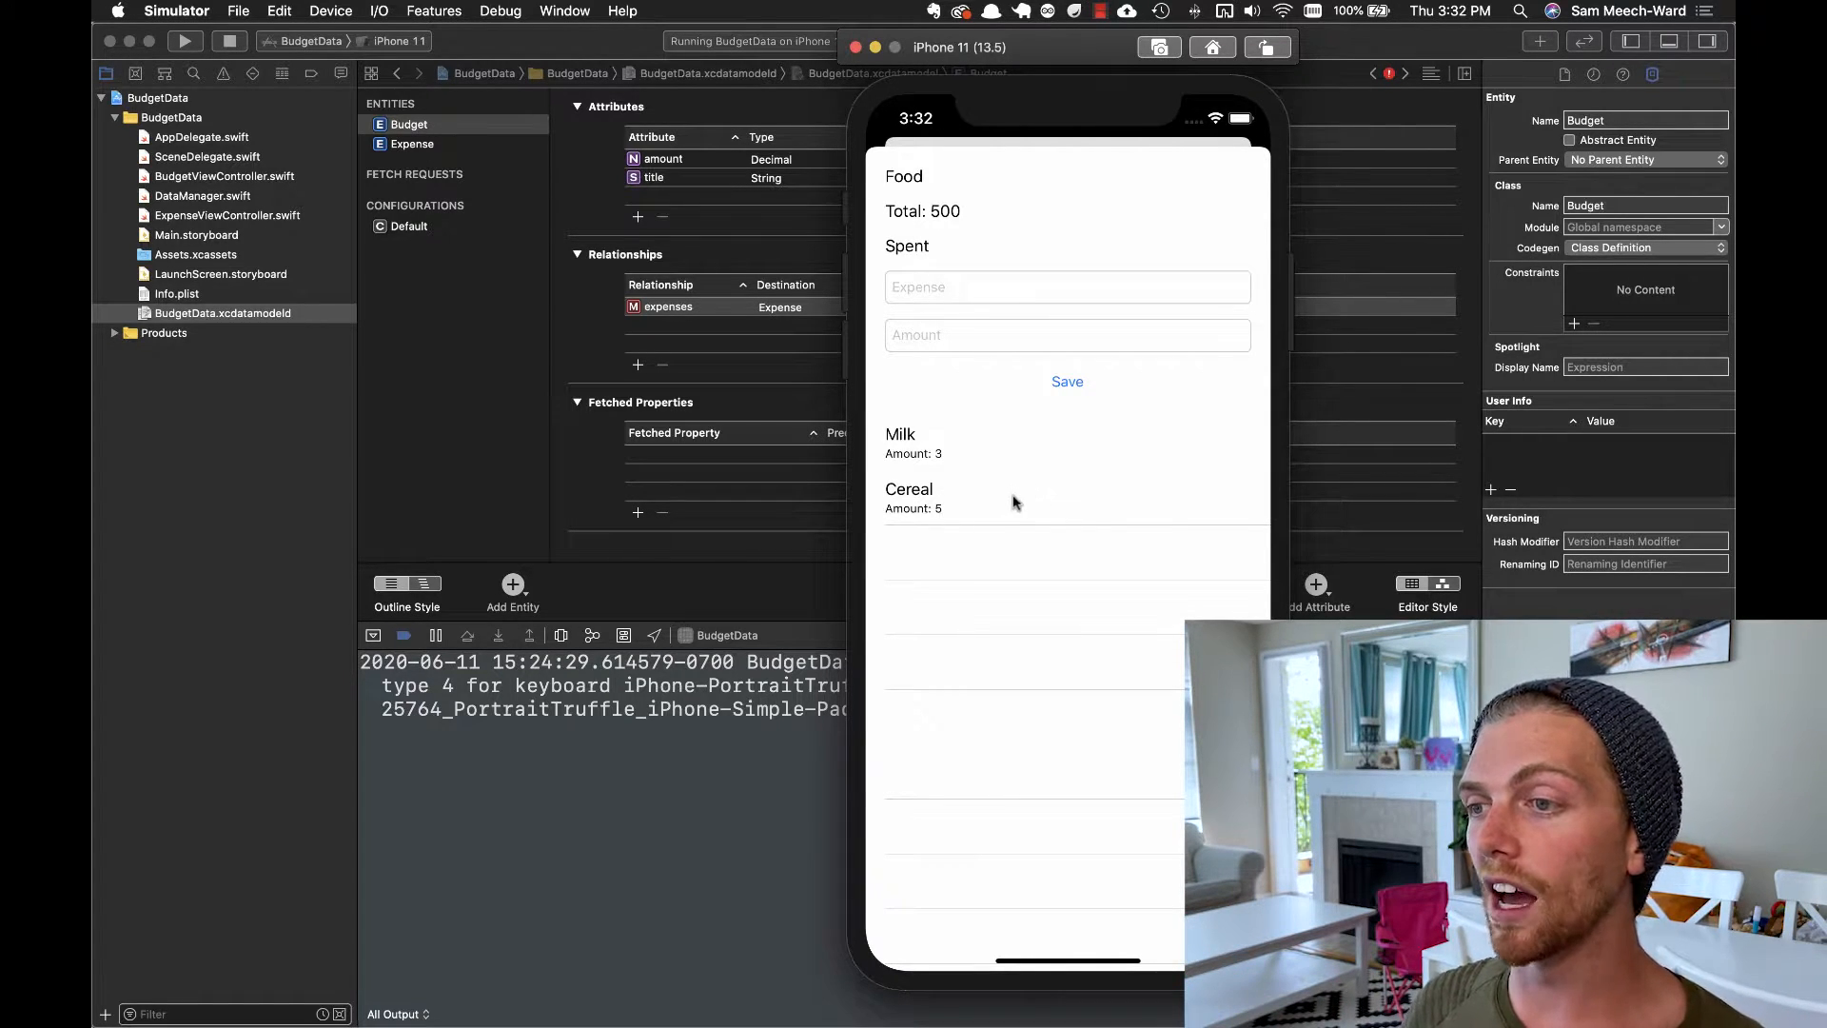
pyautogui.moveTo(1089, 276)
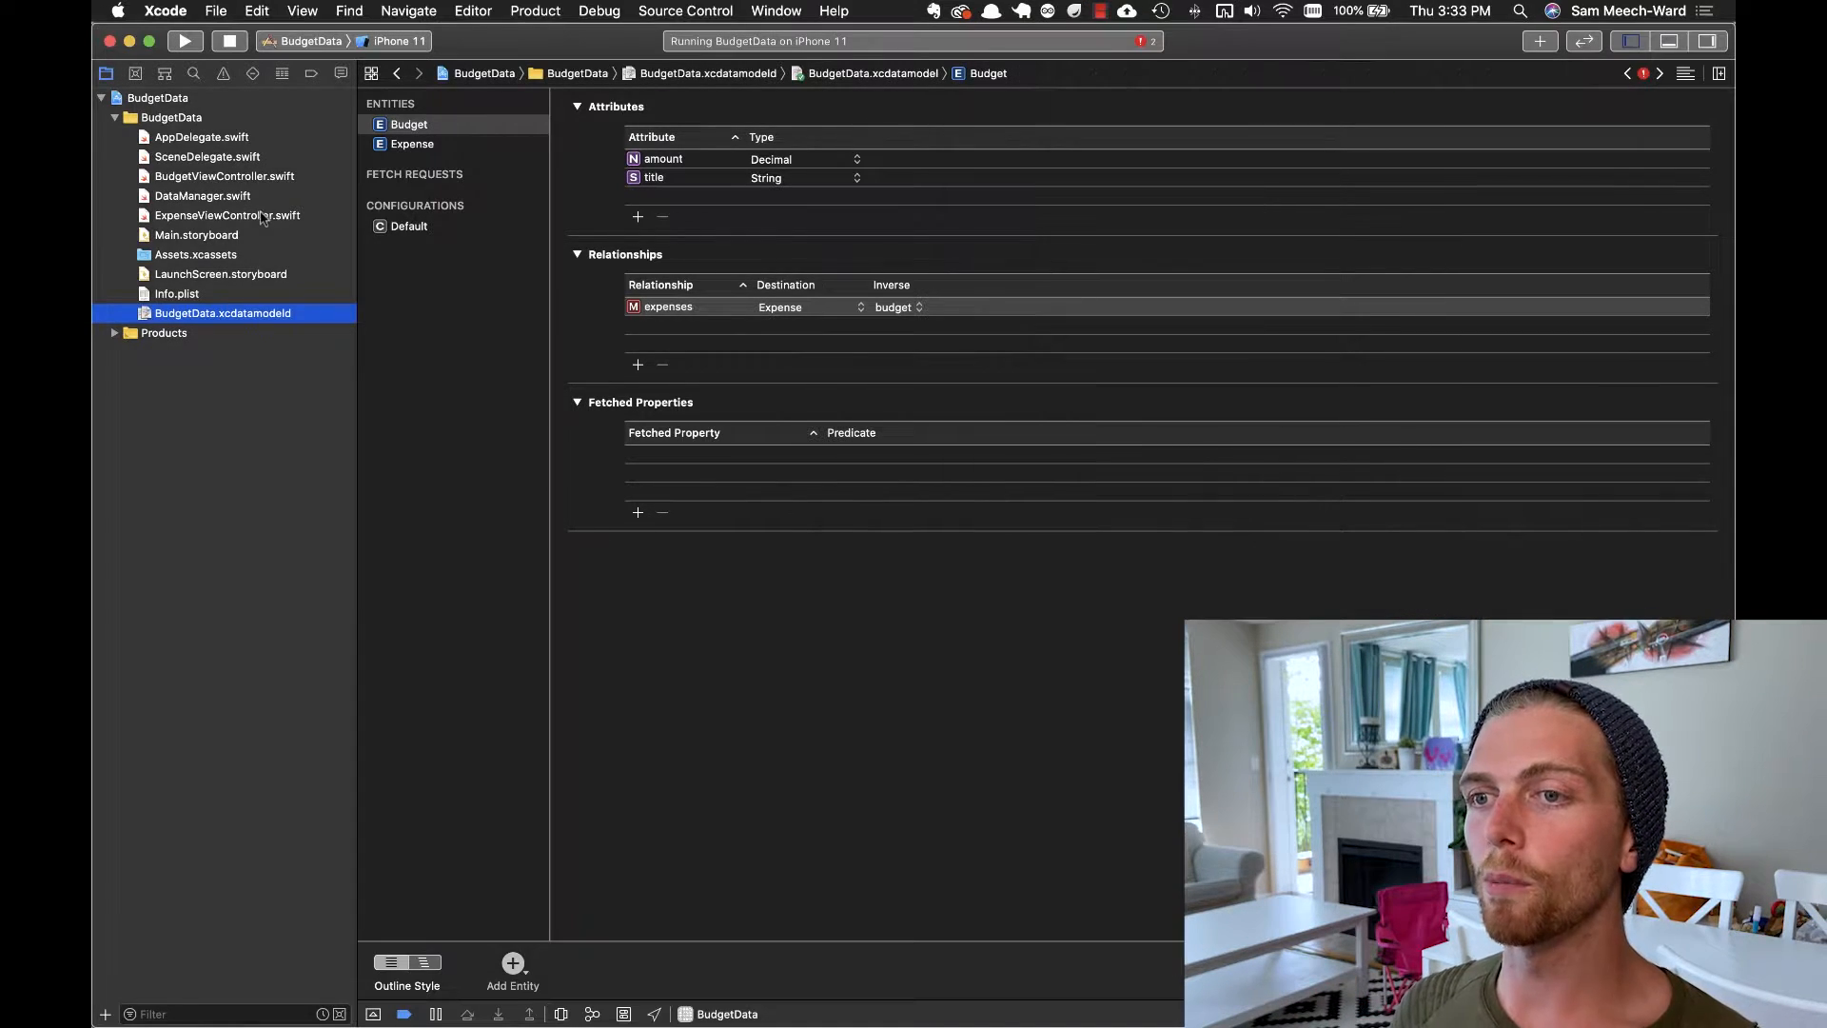
# Below budgets() in DataManager, start writing func expenses(budget: Budget) -> [Expense]
pyautogui.click(202, 196)
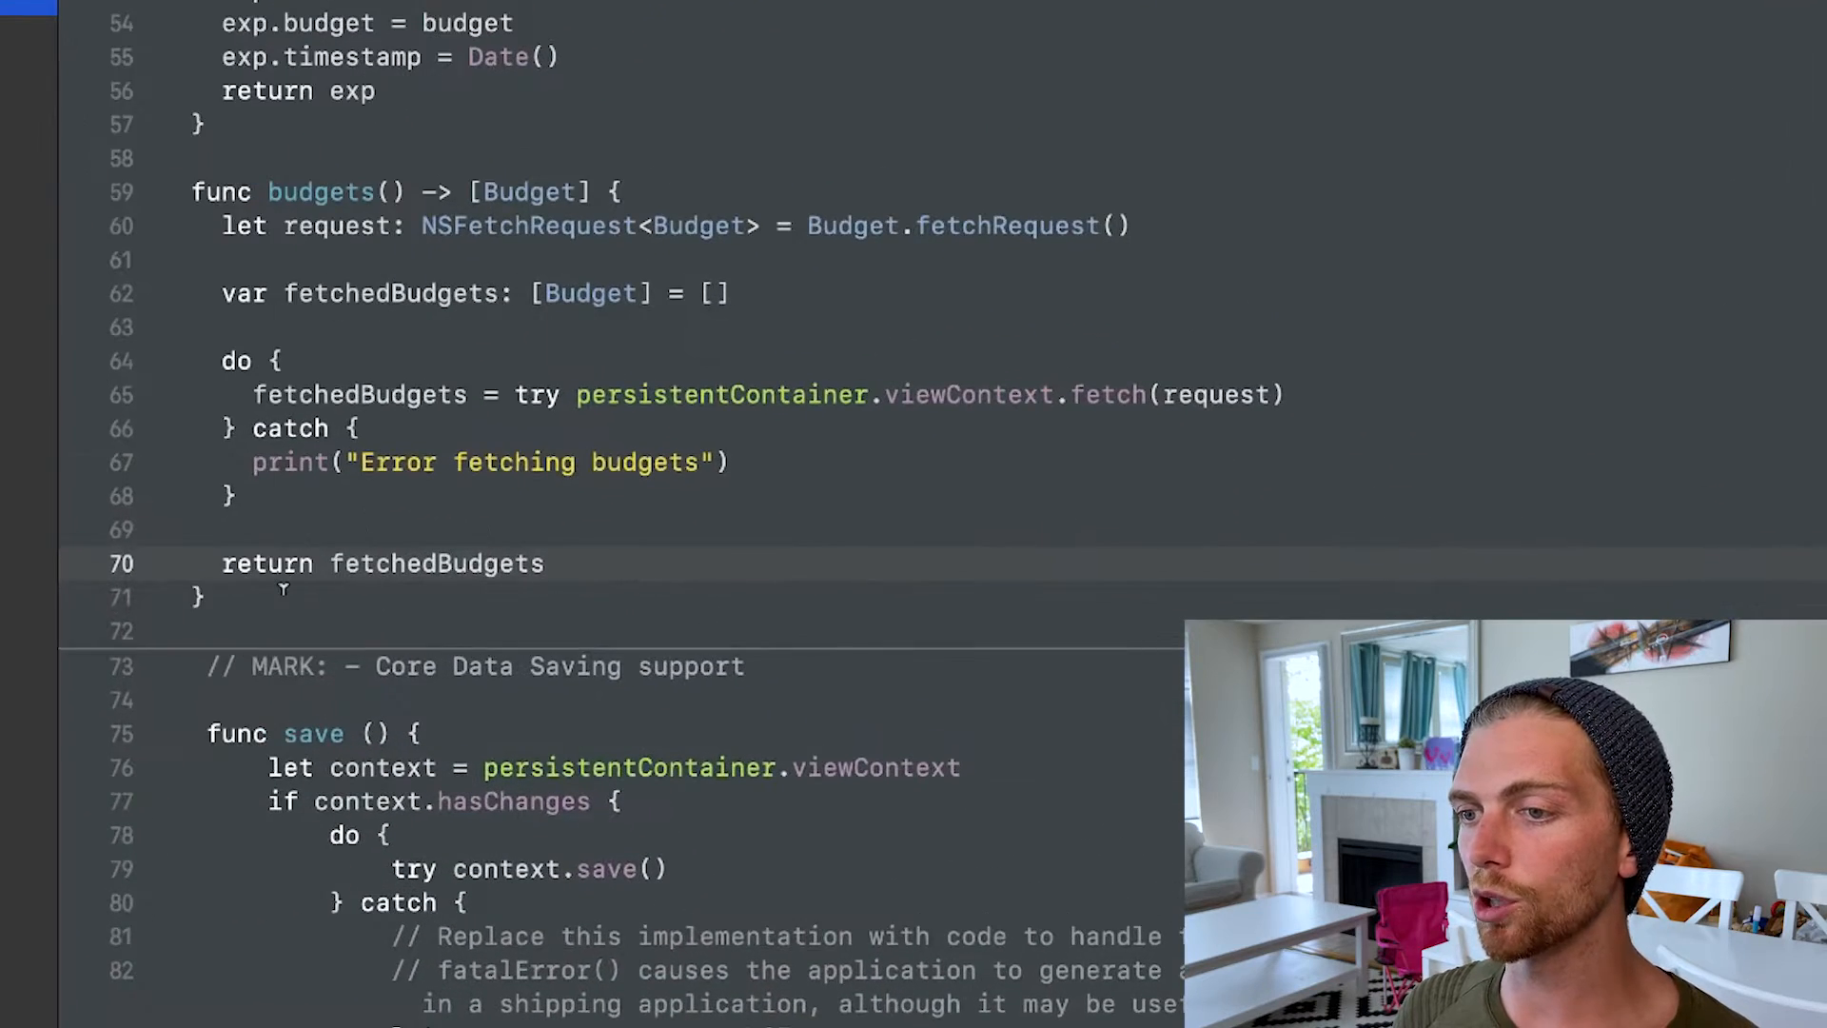
pyautogui.write('func')
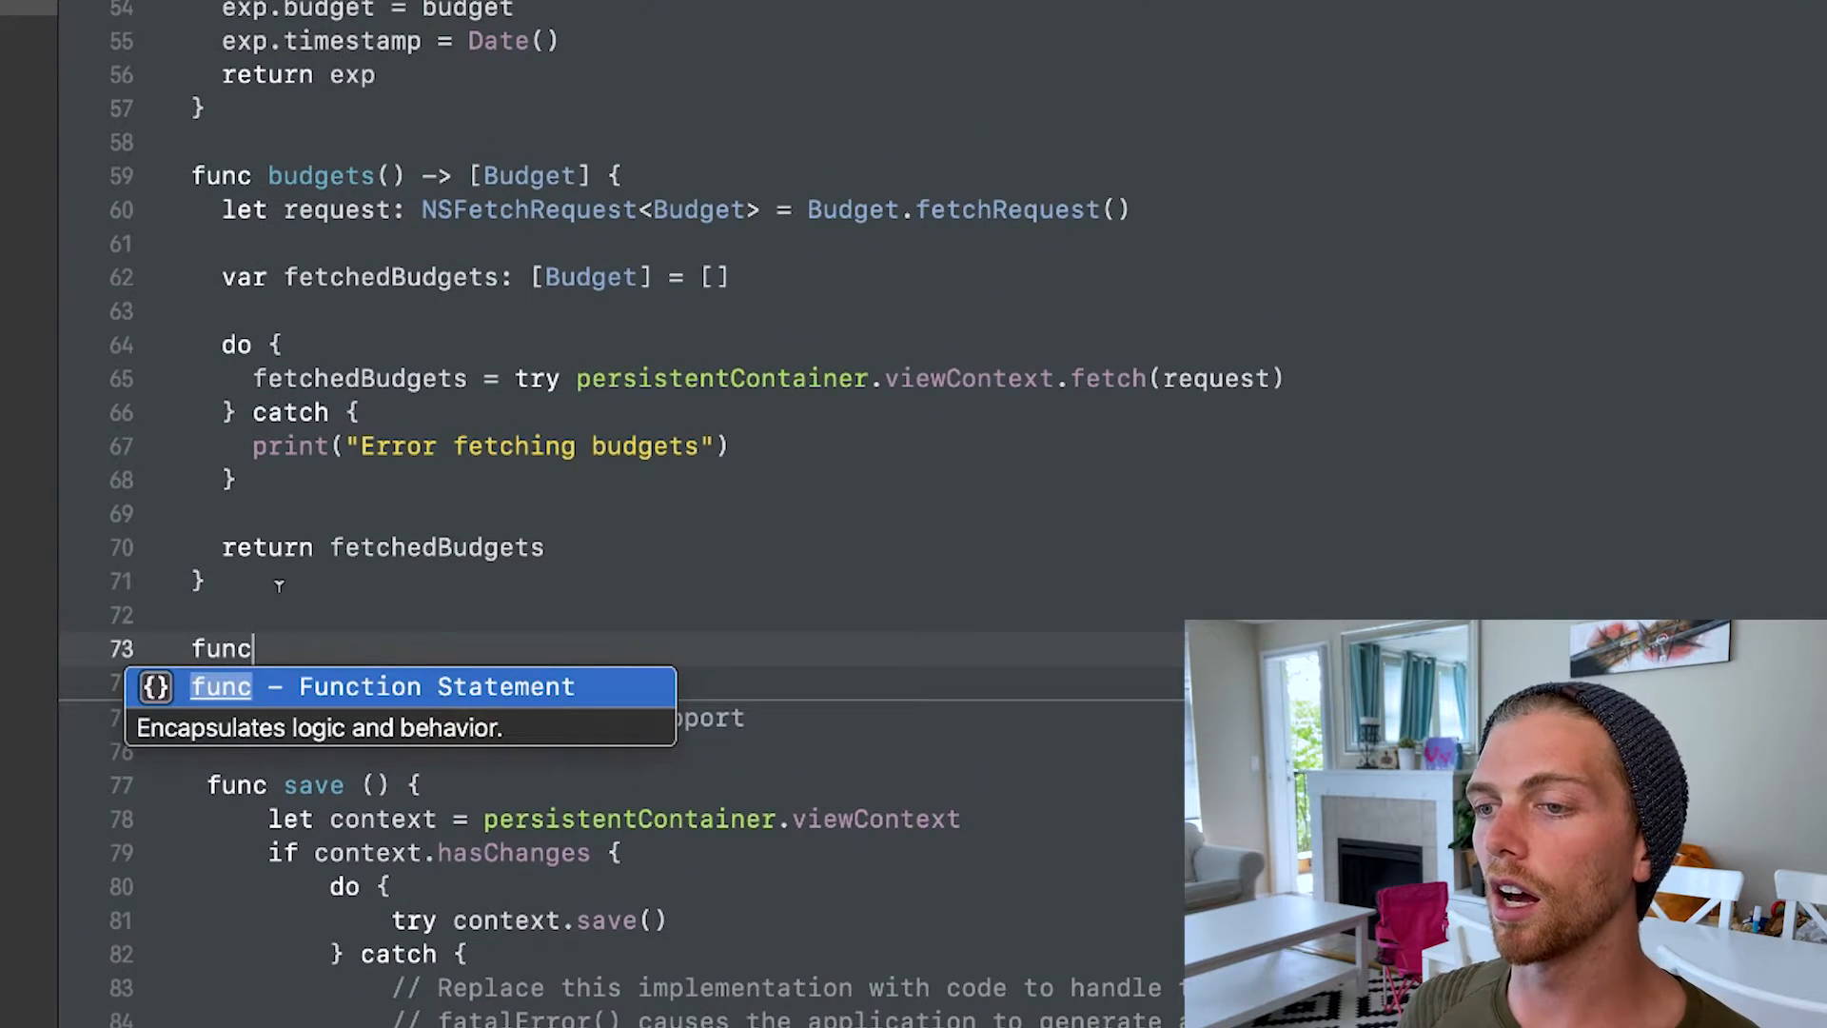
pyautogui.write('expenses() {')
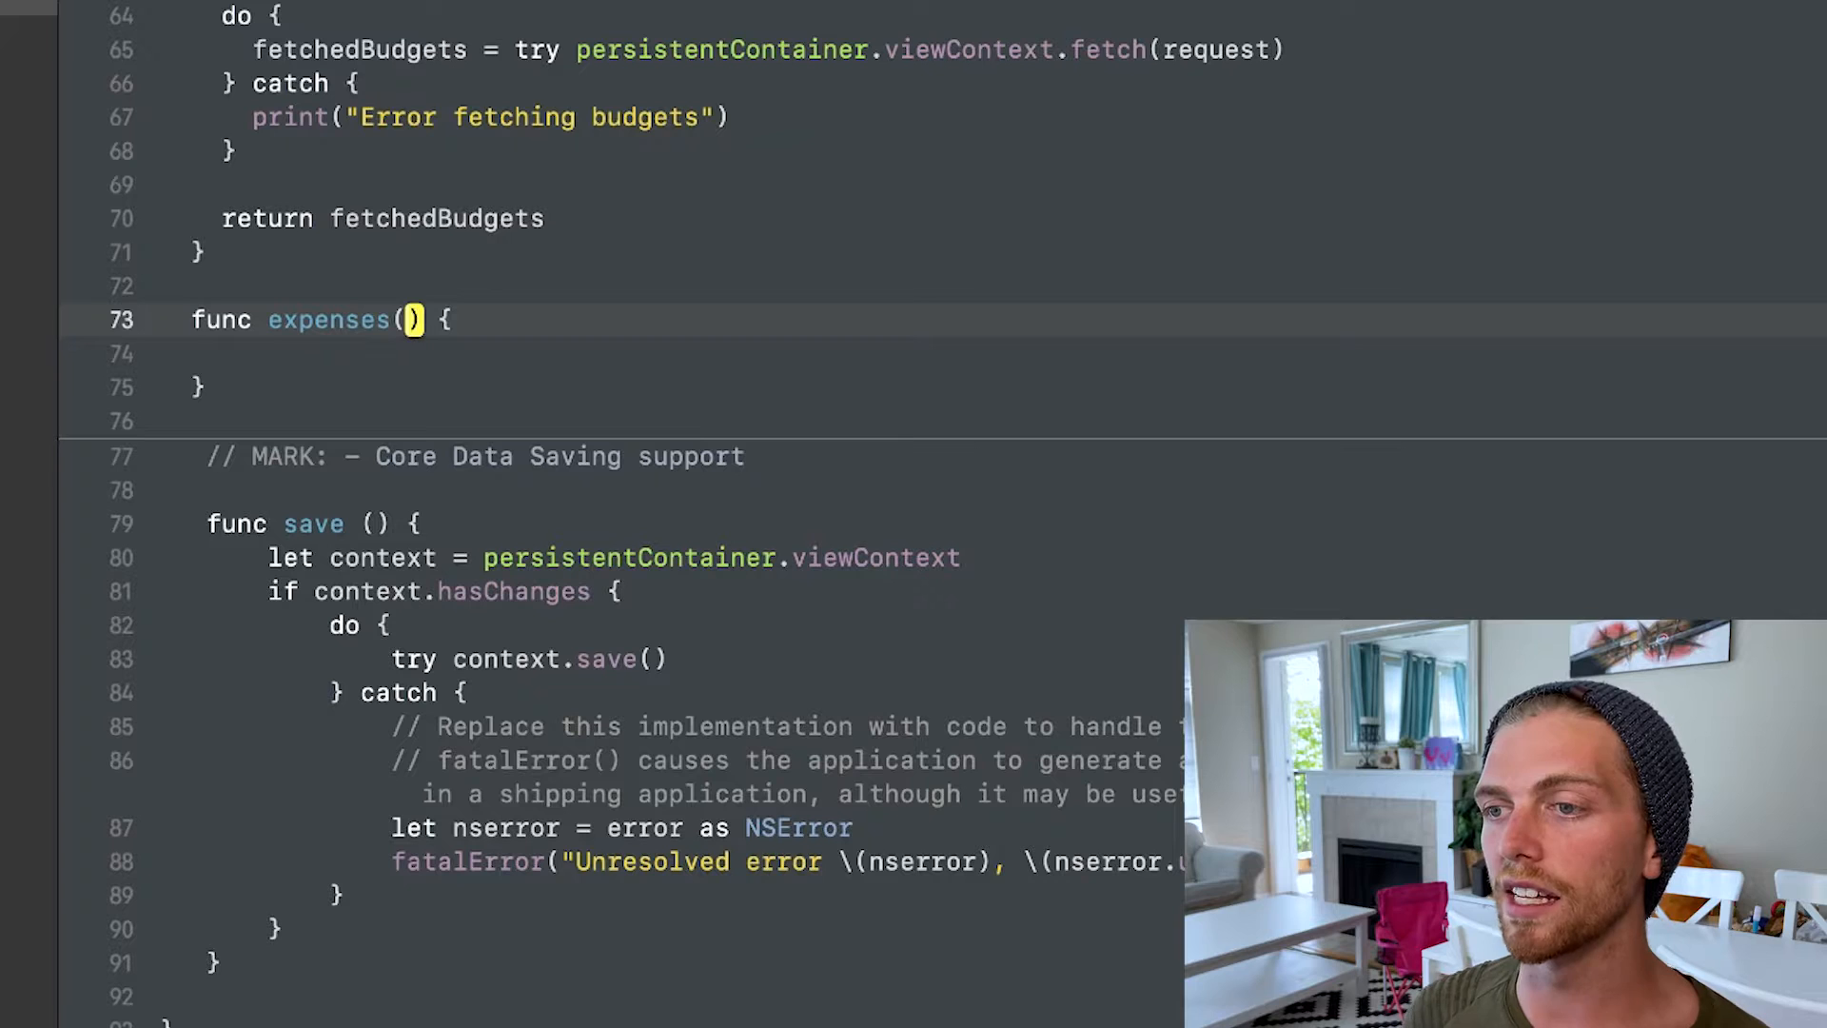
pyautogui.write('budget: Budget')
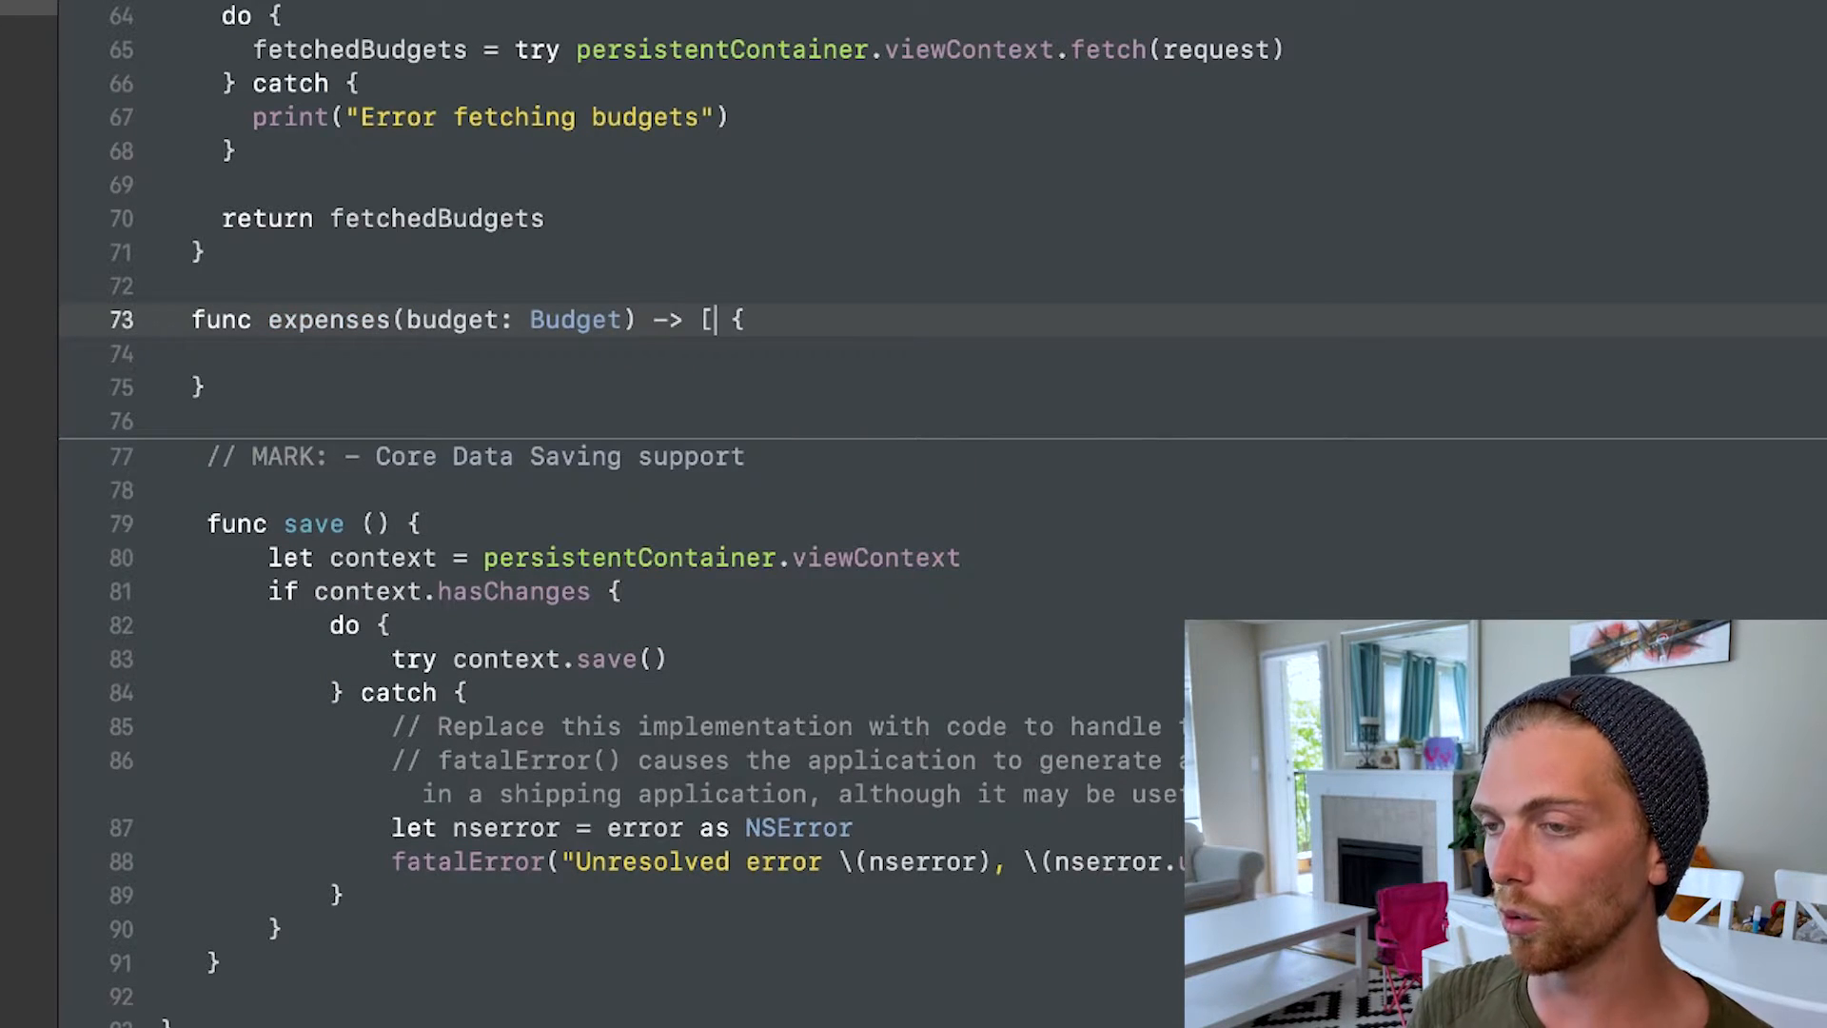
pyautogui.write('Expense]')
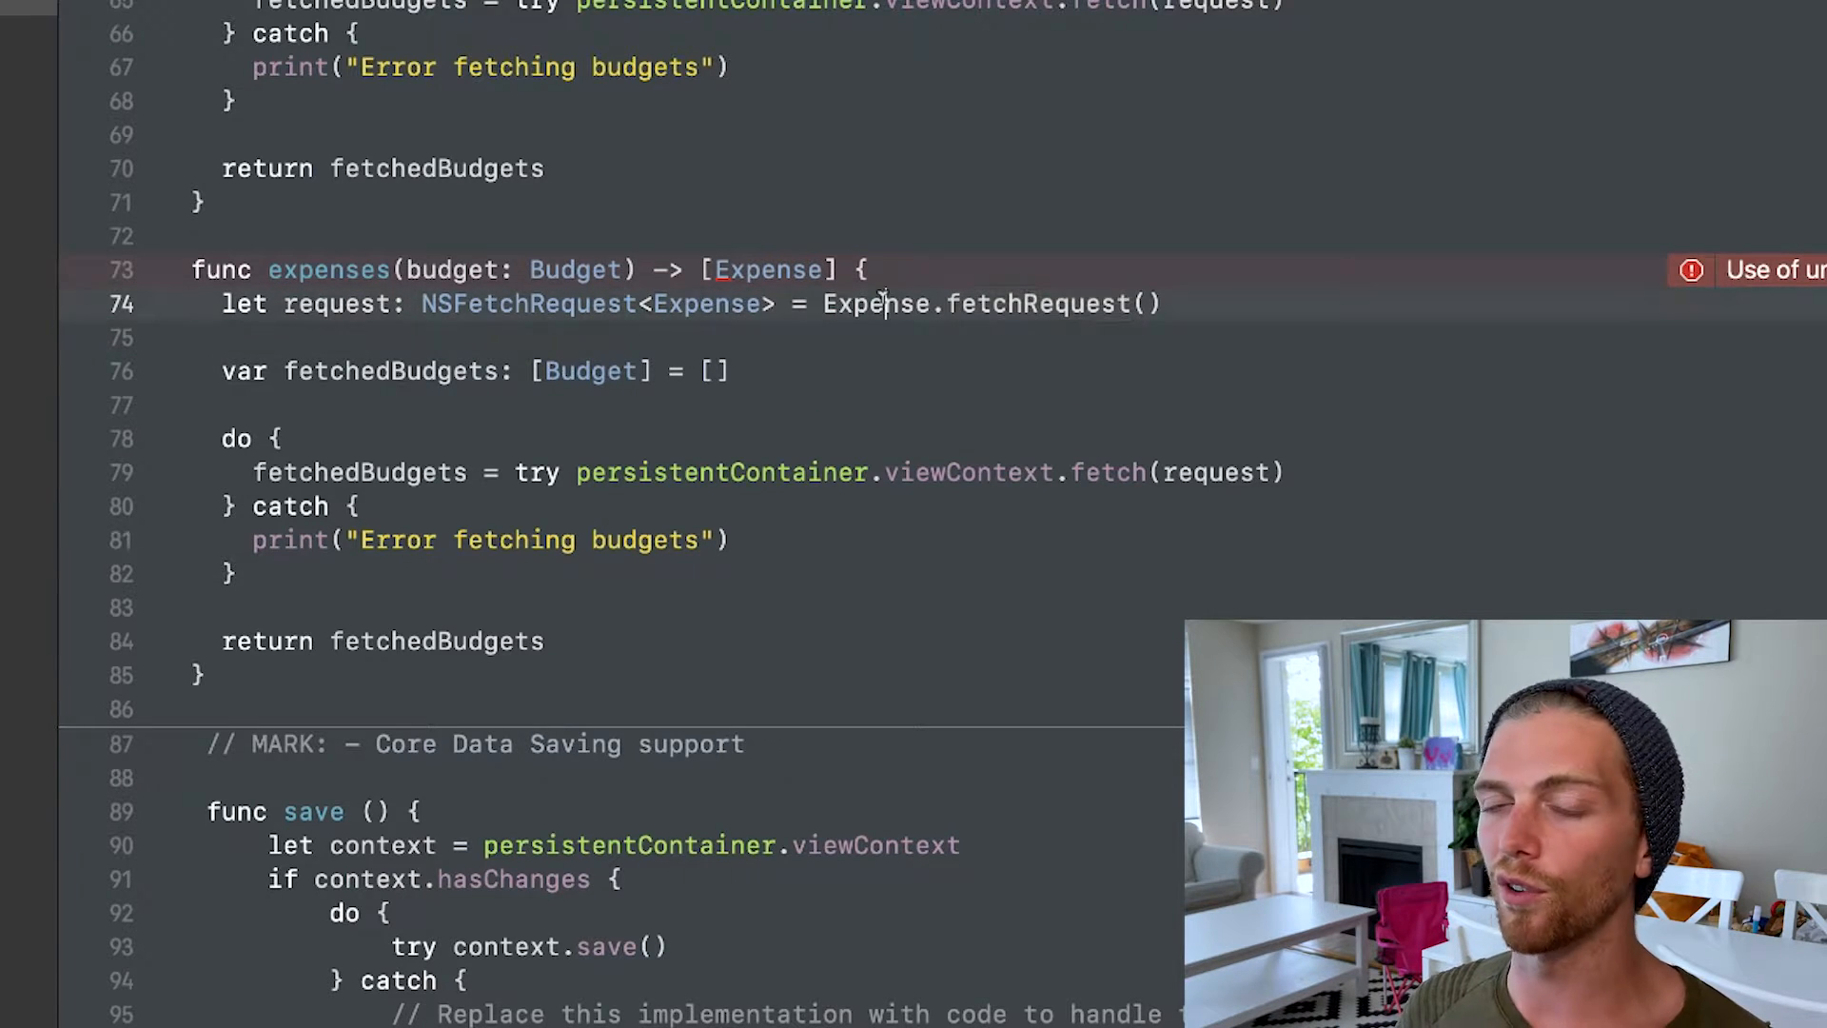
# Make the copied fetch body request Expense objects and rename fetchedBudgets to fetched
pyautogui.doubleClick(877, 305)
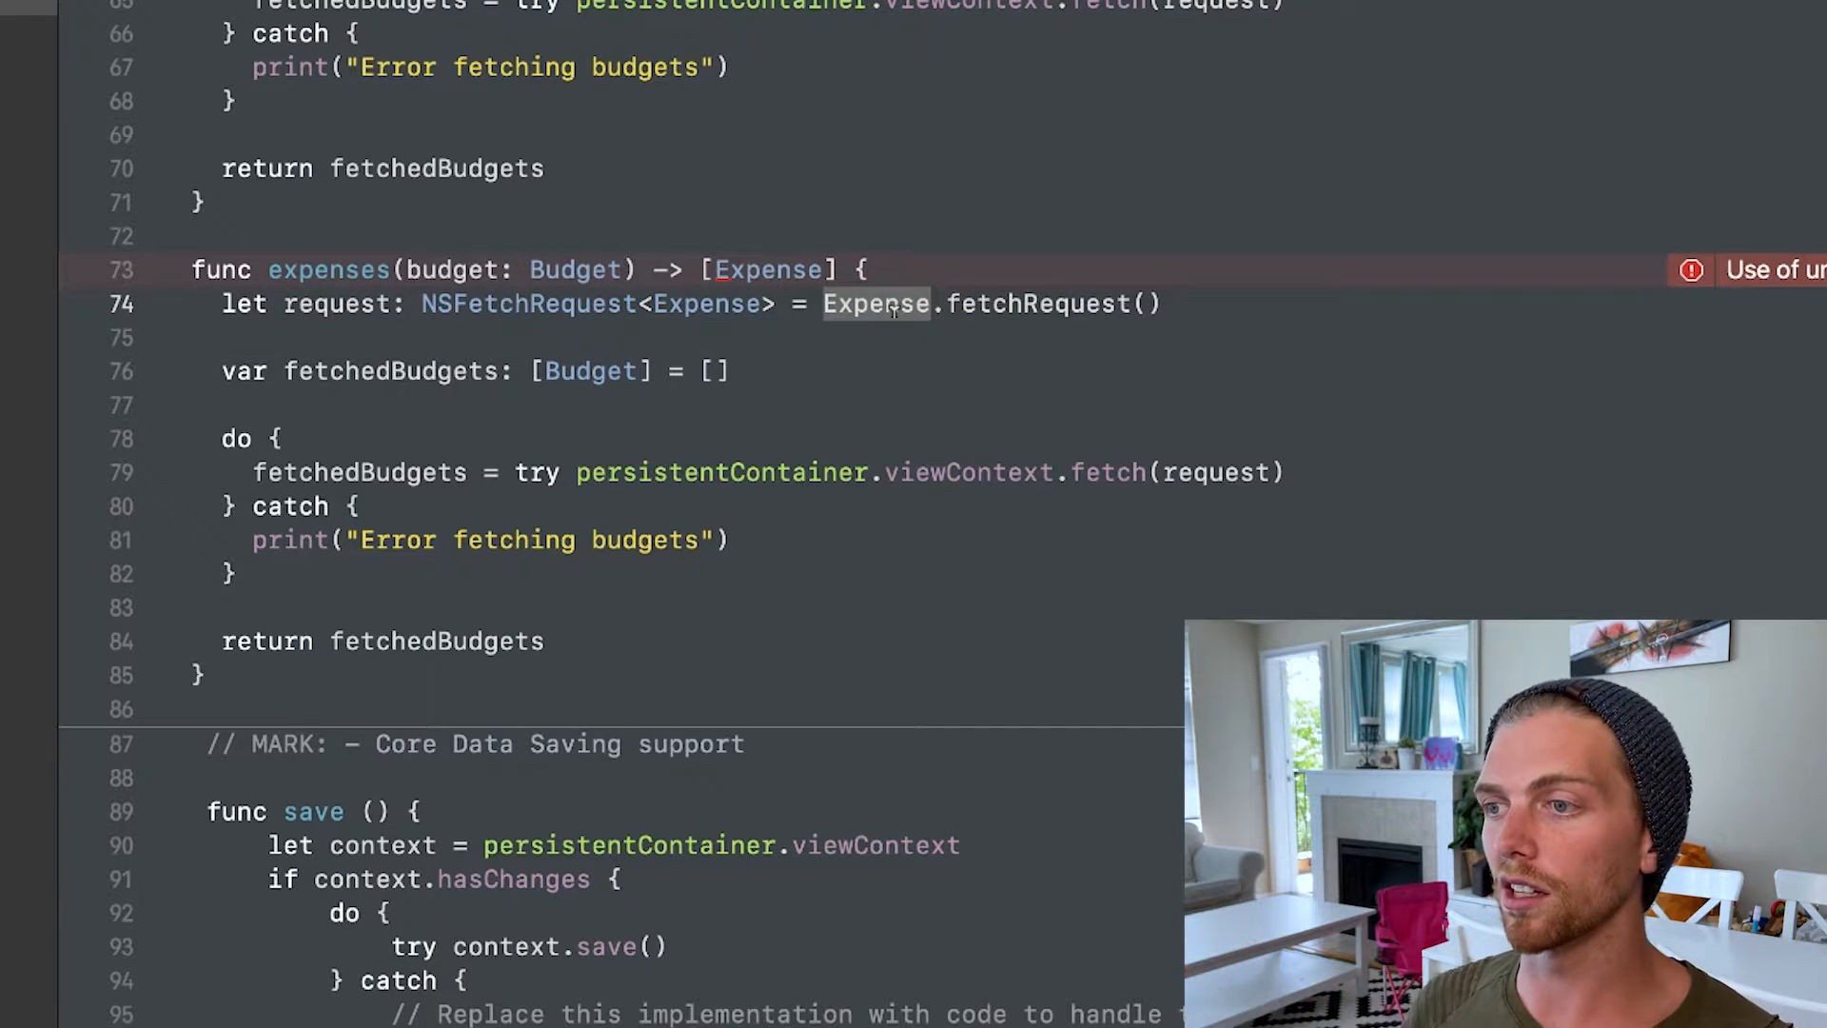
pyautogui.write('Expense')
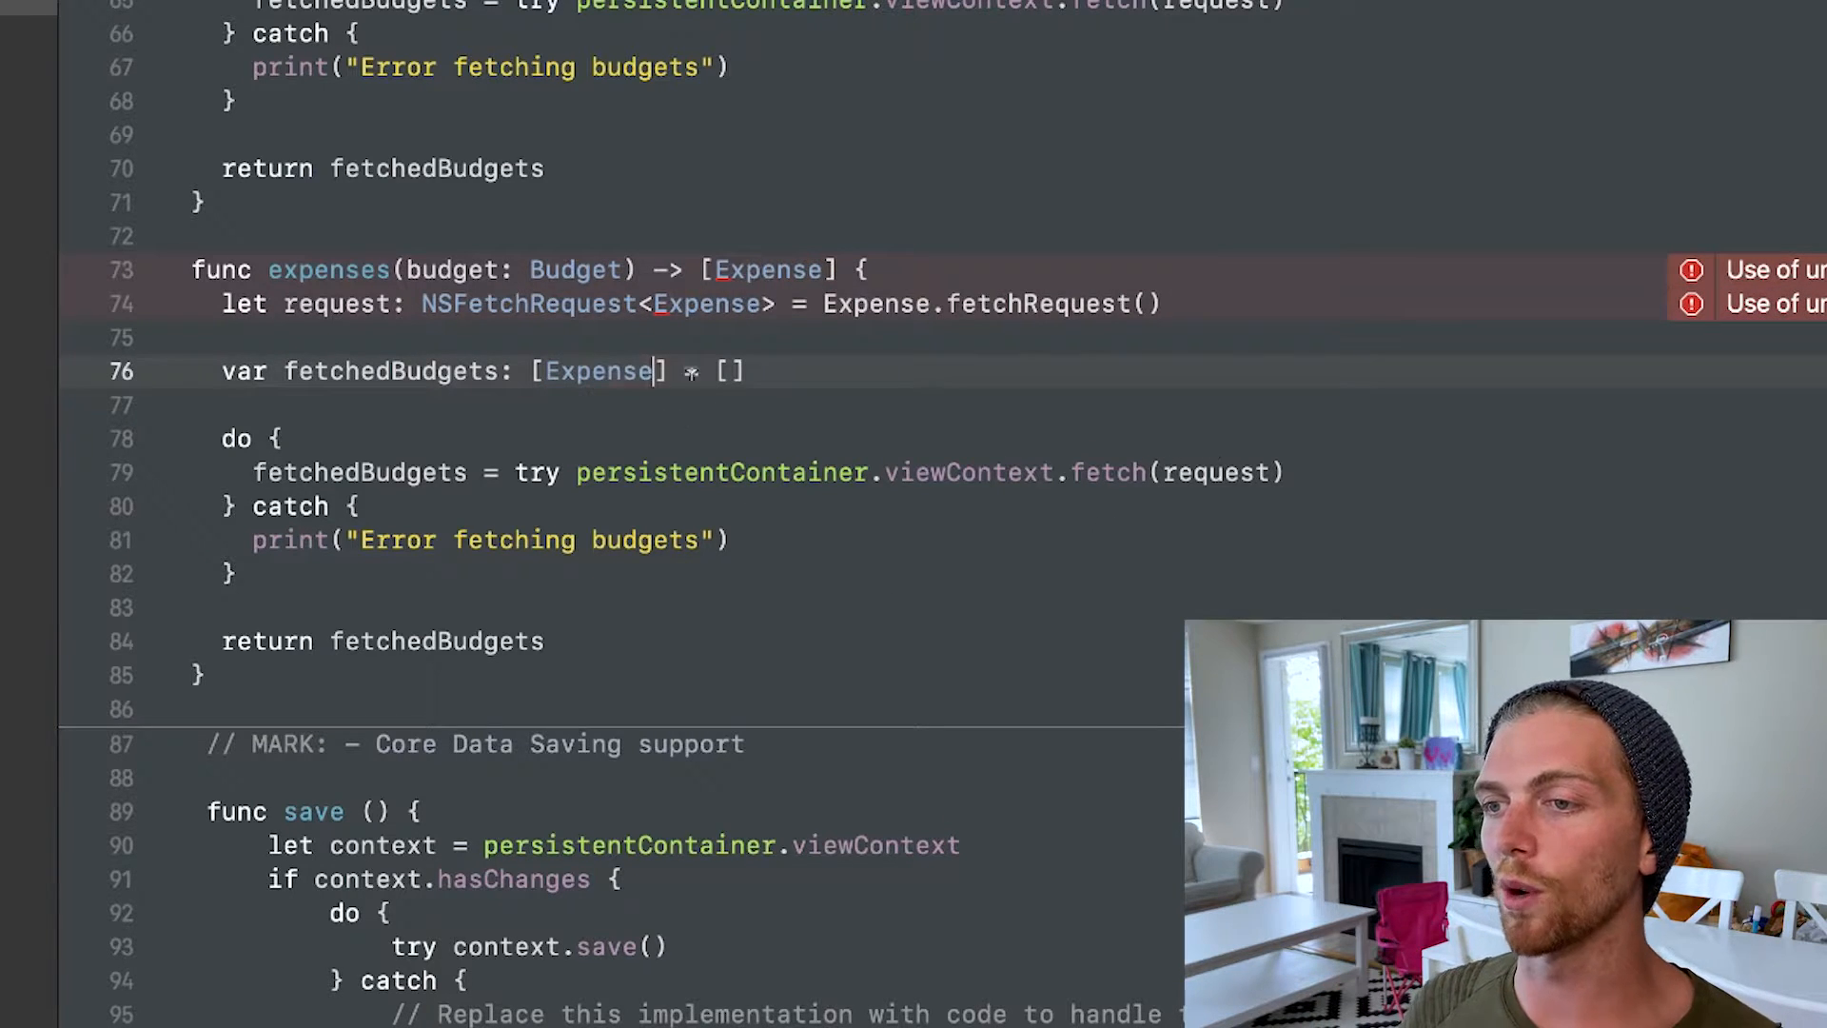
pyautogui.write('=')
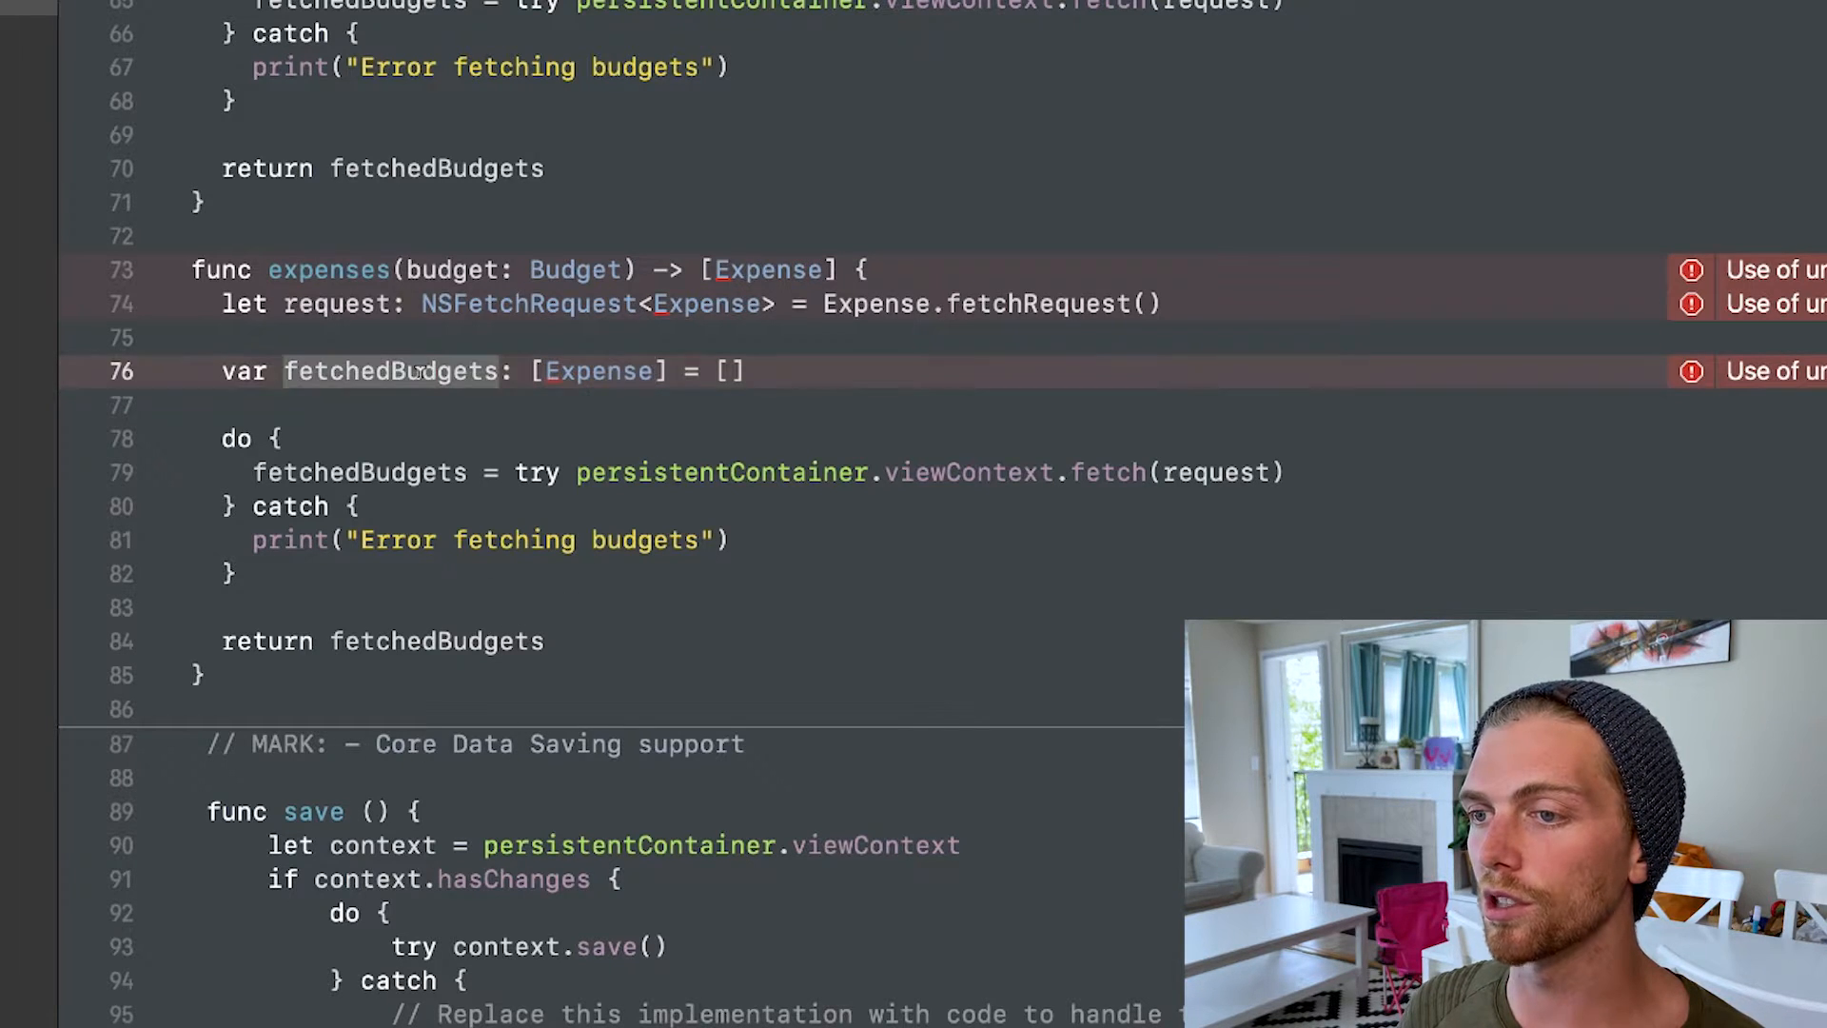
pyautogui.doubleClick(391, 370)
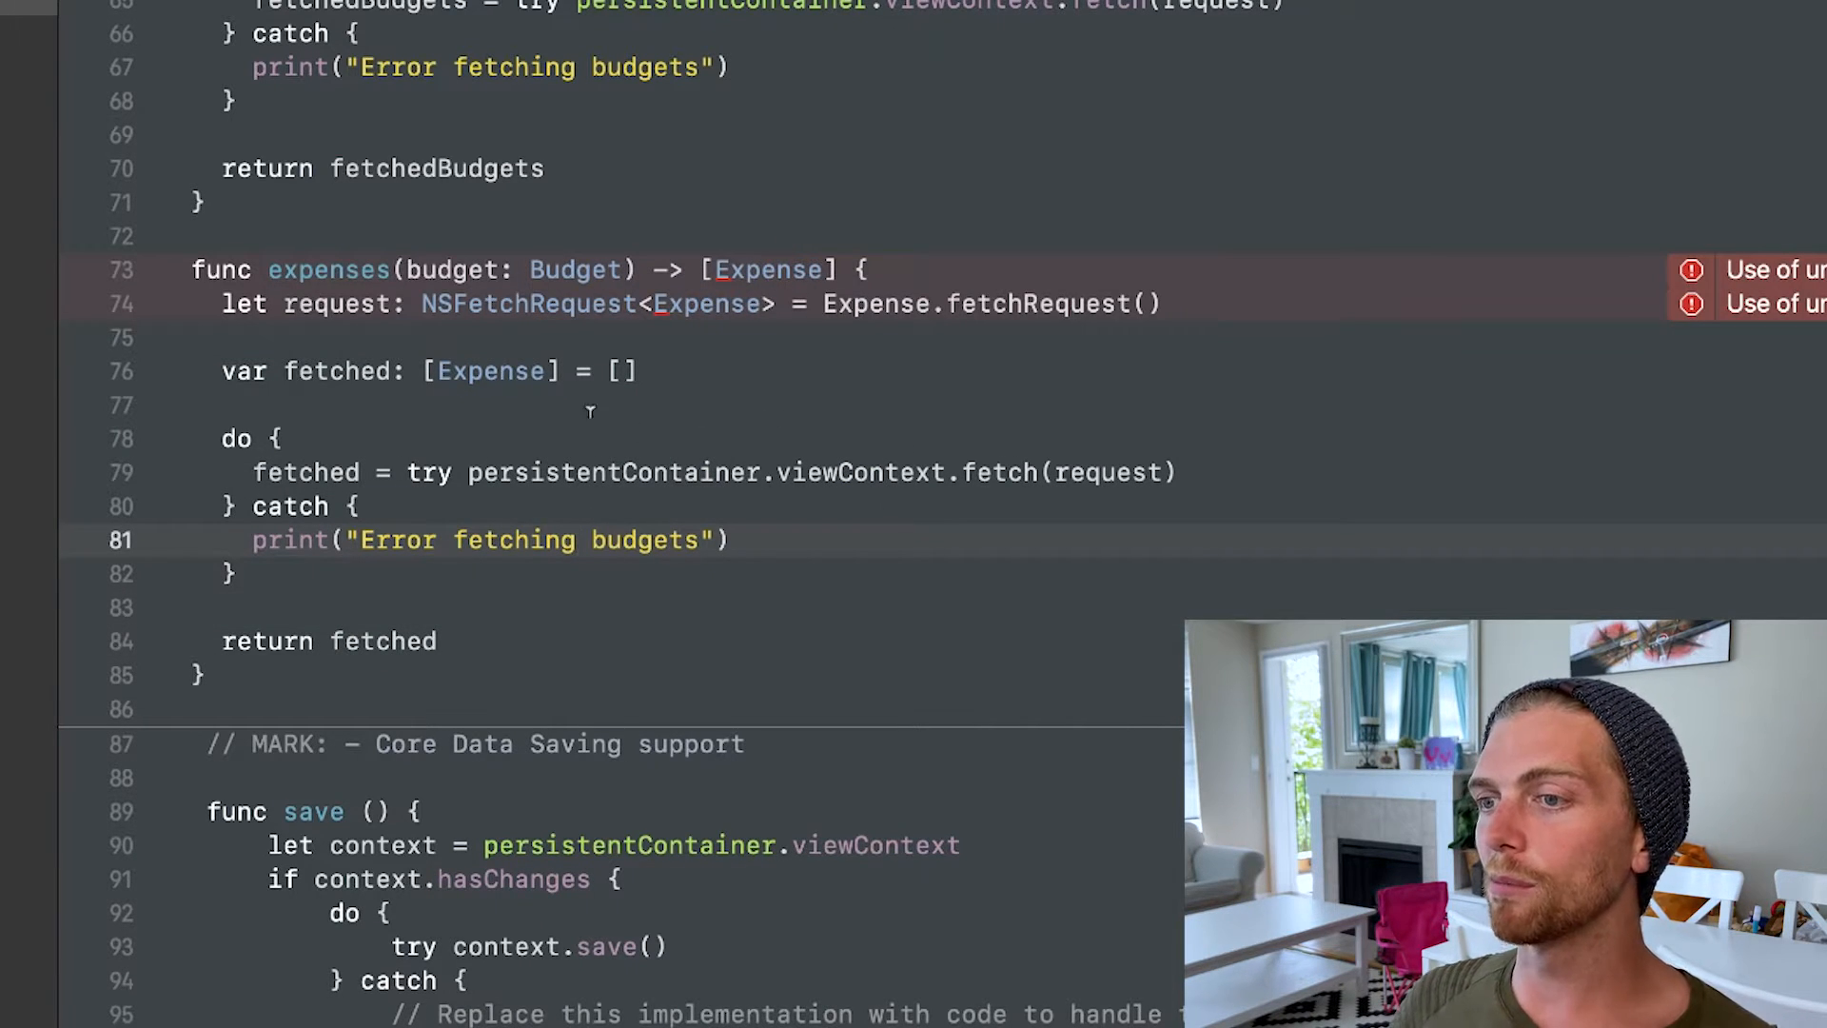
pyautogui.scroll(-3)
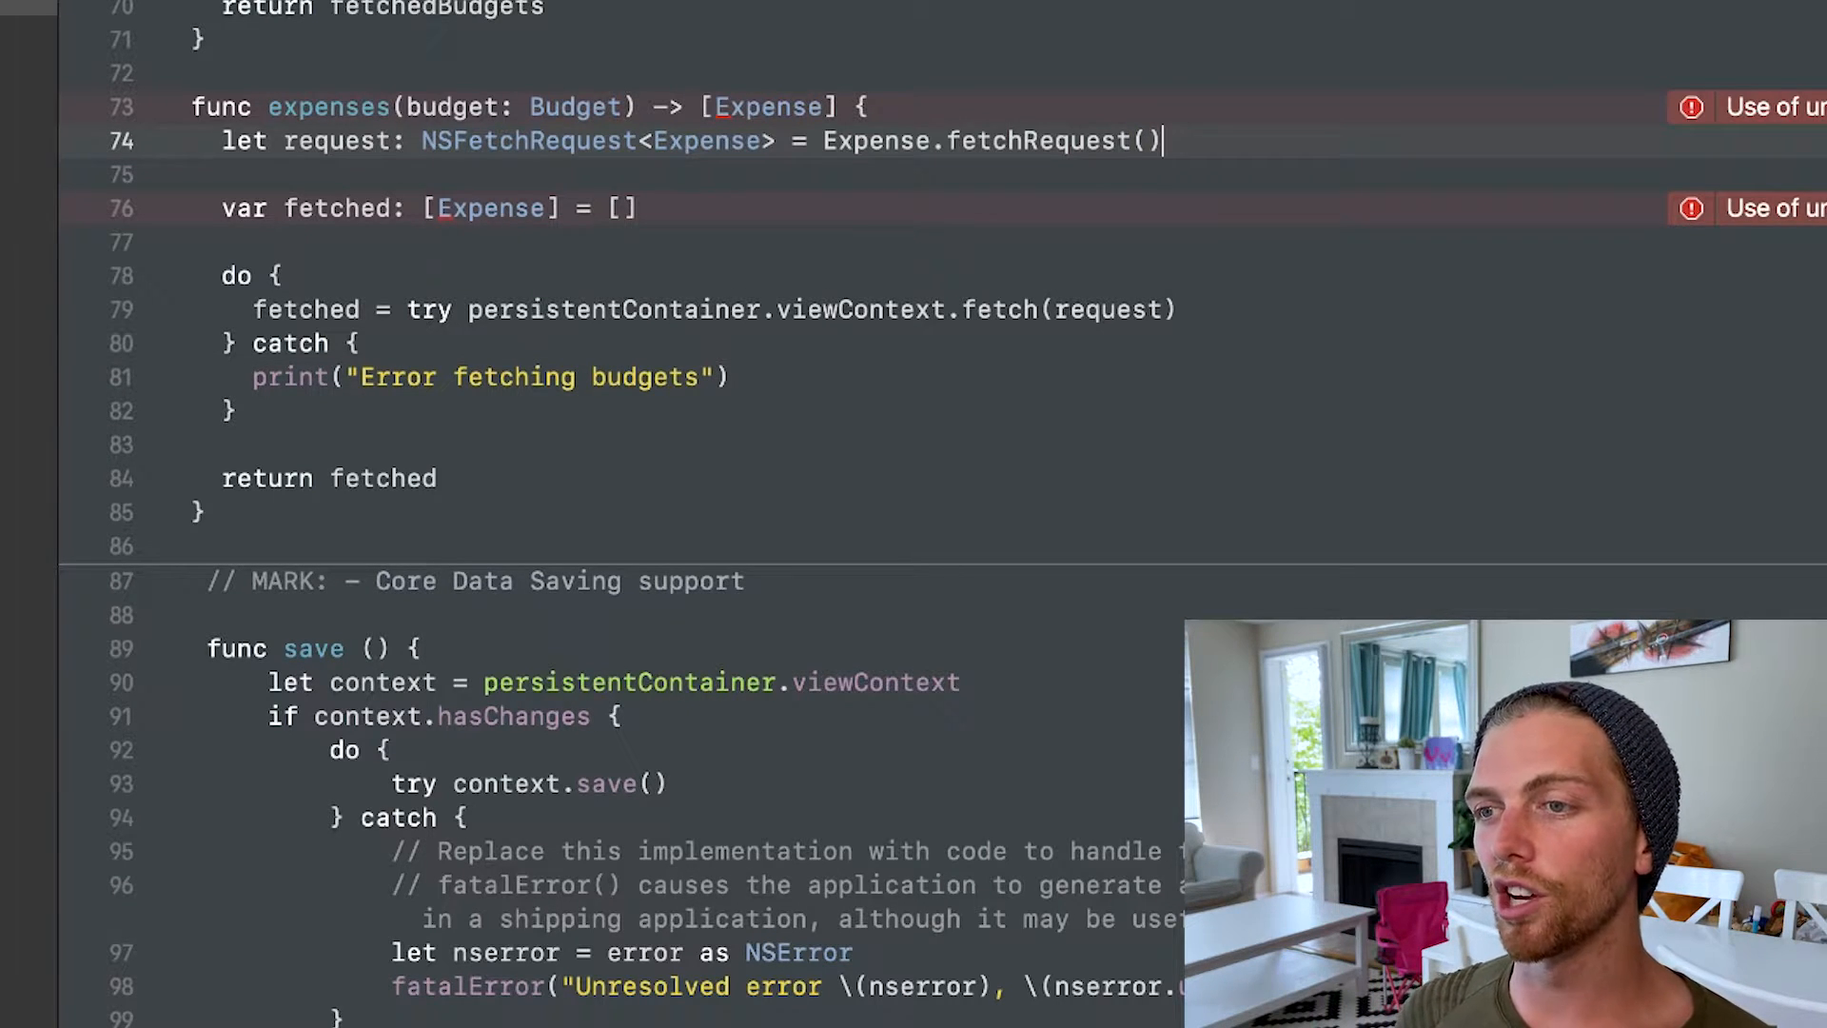
# Write NSPredicate(format: "(amount > 0) AND (budget = %@)", budget) in expenses(budget:)
pyautogui.write('NSPredicate')
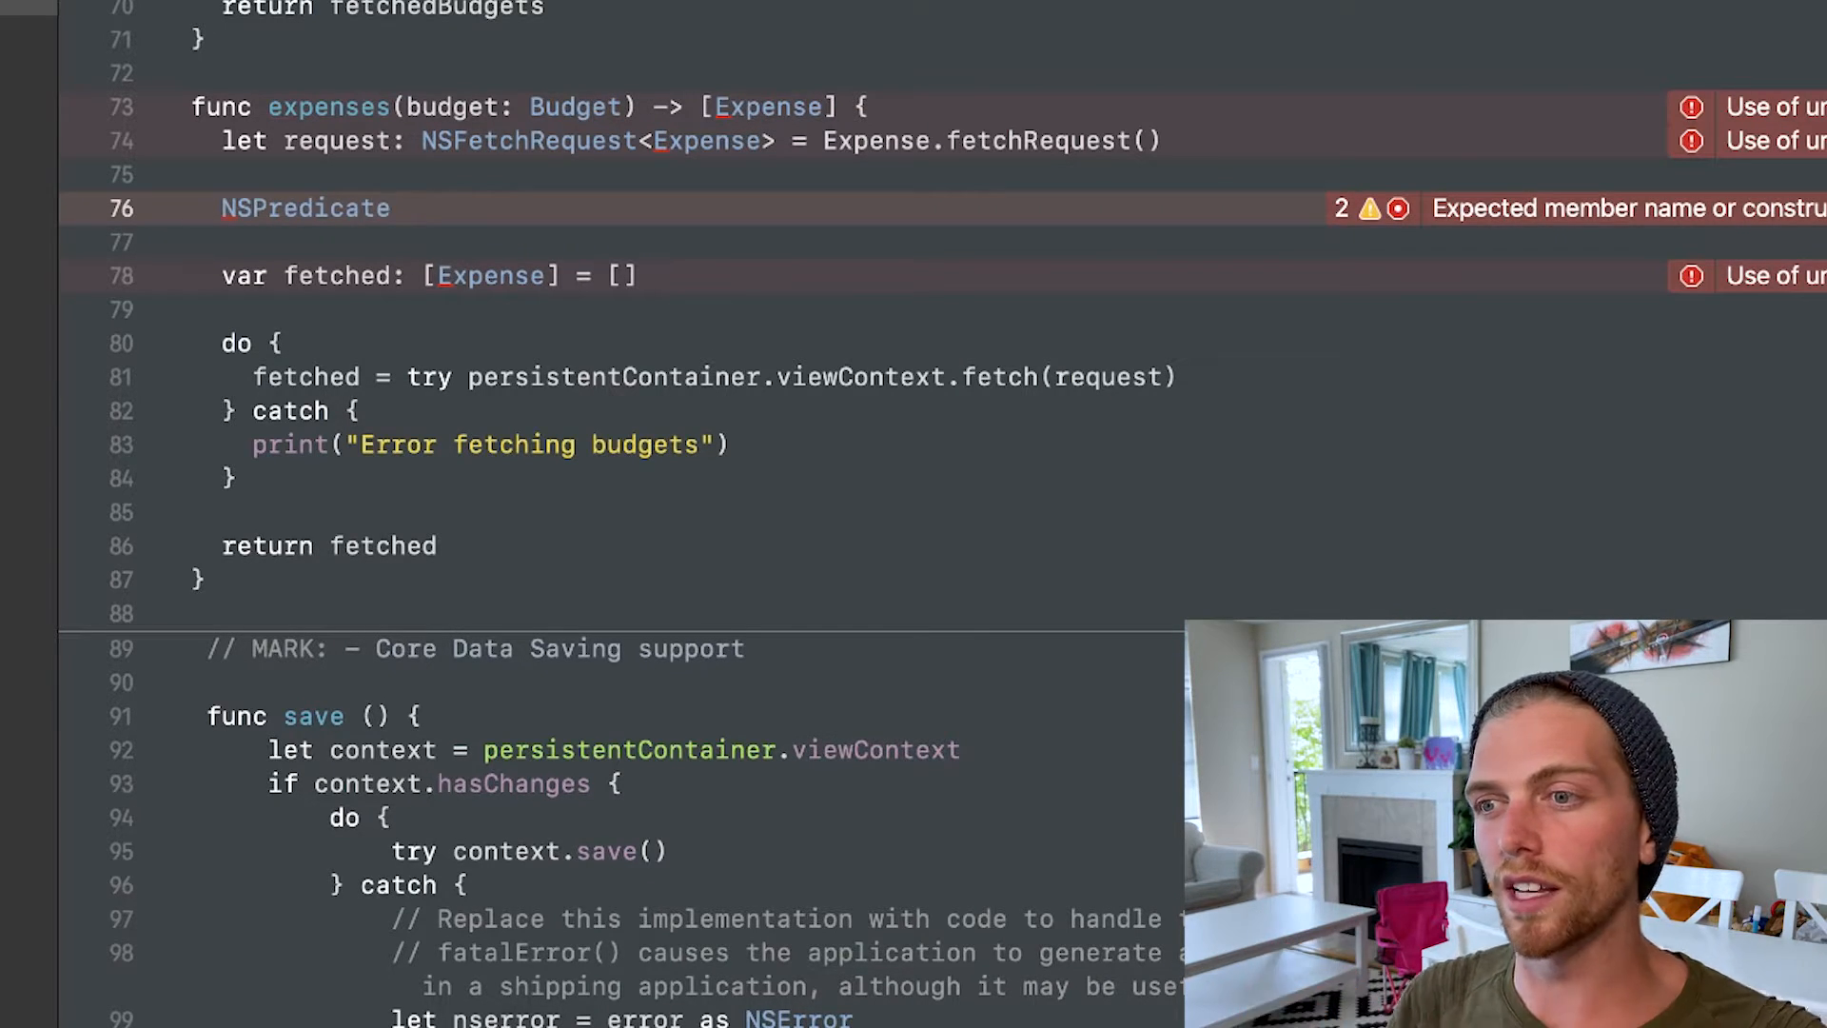
pyautogui.write('(')
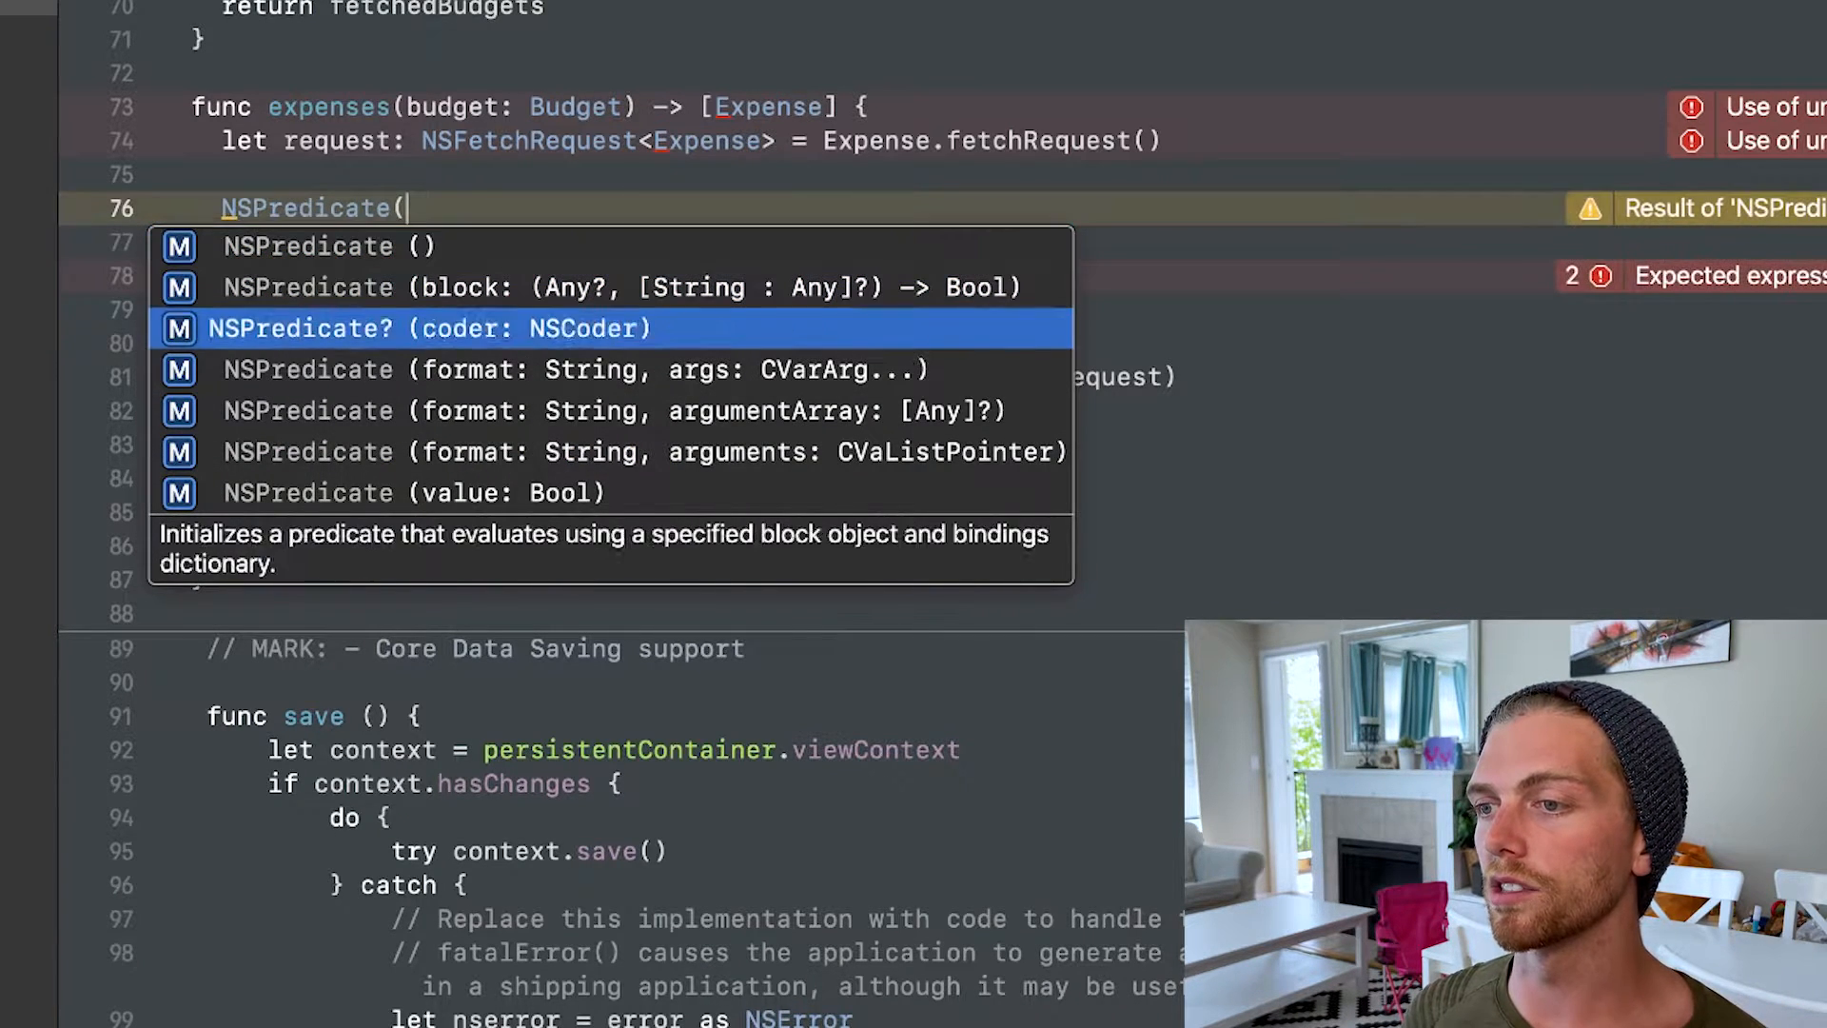
pyautogui.click(575, 369)
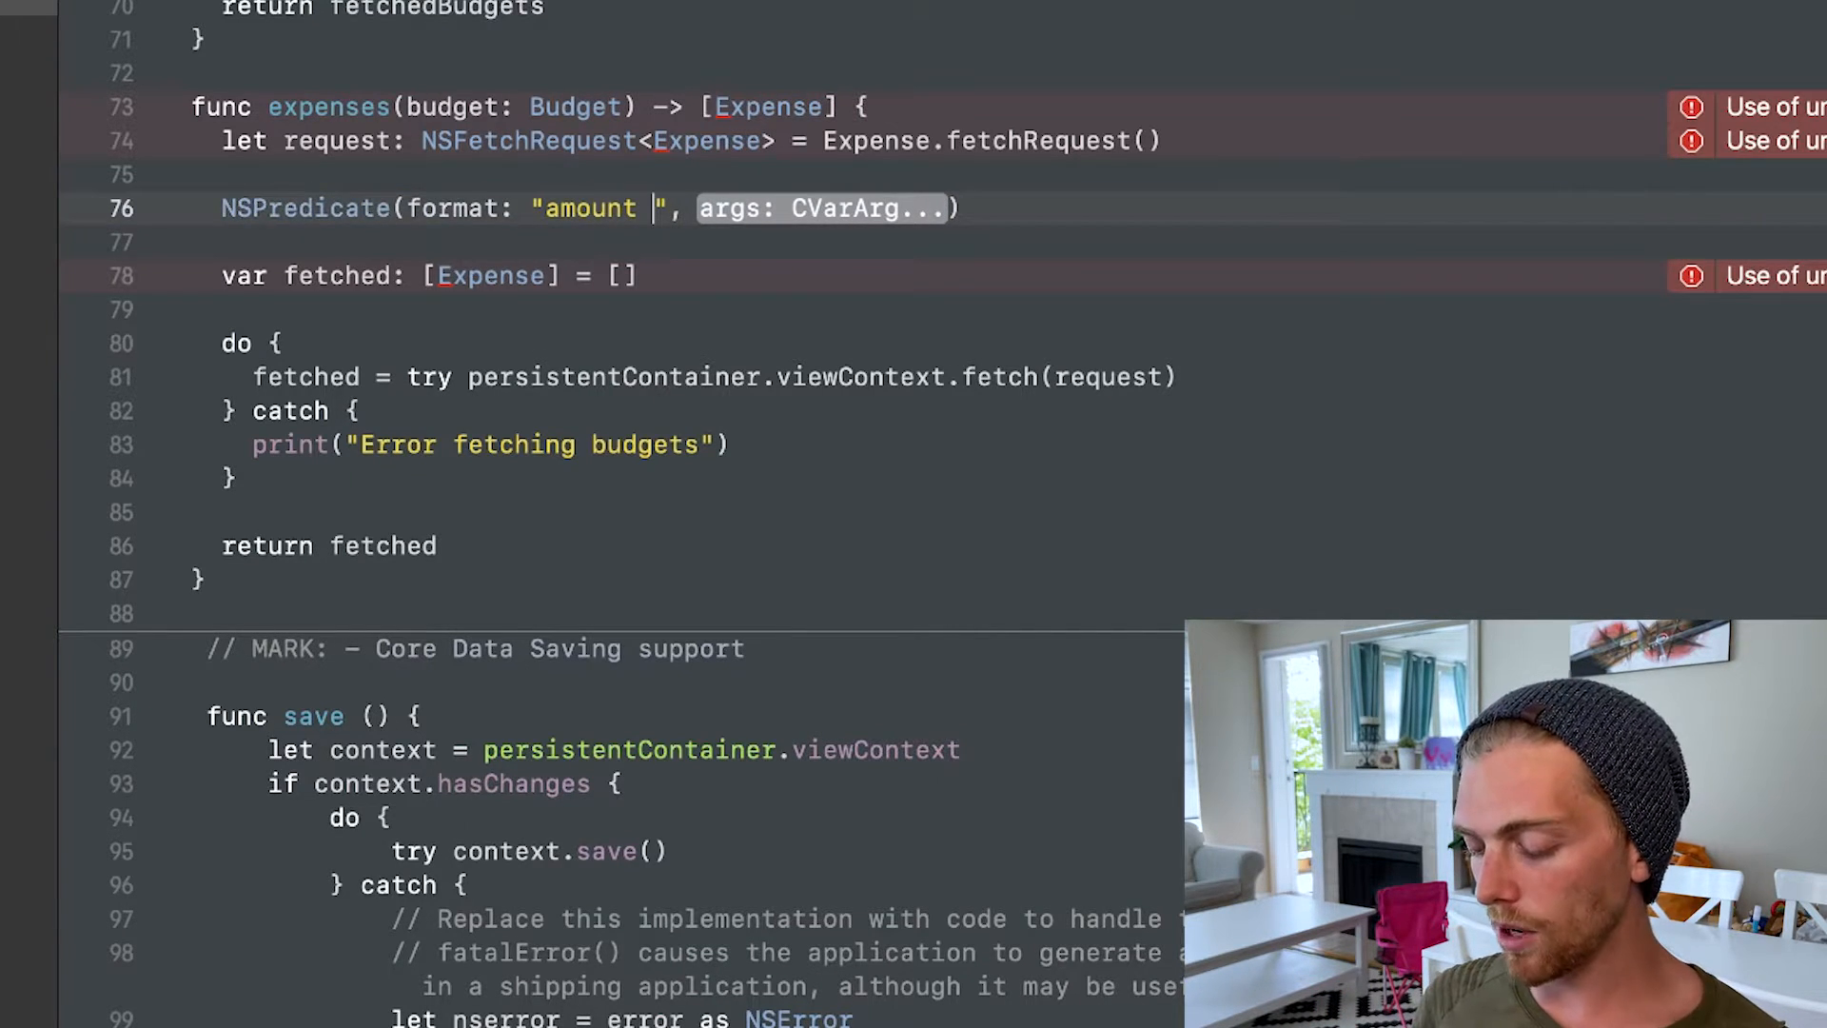
pyautogui.write('> 10')
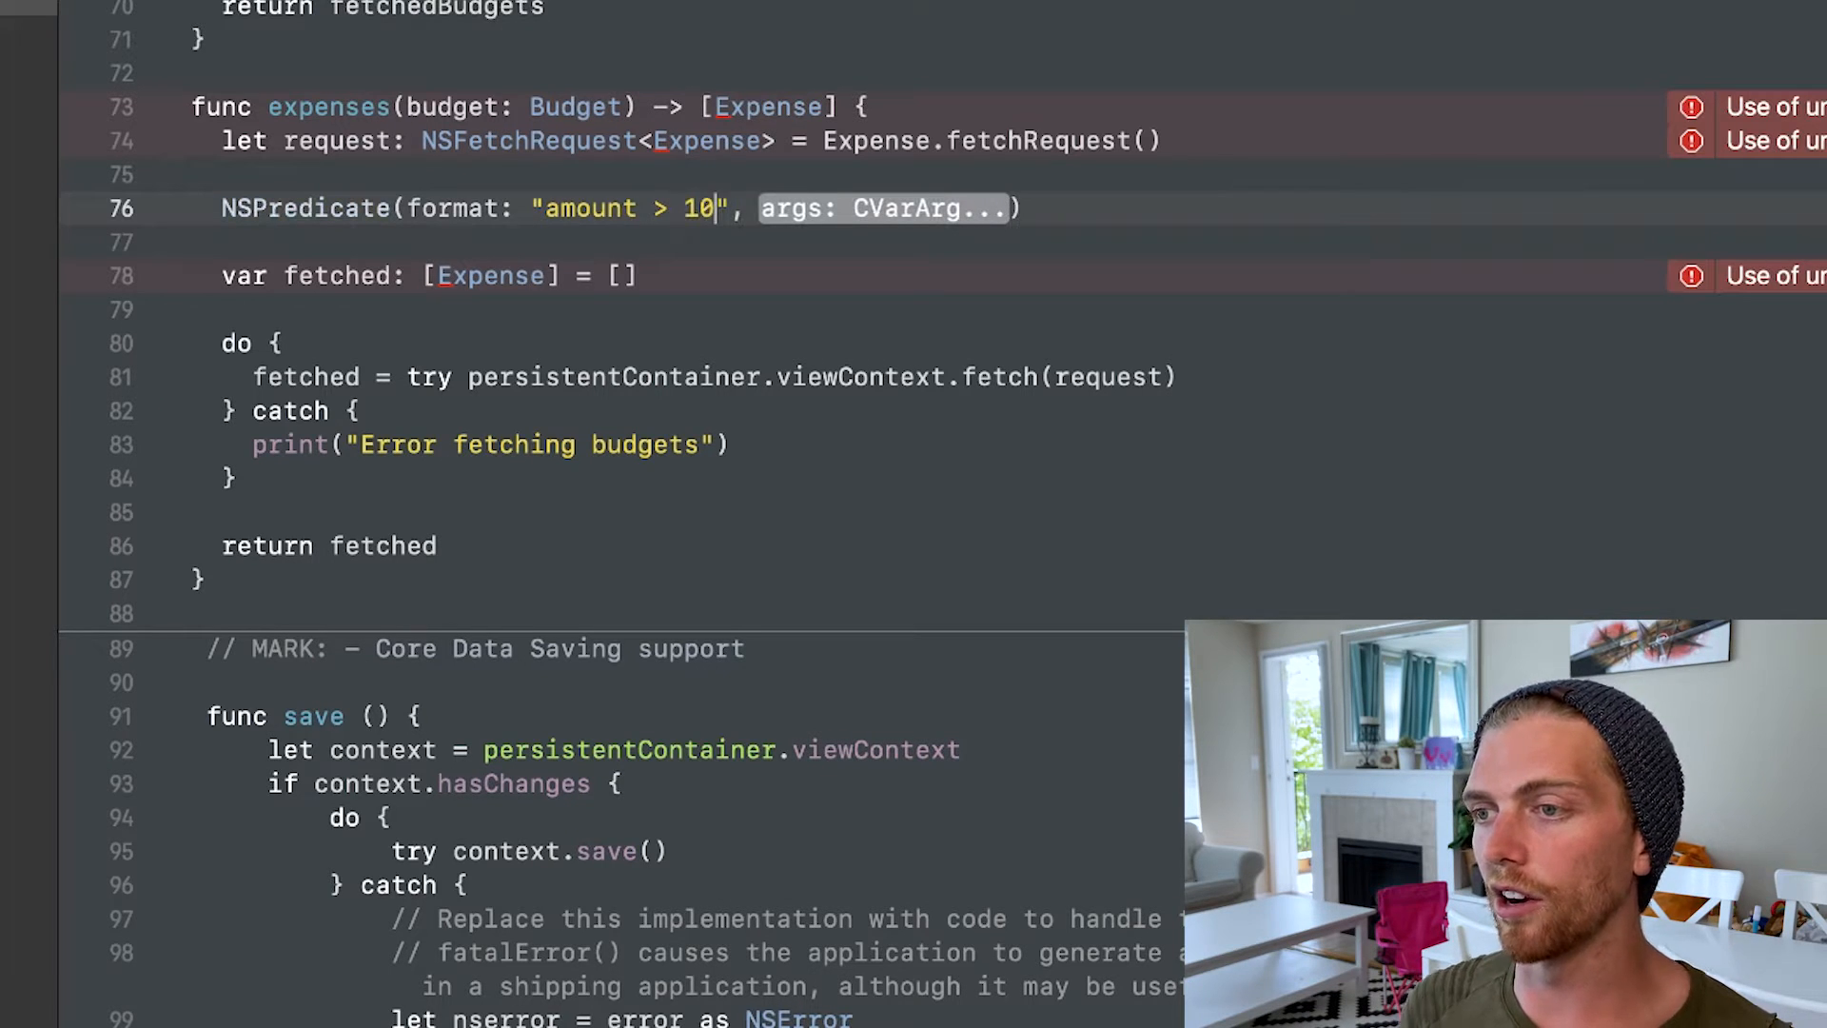
pyautogui.press('Backspace')
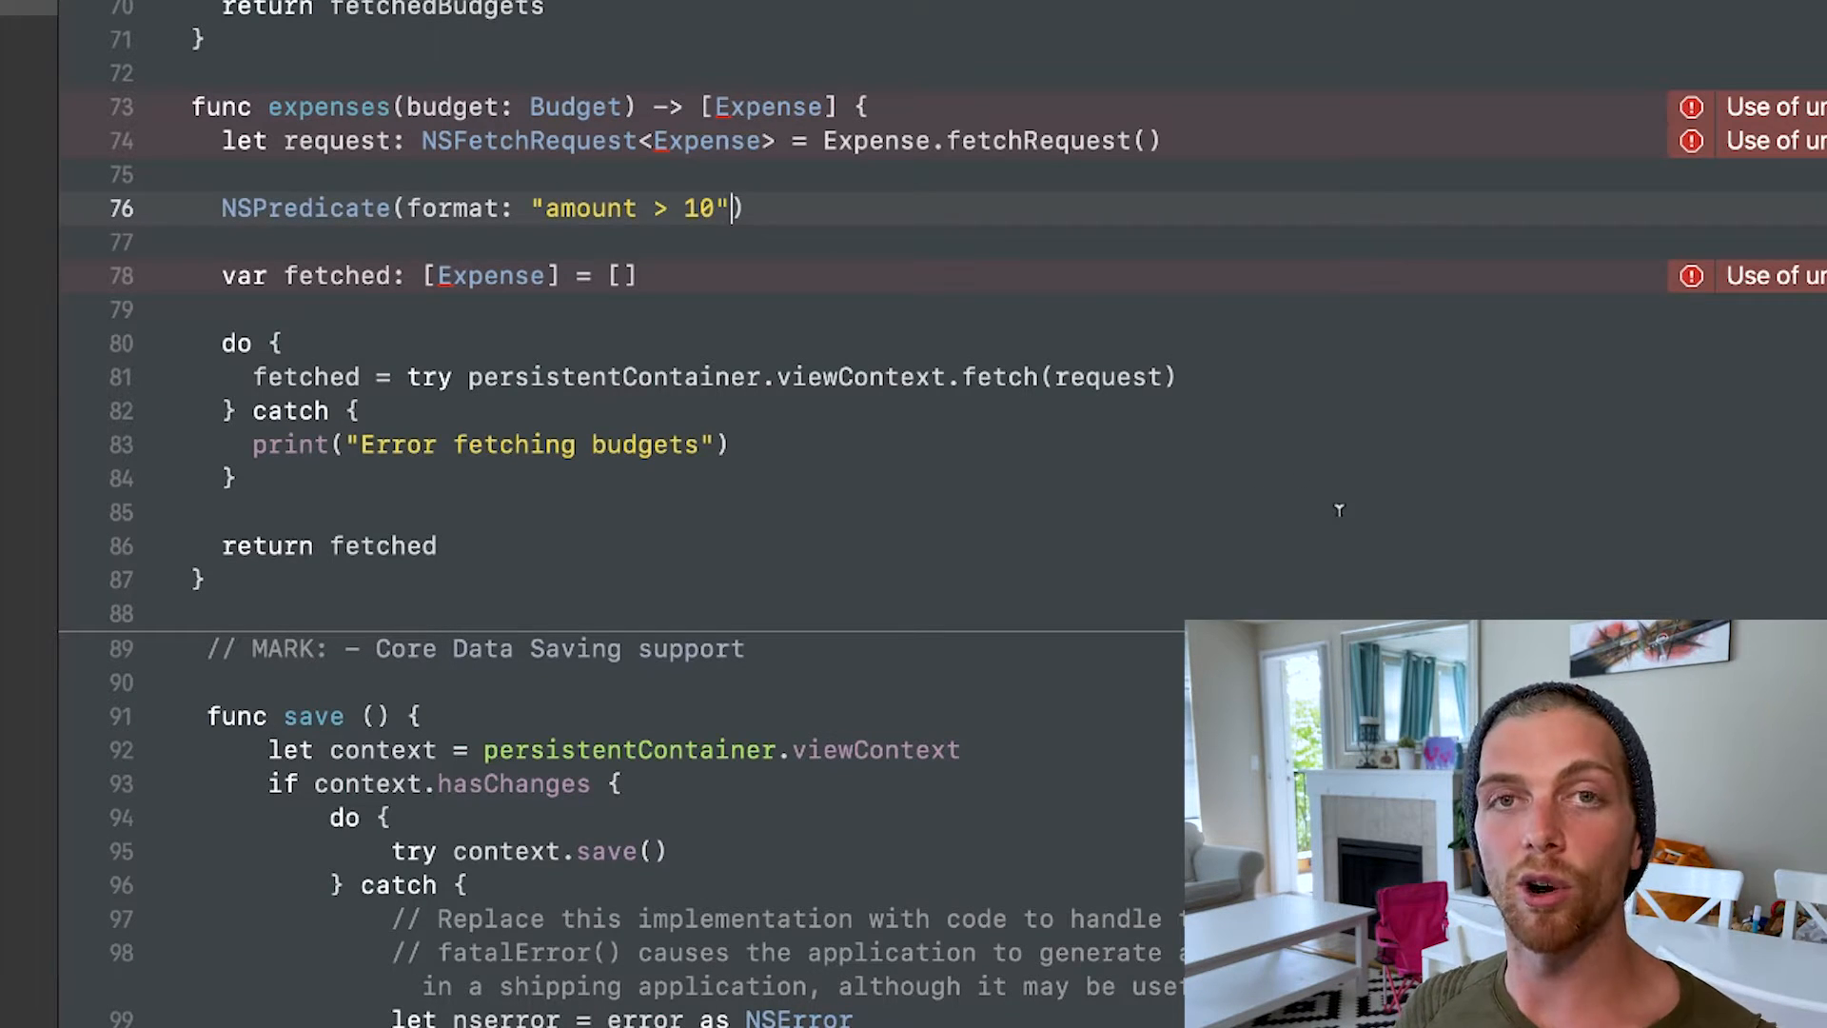
pyautogui.write('=')
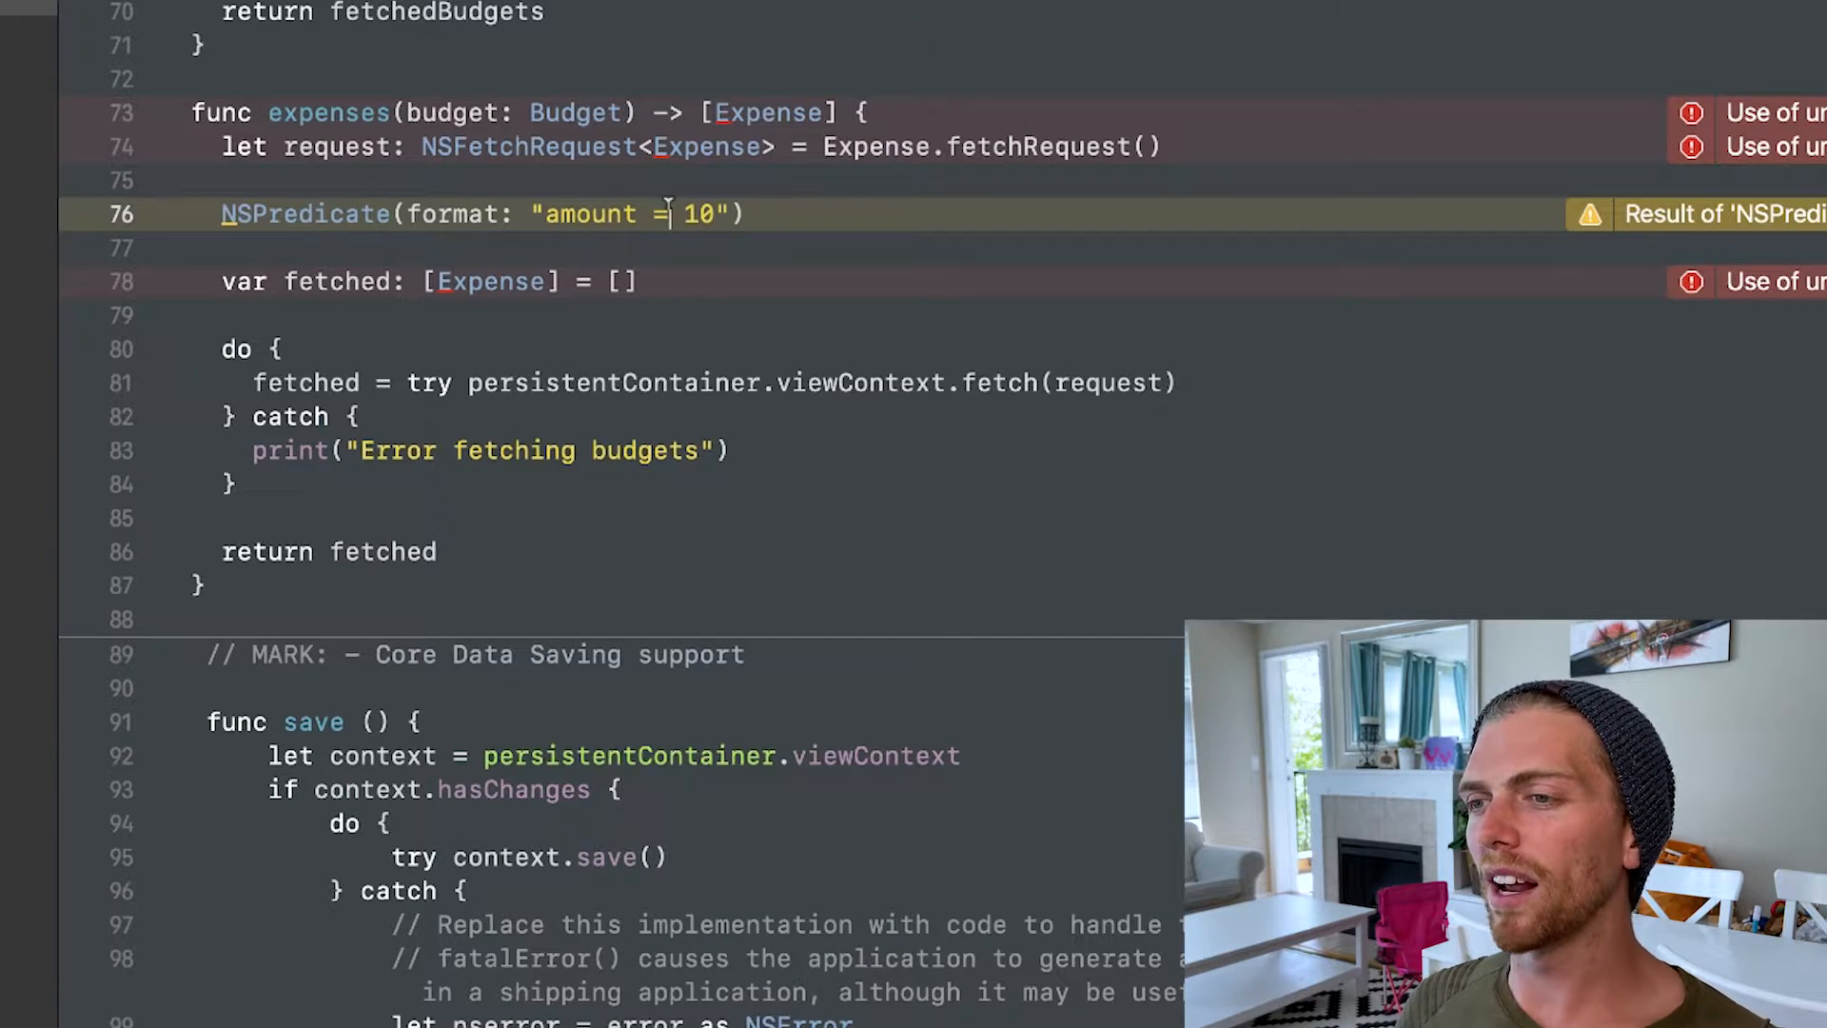
pyautogui.write('>')
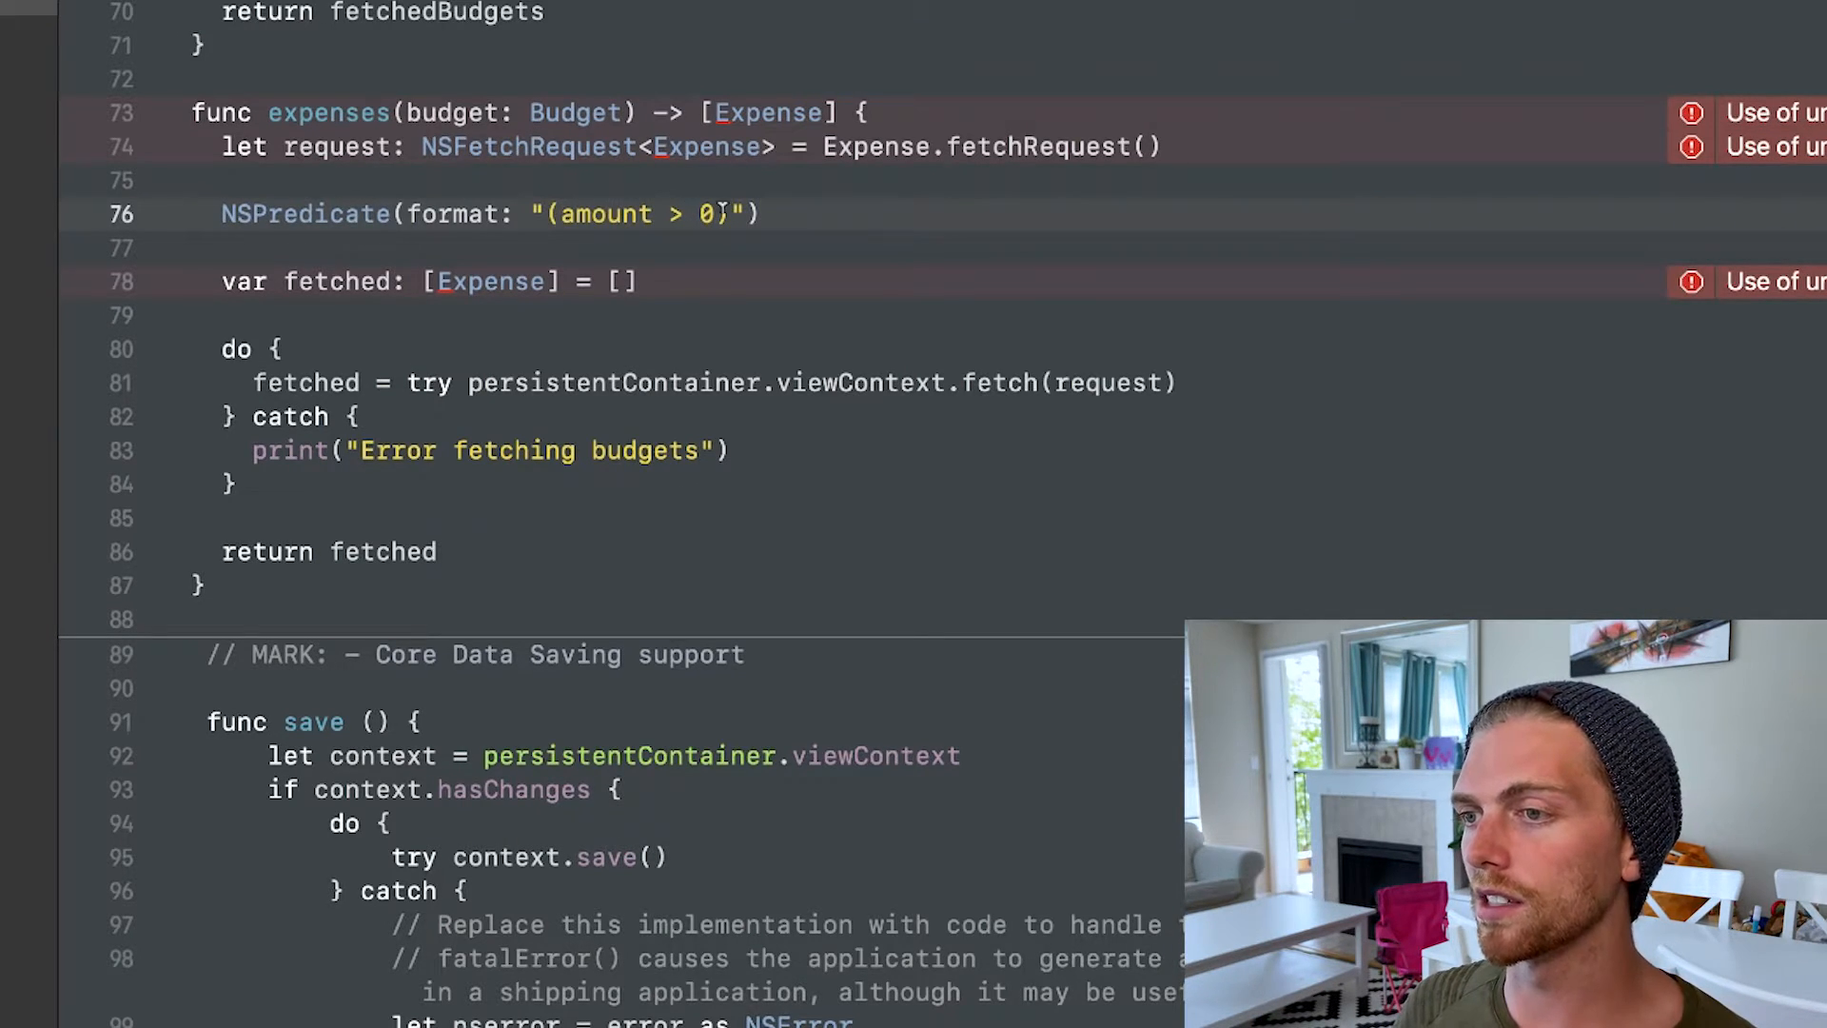
pyautogui.write('AND')
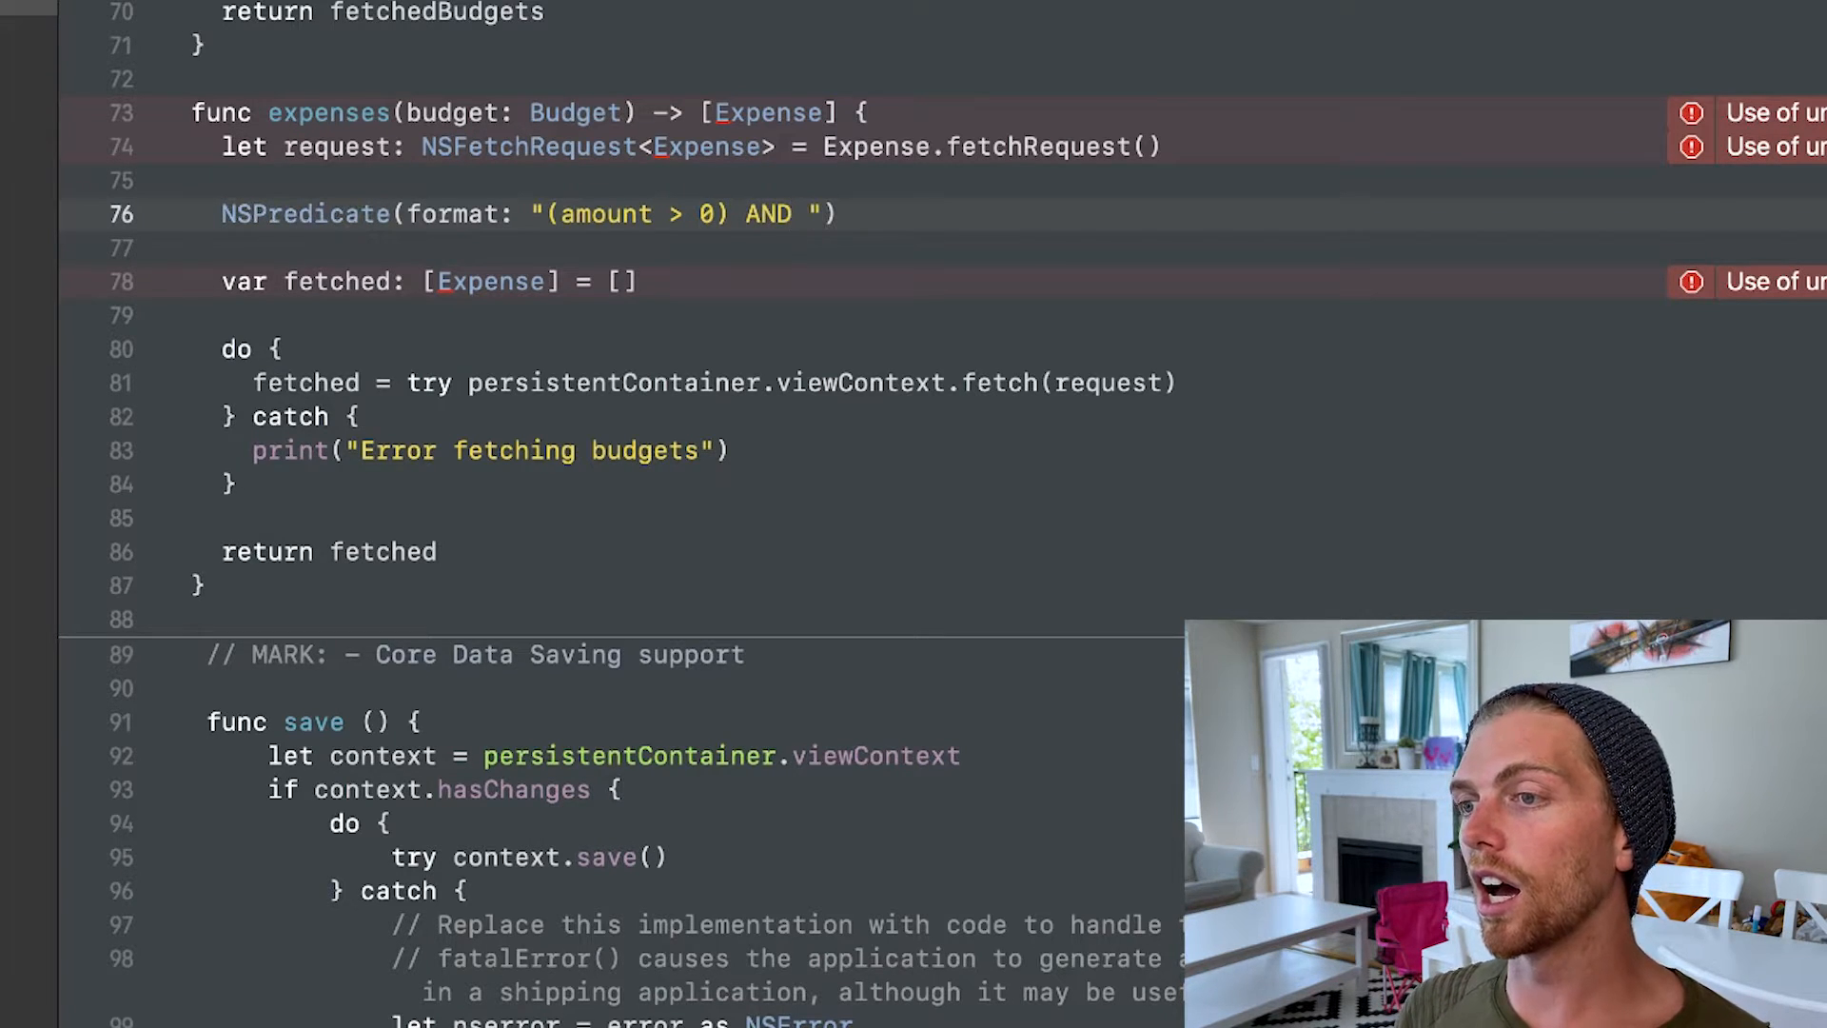
pyautogui.write('(budget =')
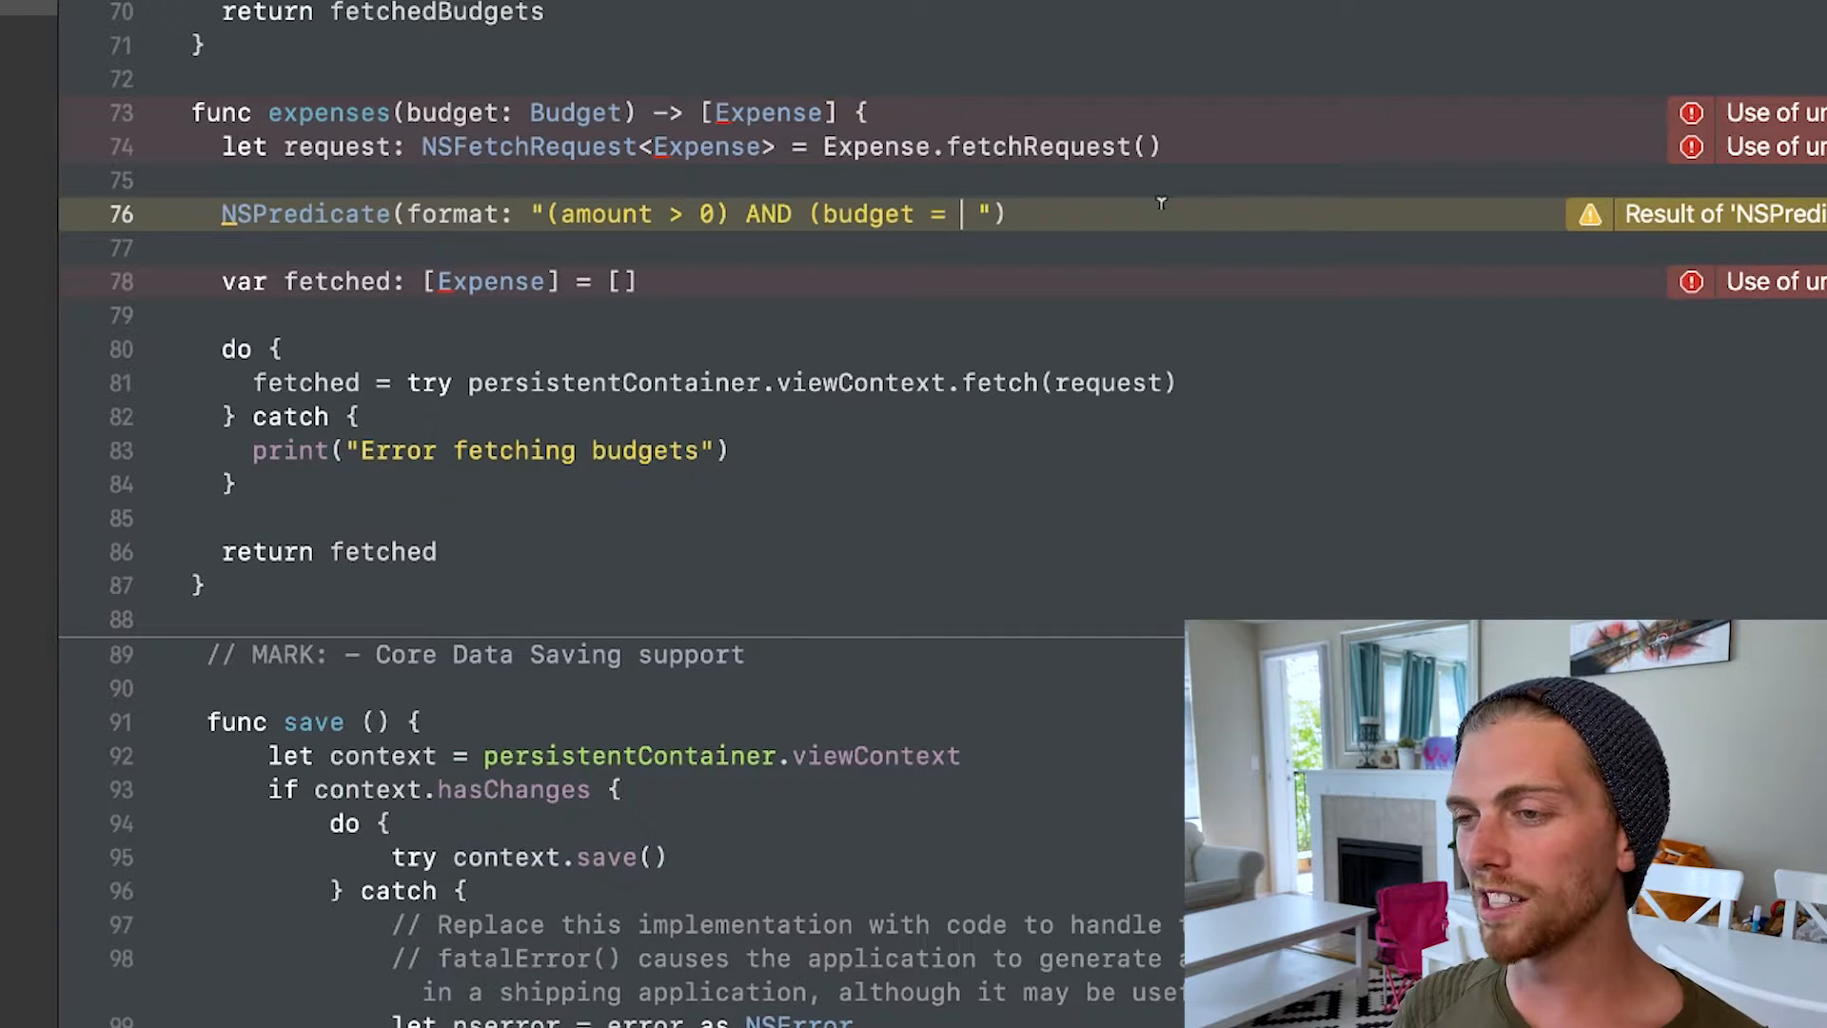
pyautogui.write('%@')
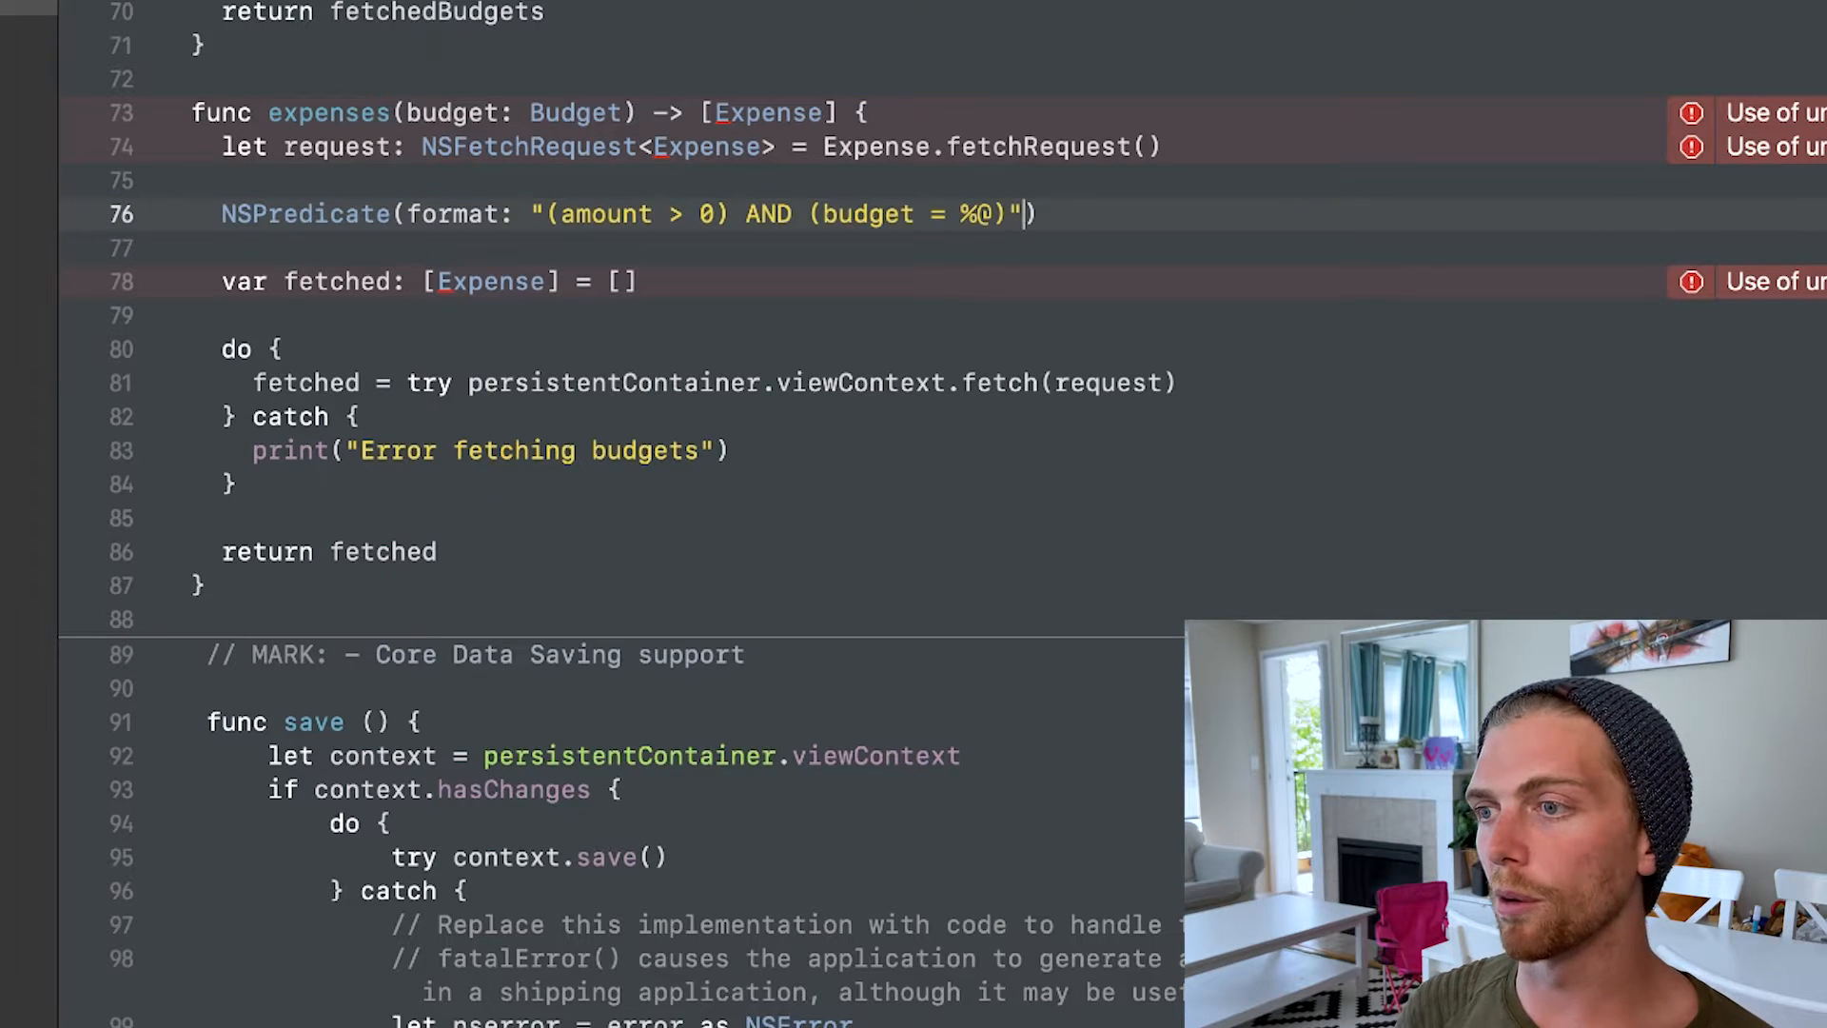
pyautogui.write(', budget')
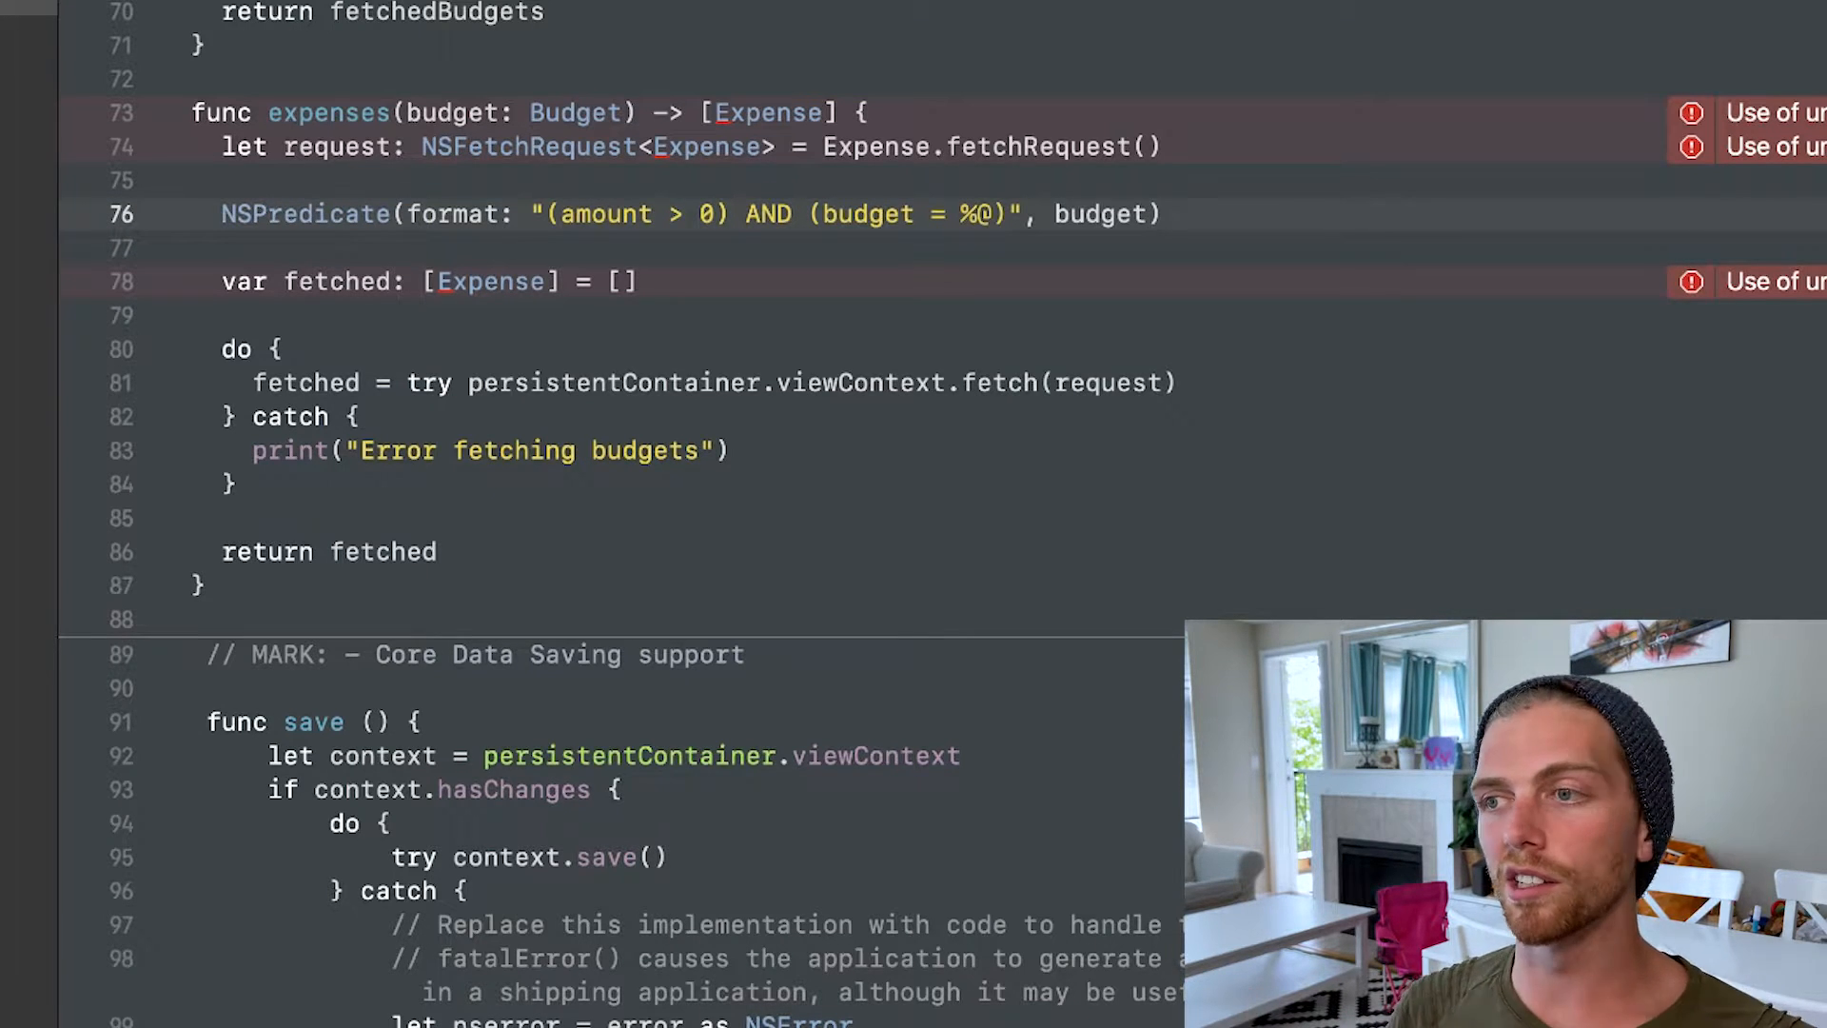
pyautogui.click(228, 248)
pyautogui.write('request. ')
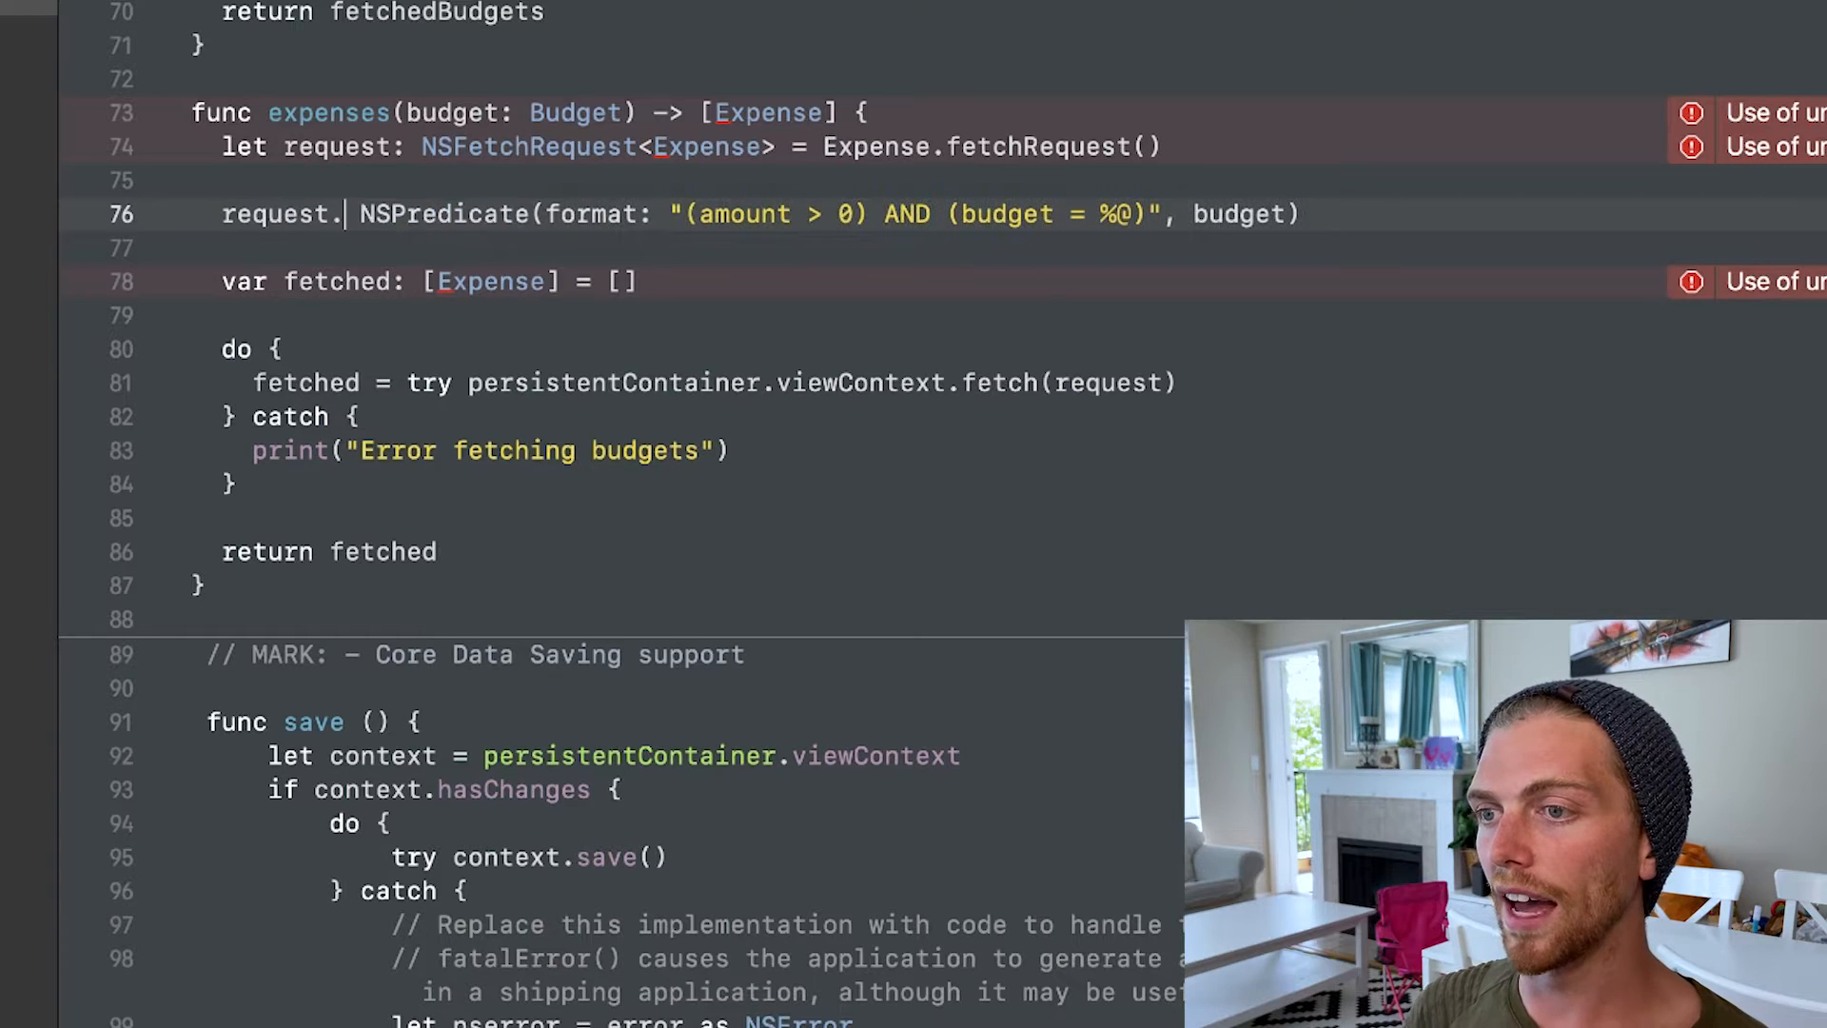
# Assign the amount/budget predicate to request.predicate
pyautogui.write('predicate =')
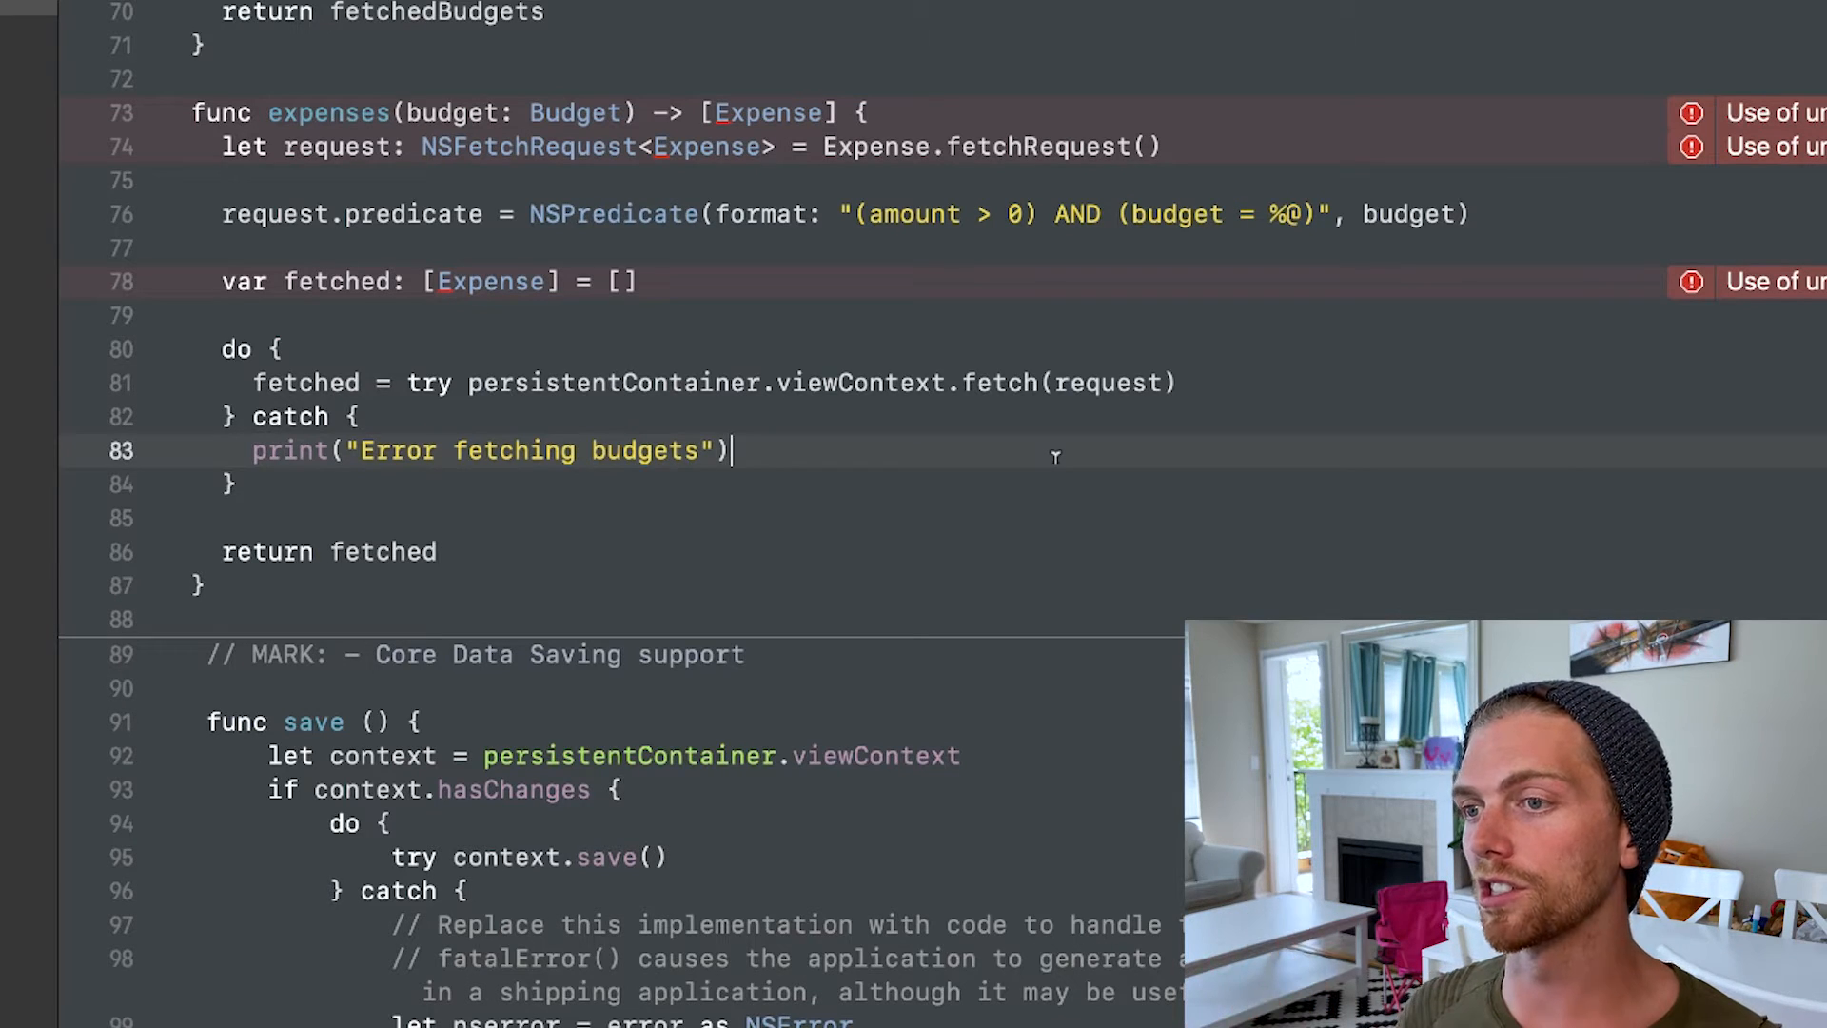
pyautogui.click(1470, 213)
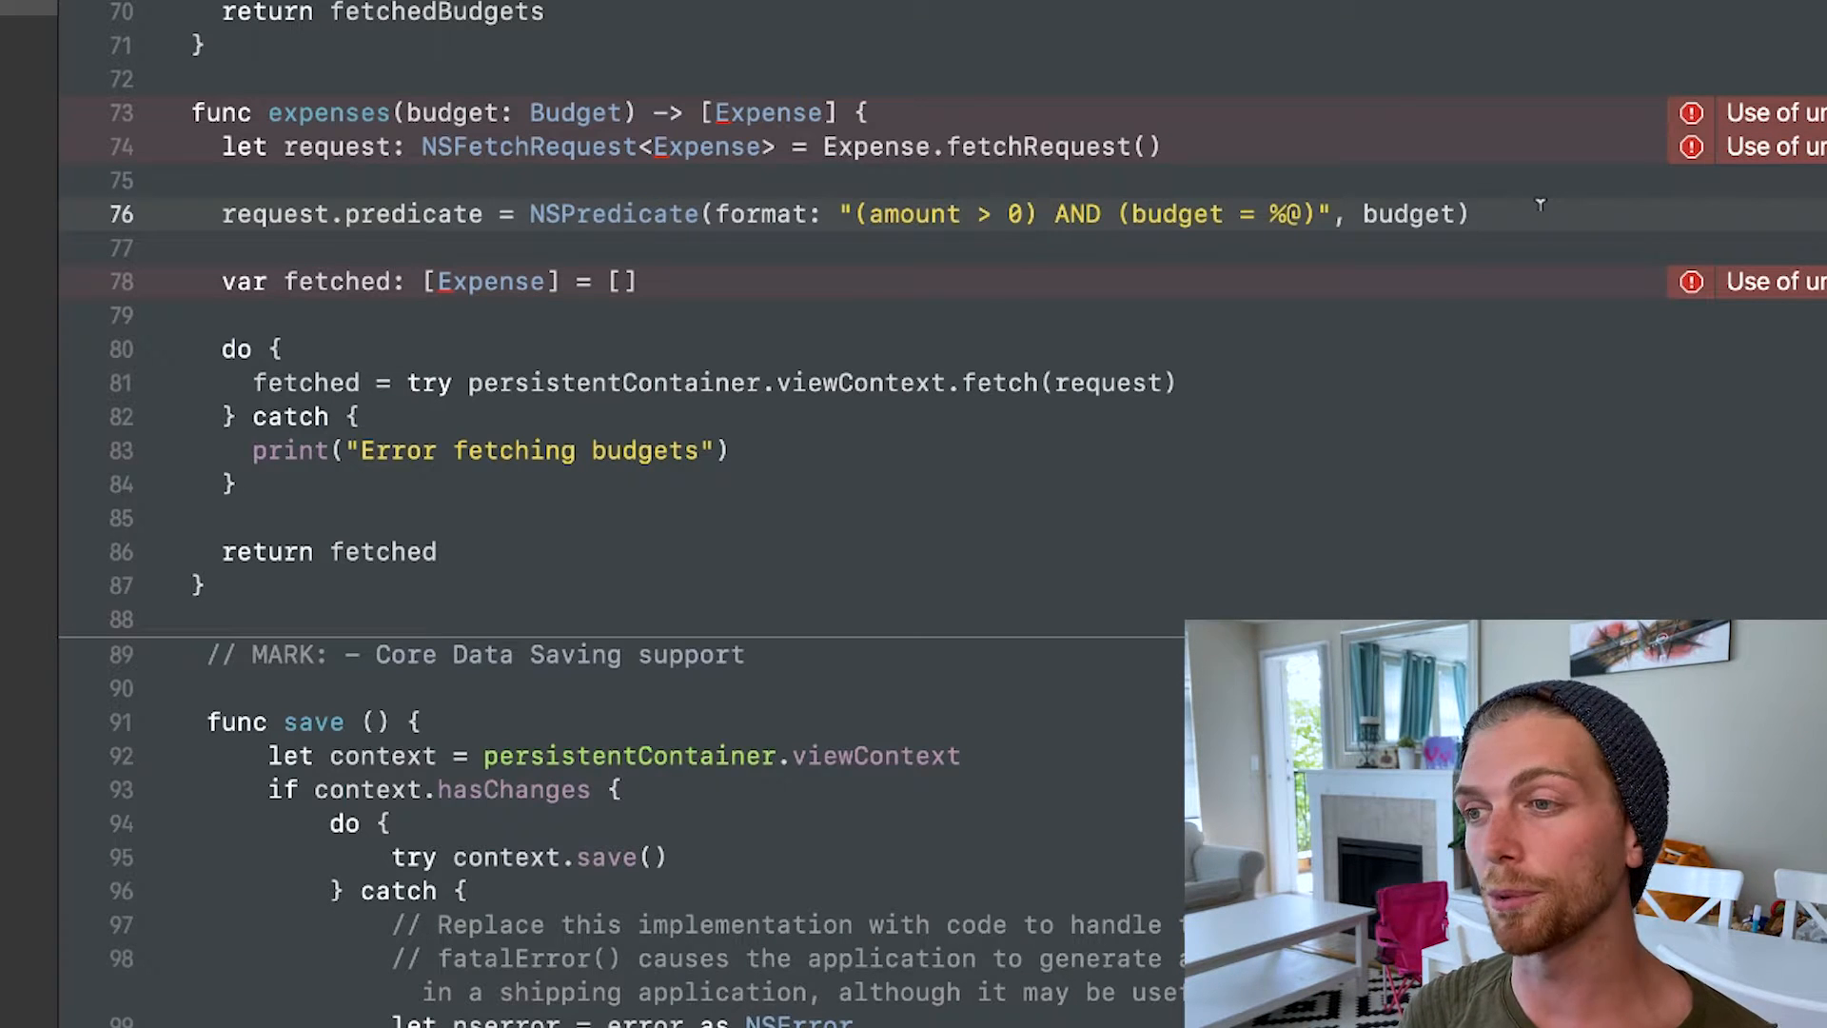
# Add NSSortDescriptor(key: "timestamp", ascending: false) on a new line below the predicate
pyautogui.press('Return')
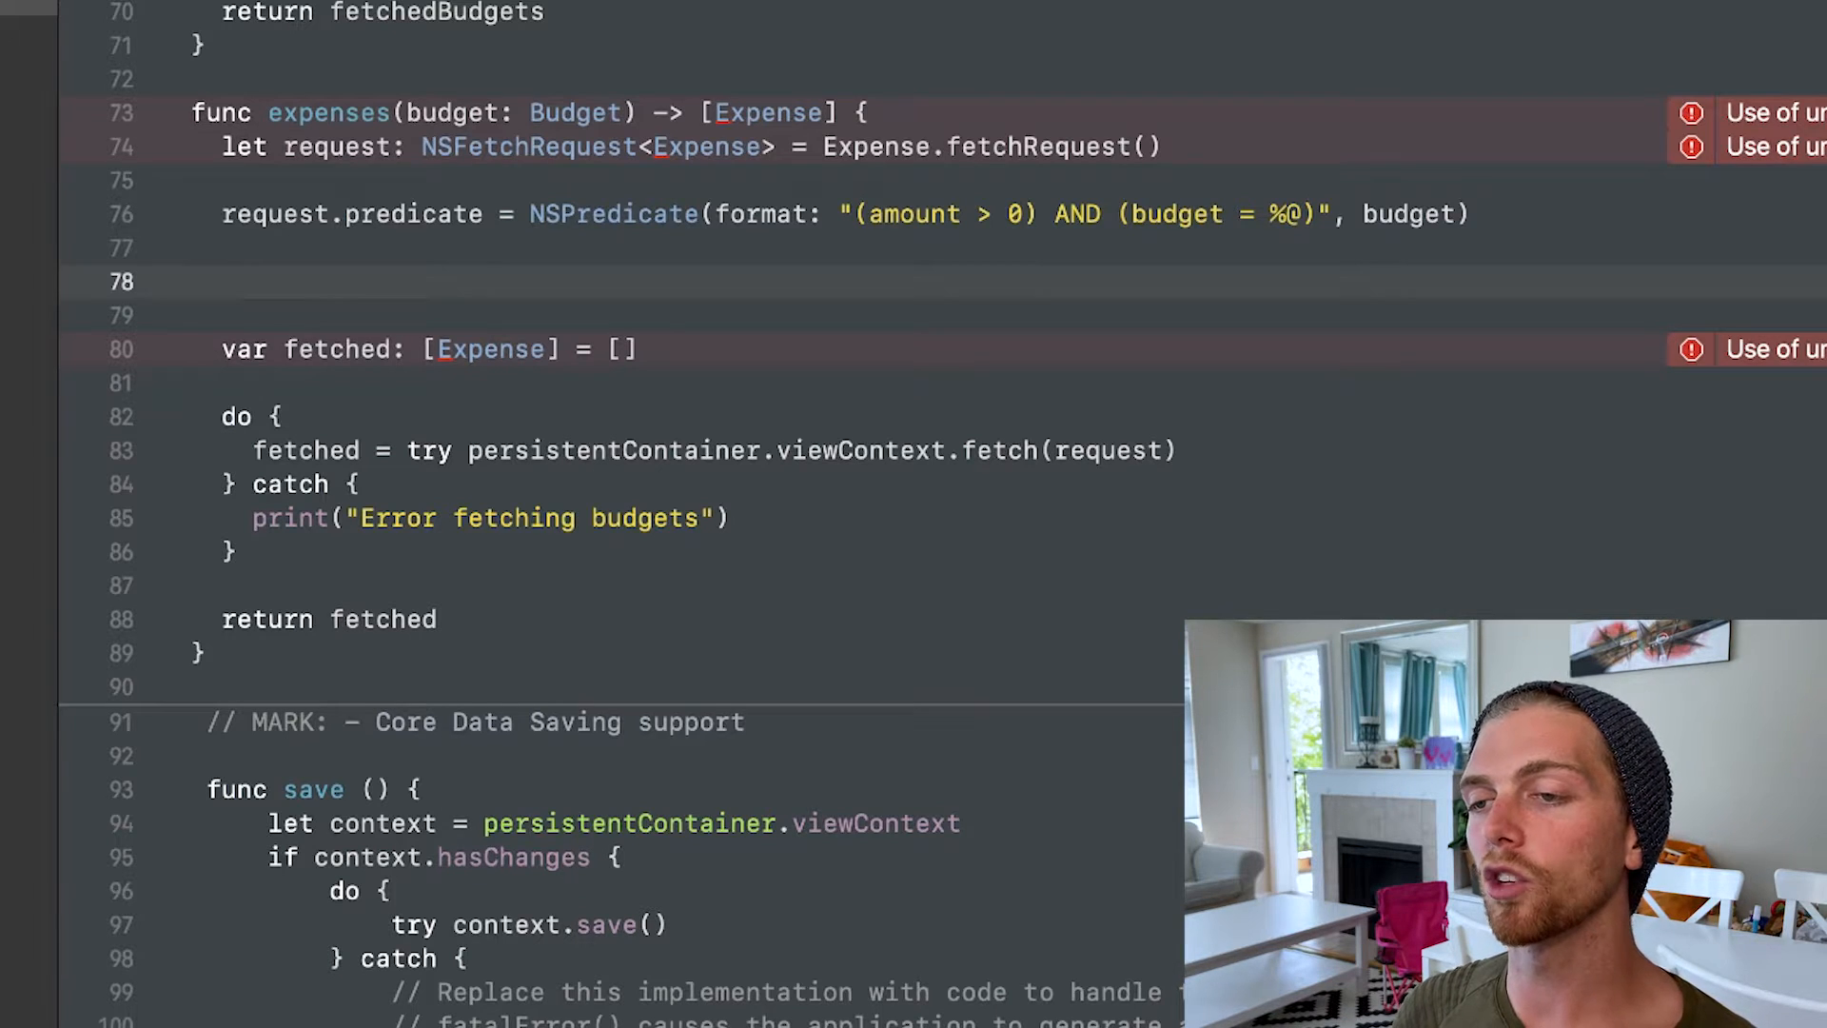
pyautogui.write('NSso')
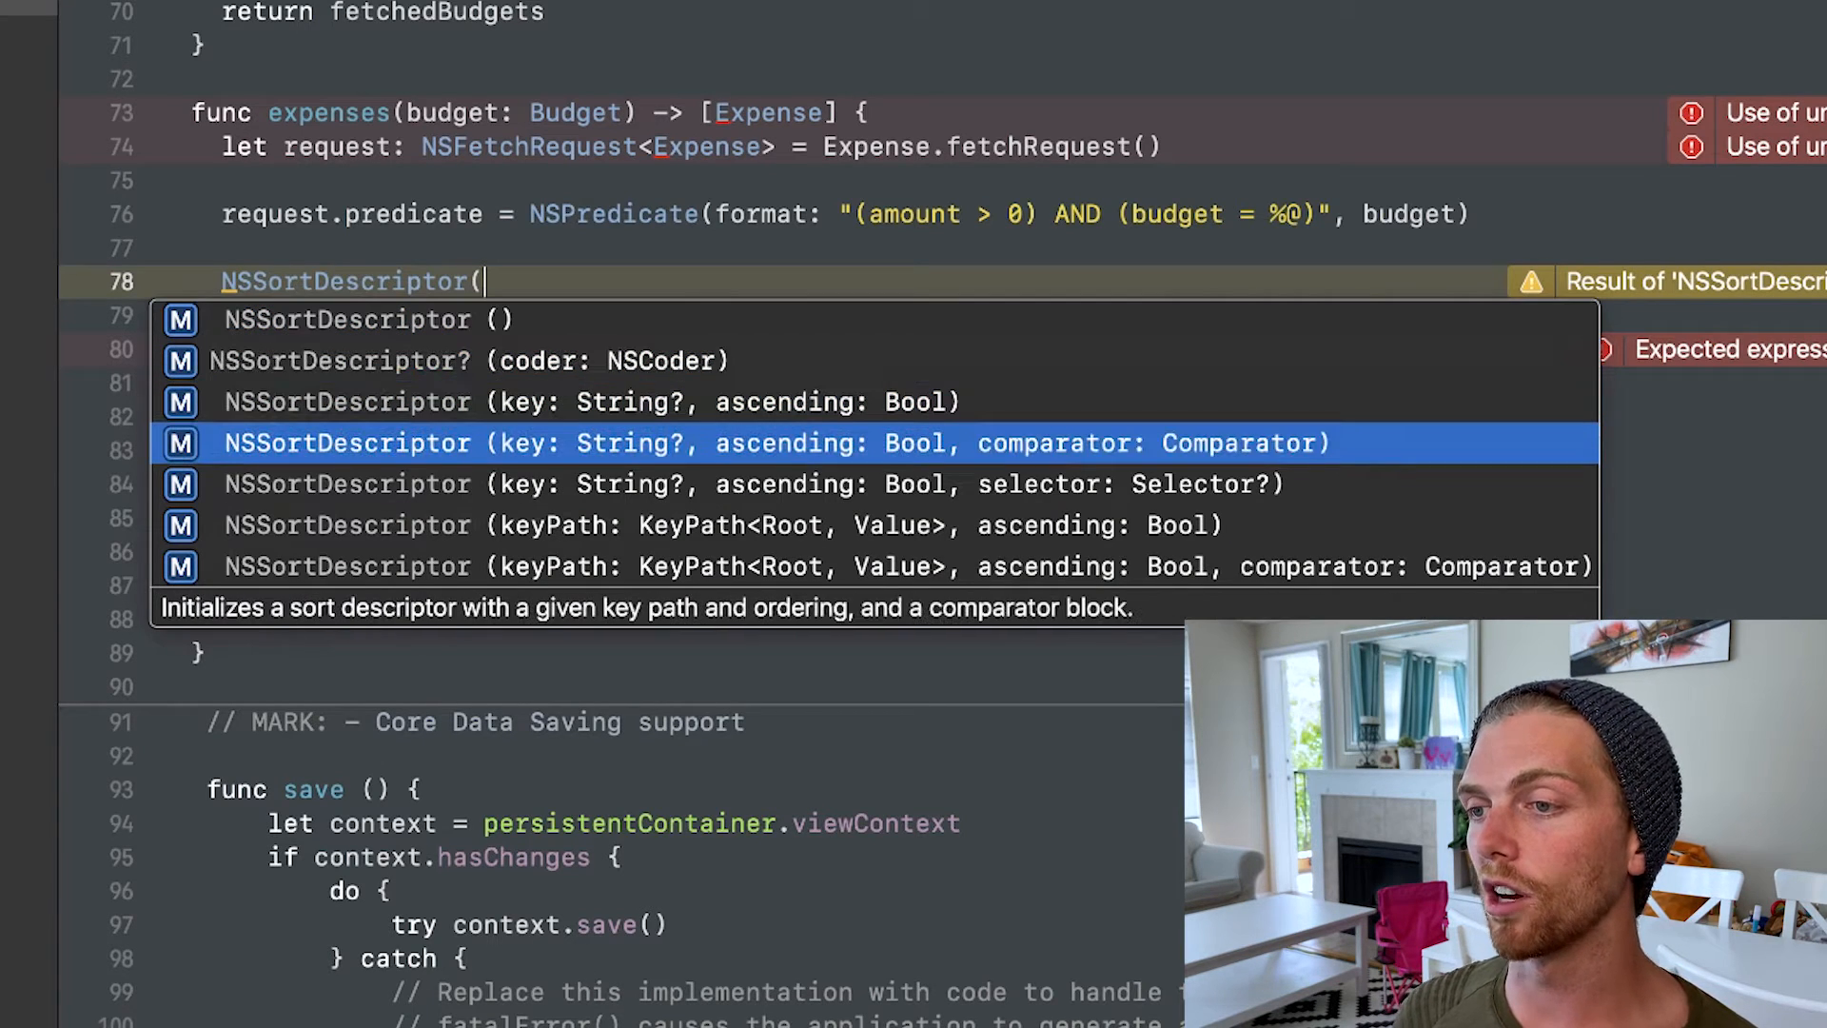
pyautogui.press('Up')
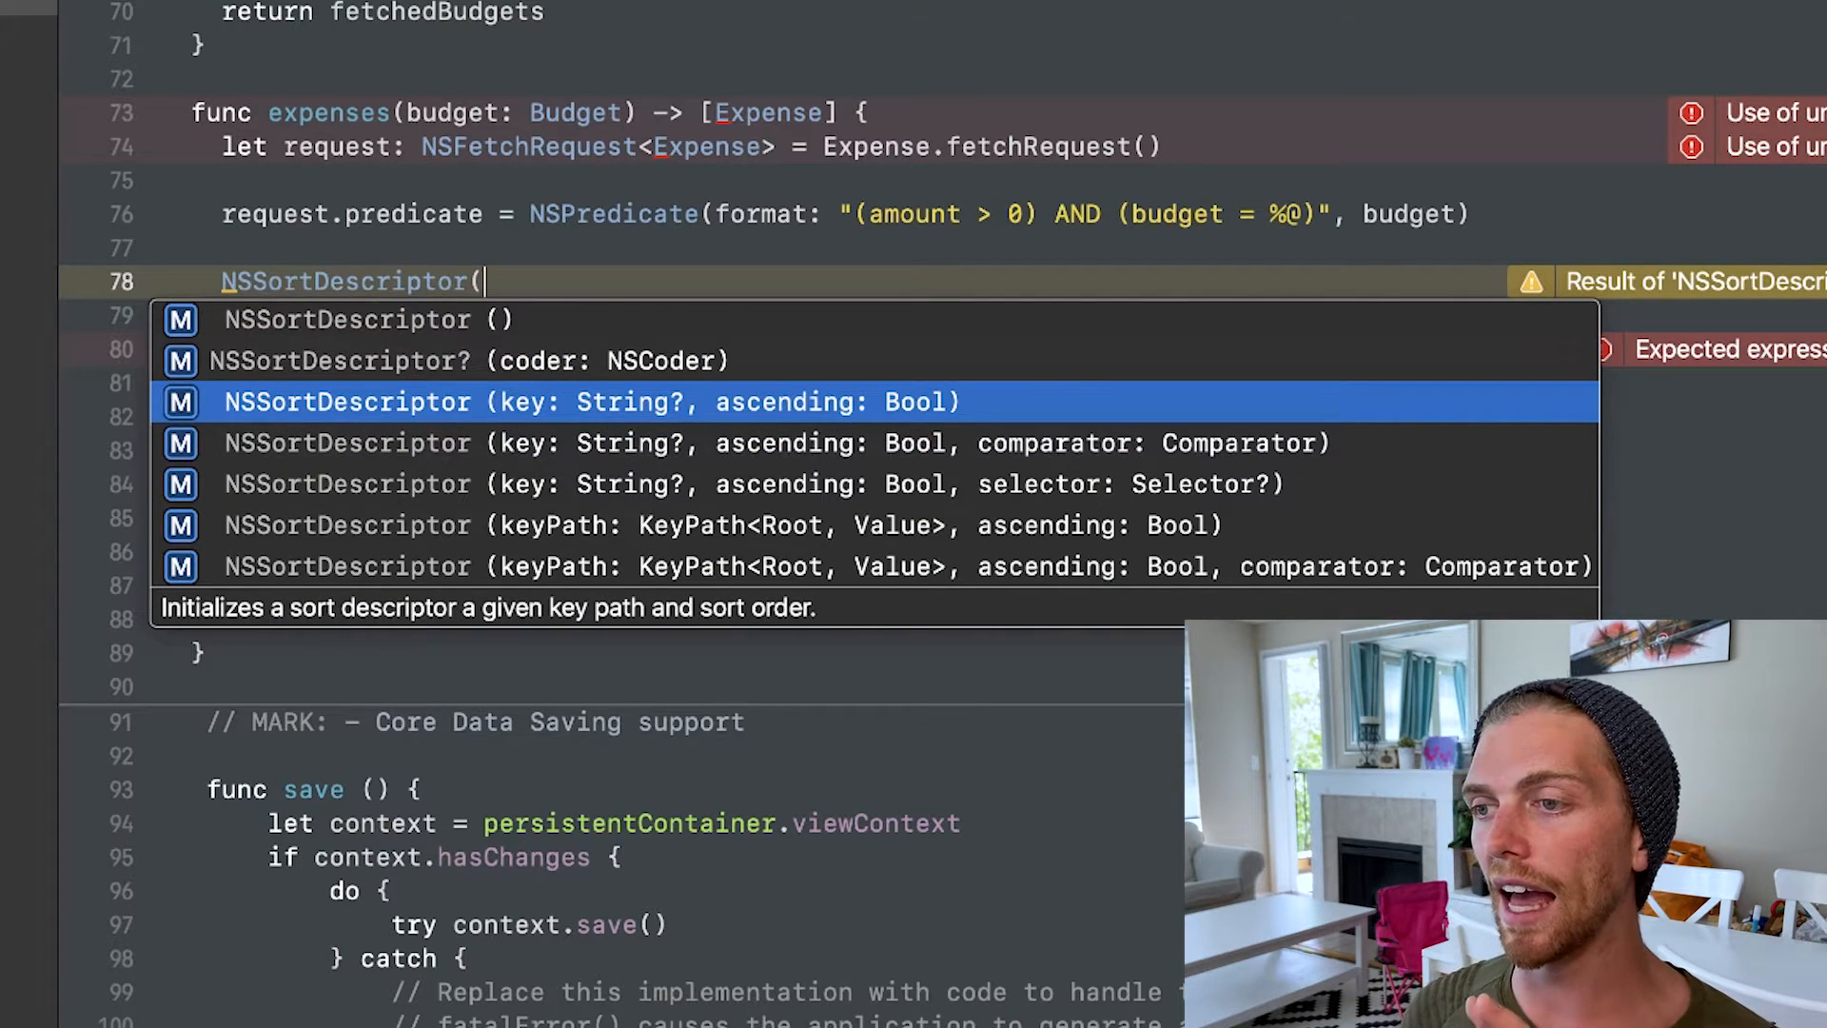
pyautogui.click(583, 400)
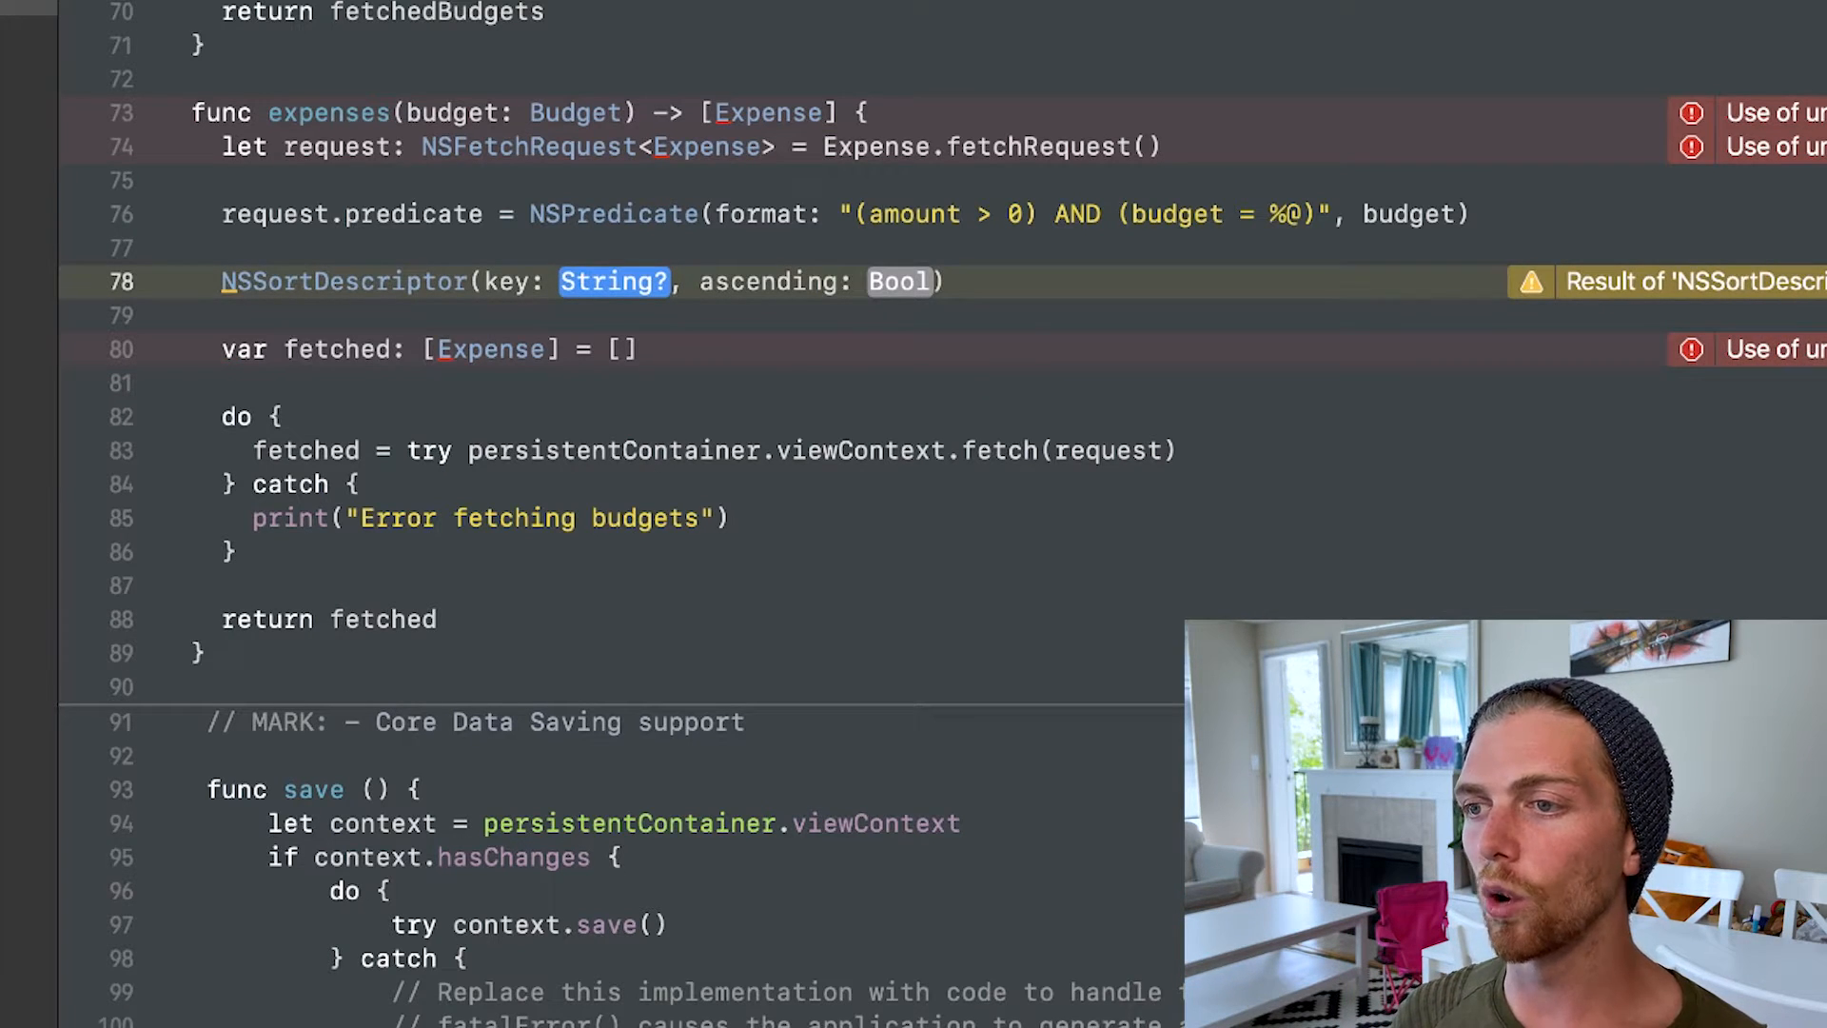
pyautogui.write('""')
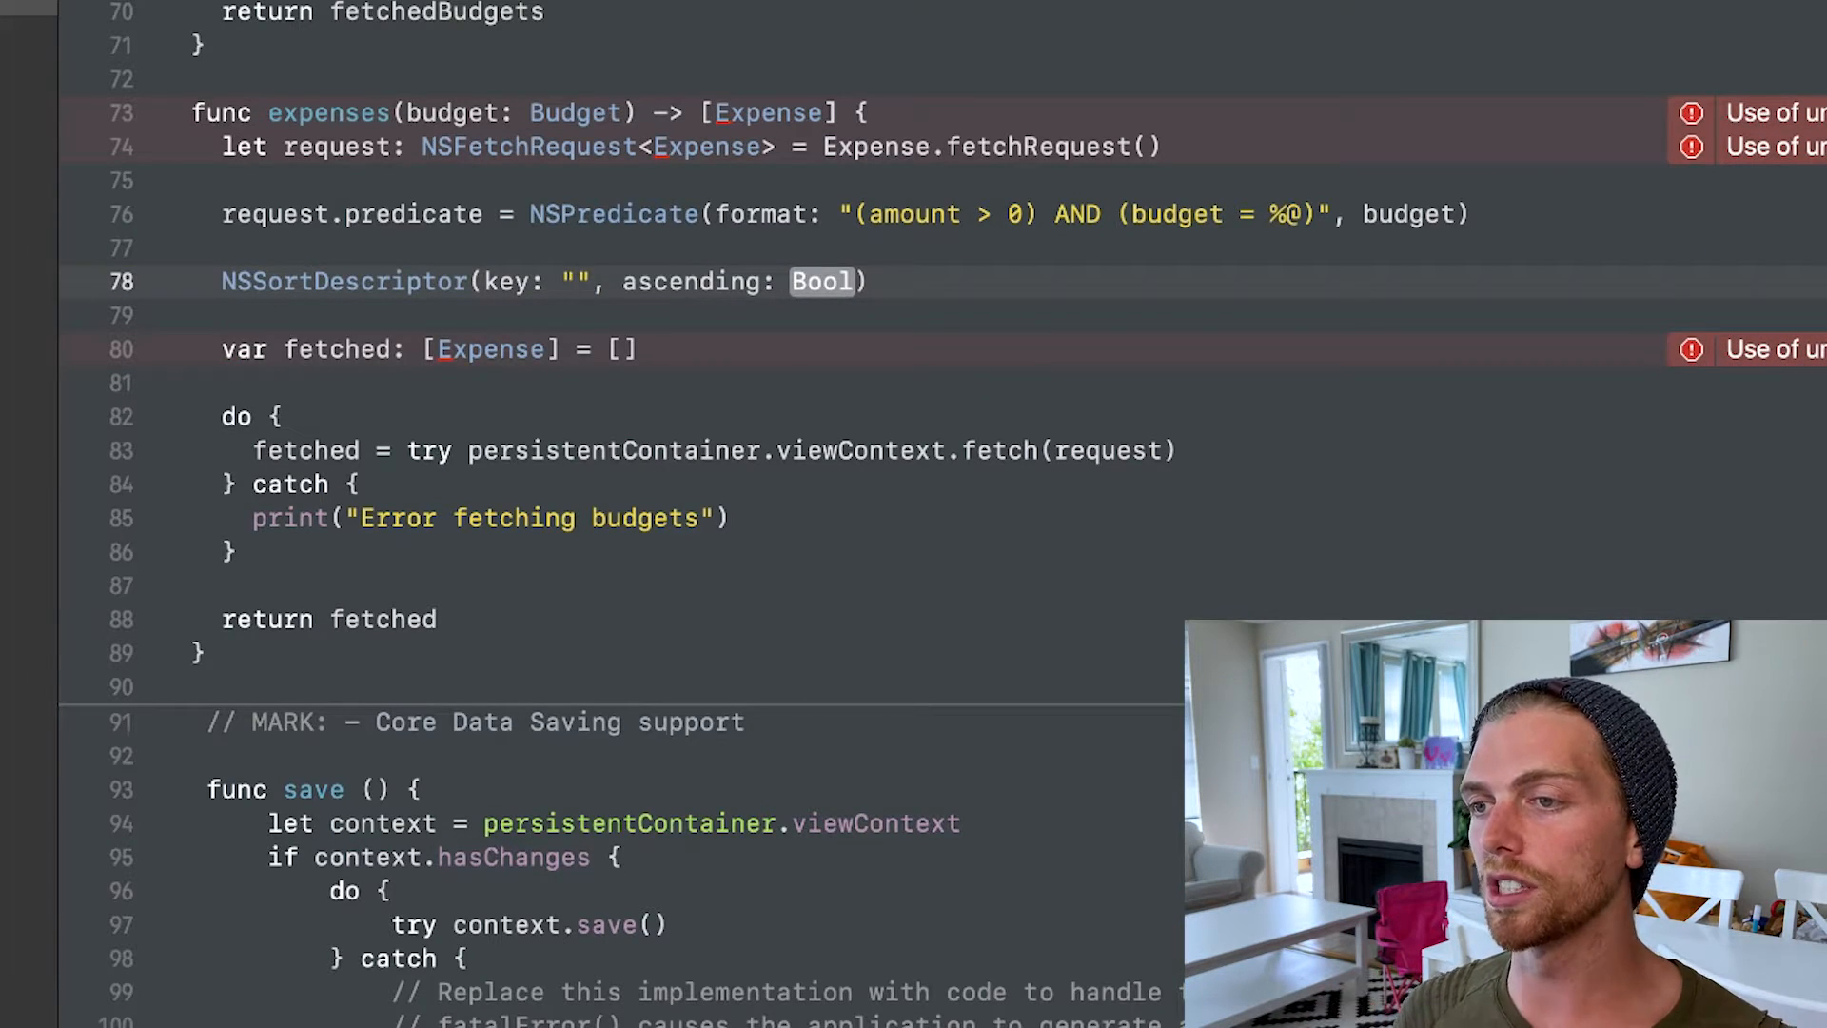
pyautogui.write('timestamp')
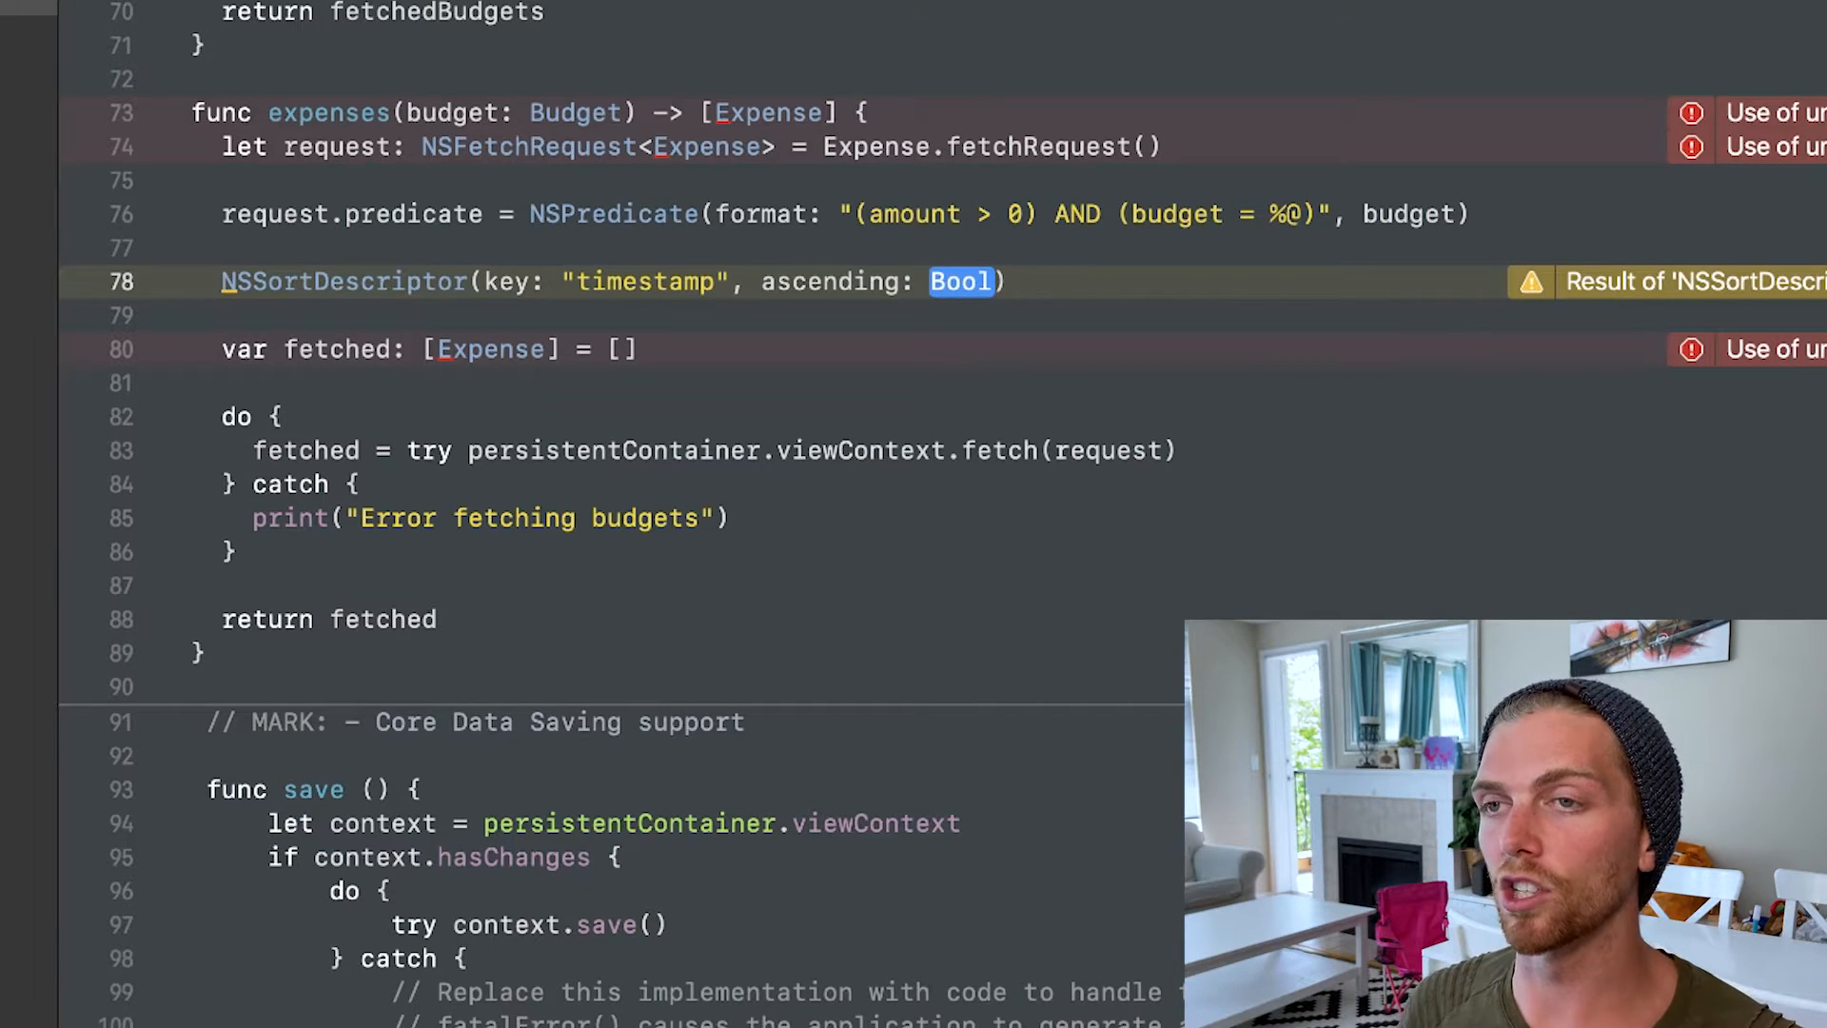
pyautogui.write('false')
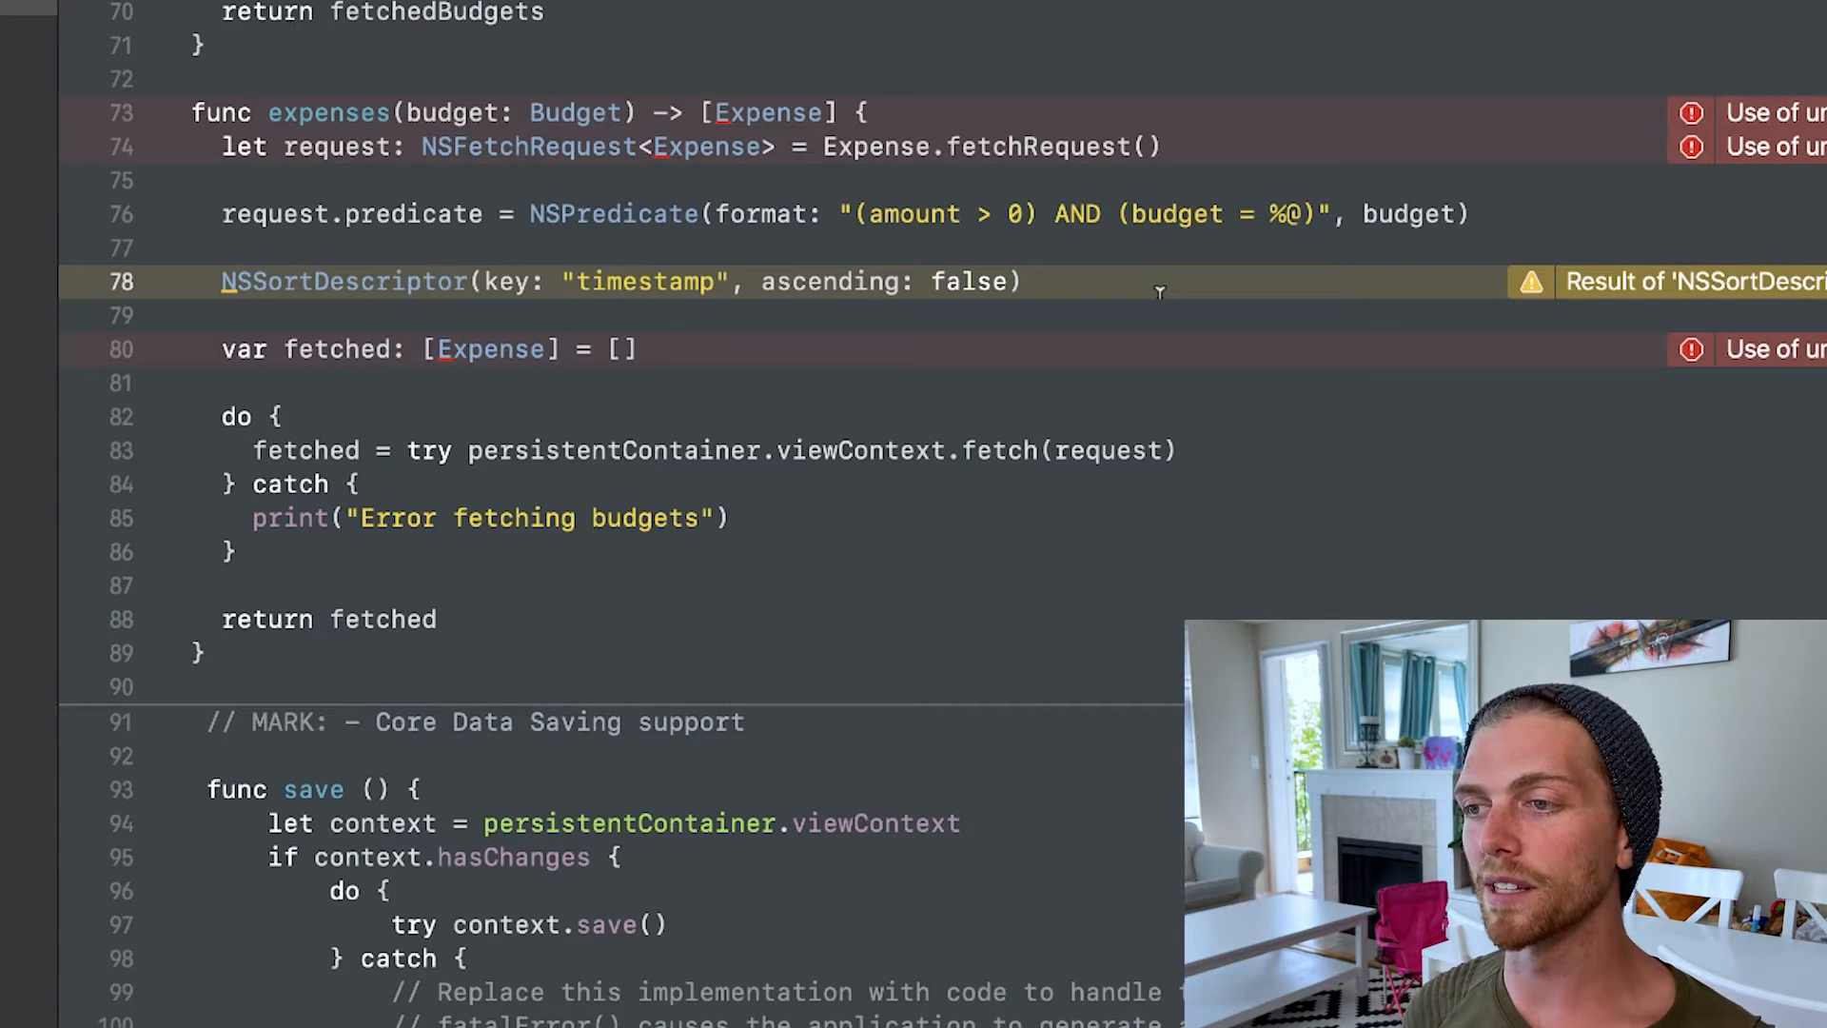
pyautogui.moveTo(1180, 349)
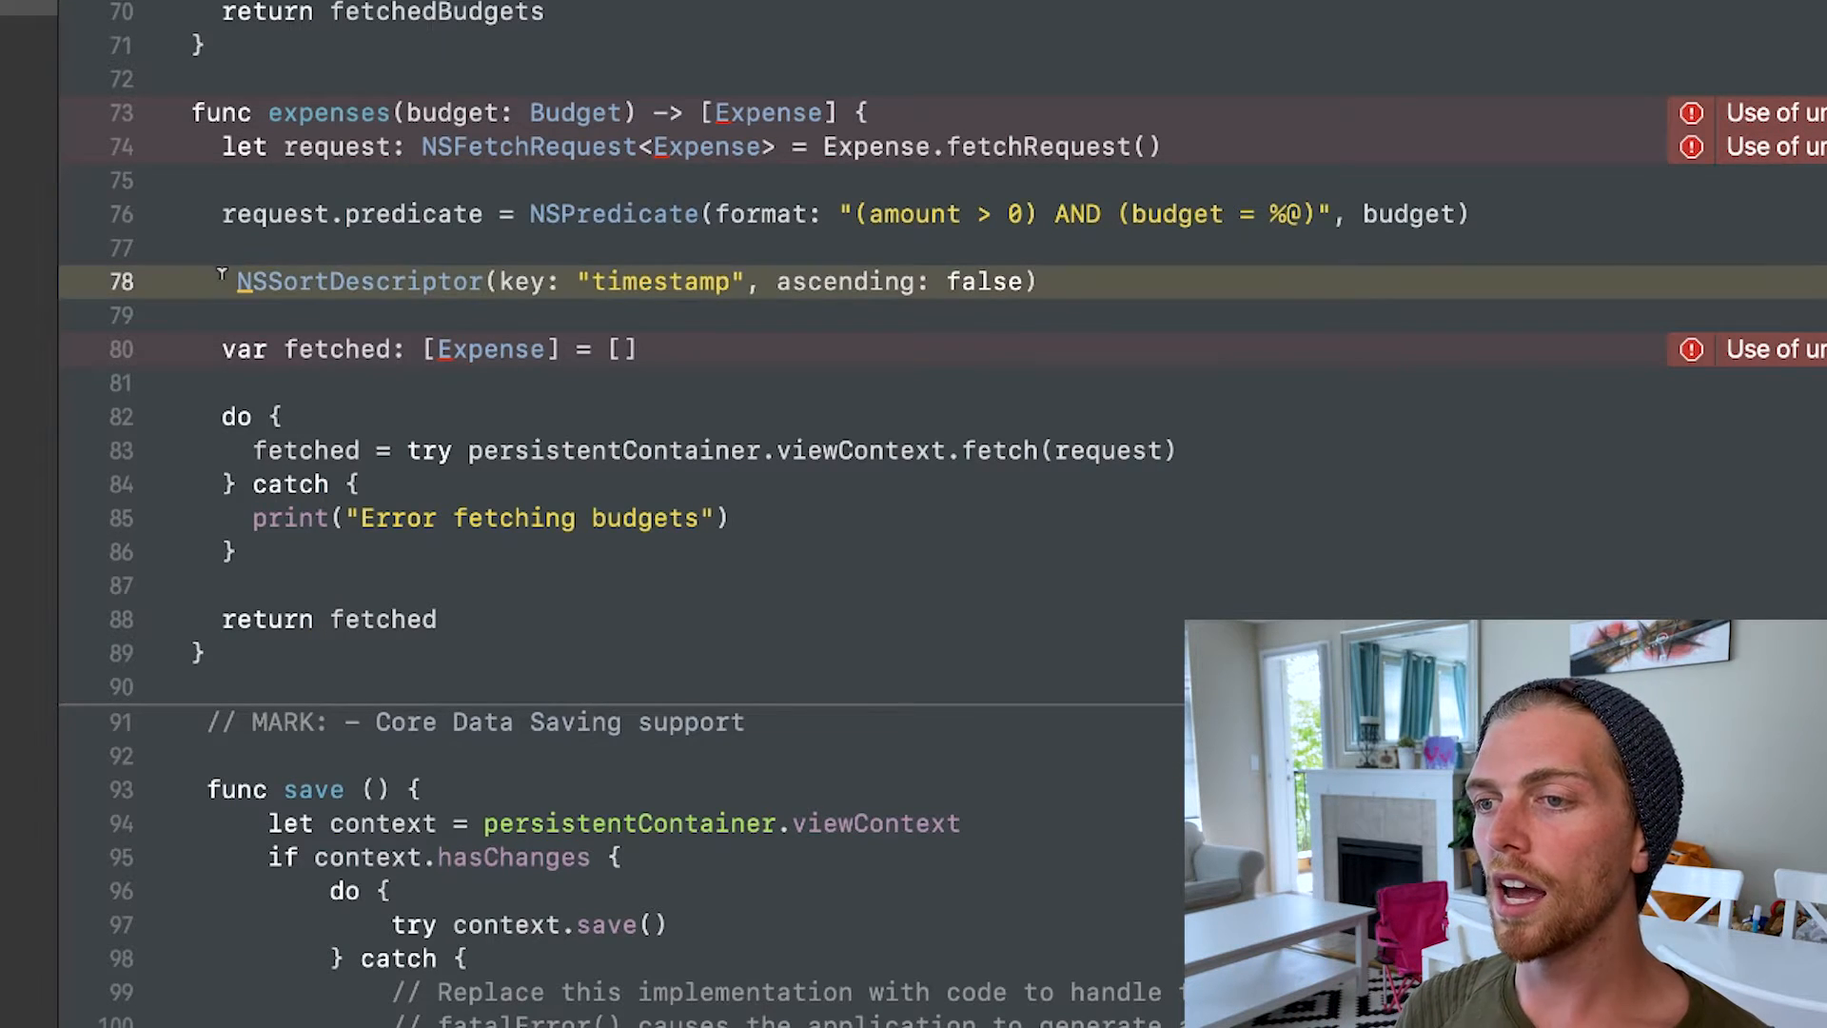
# Assign [timestamp descending sort descriptor] to request.sortDescriptors
pyautogui.write('request.sort')
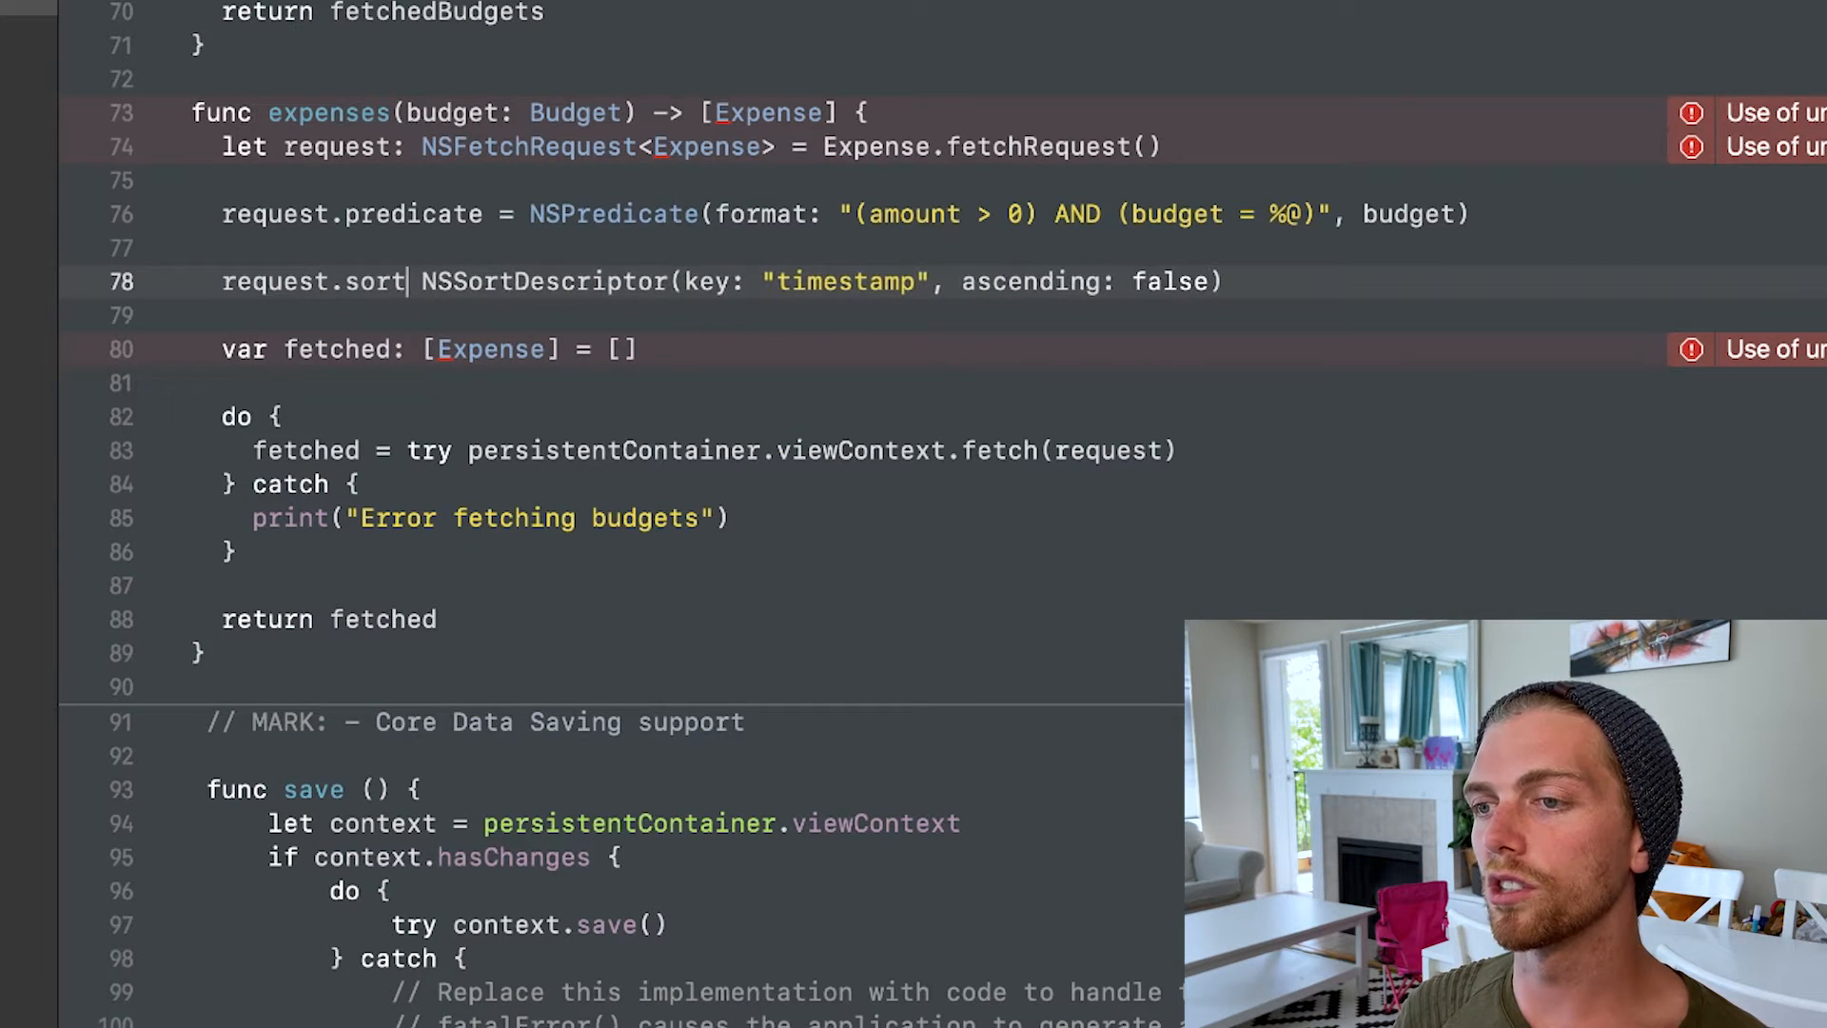
pyautogui.write('Descript')
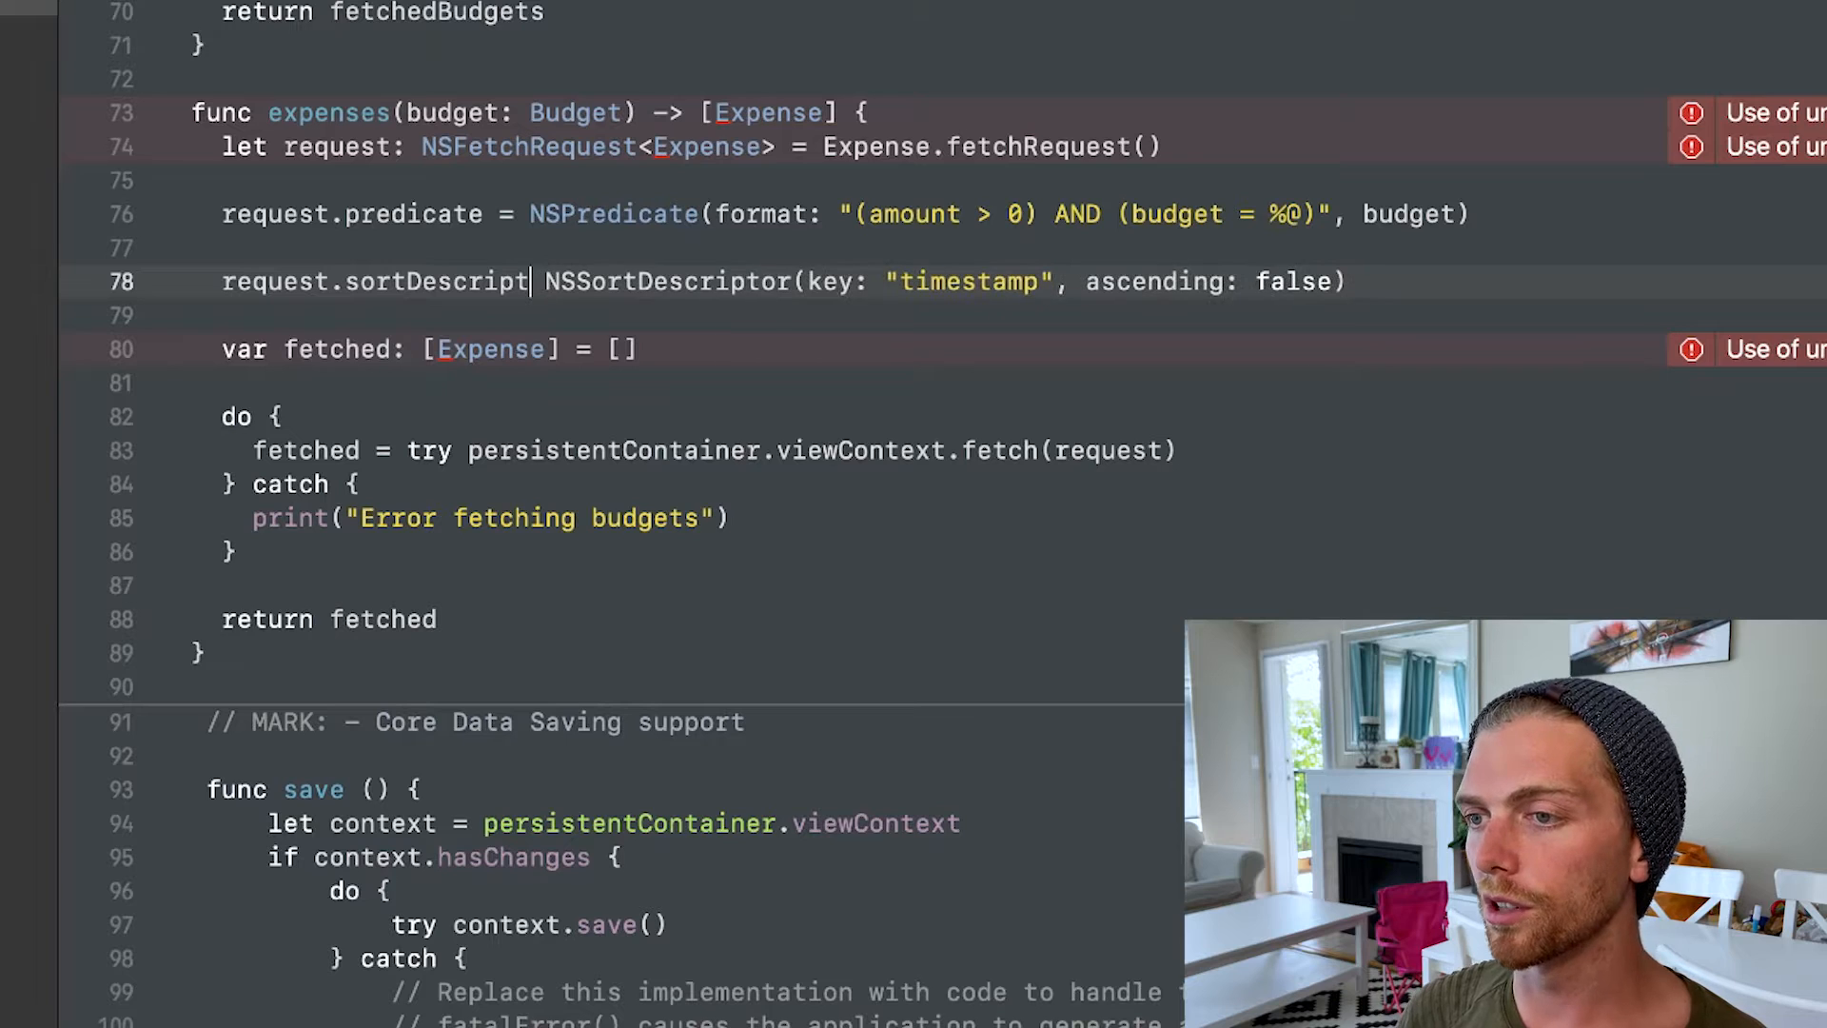
pyautogui.write('ors =[')
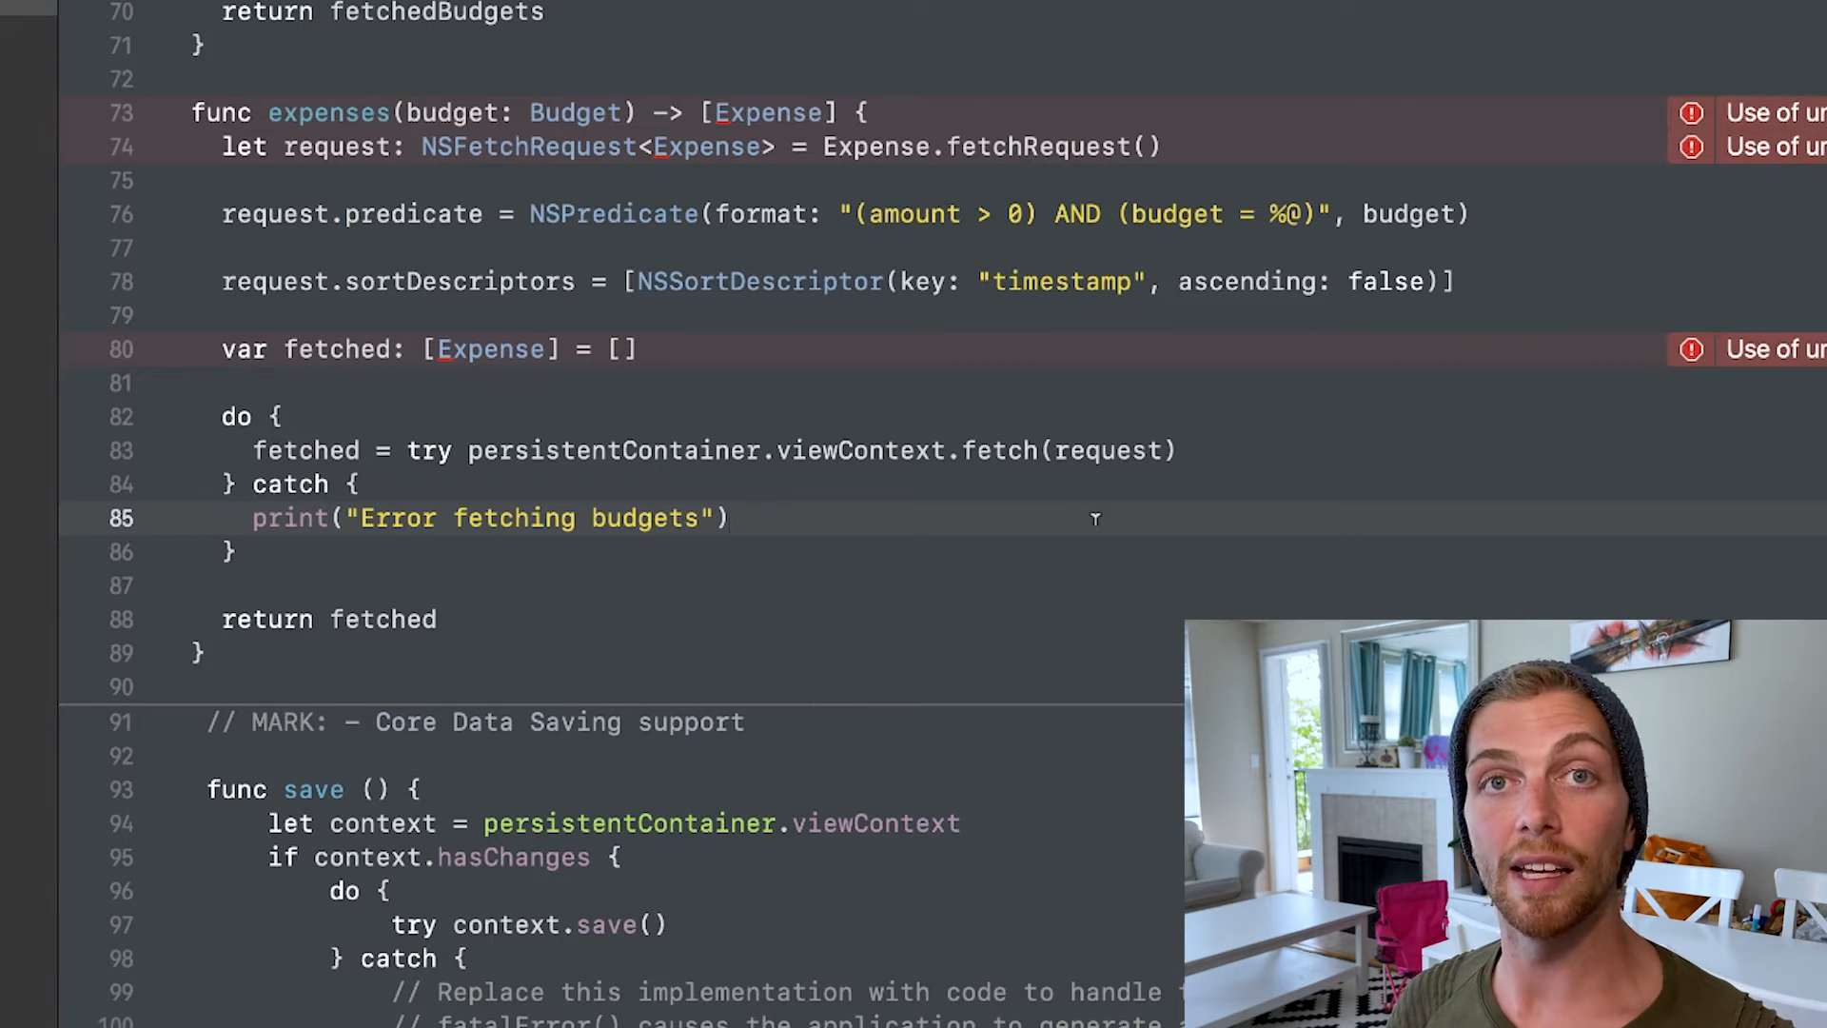
pyautogui.click(731, 518)
pyautogui.write('request.')
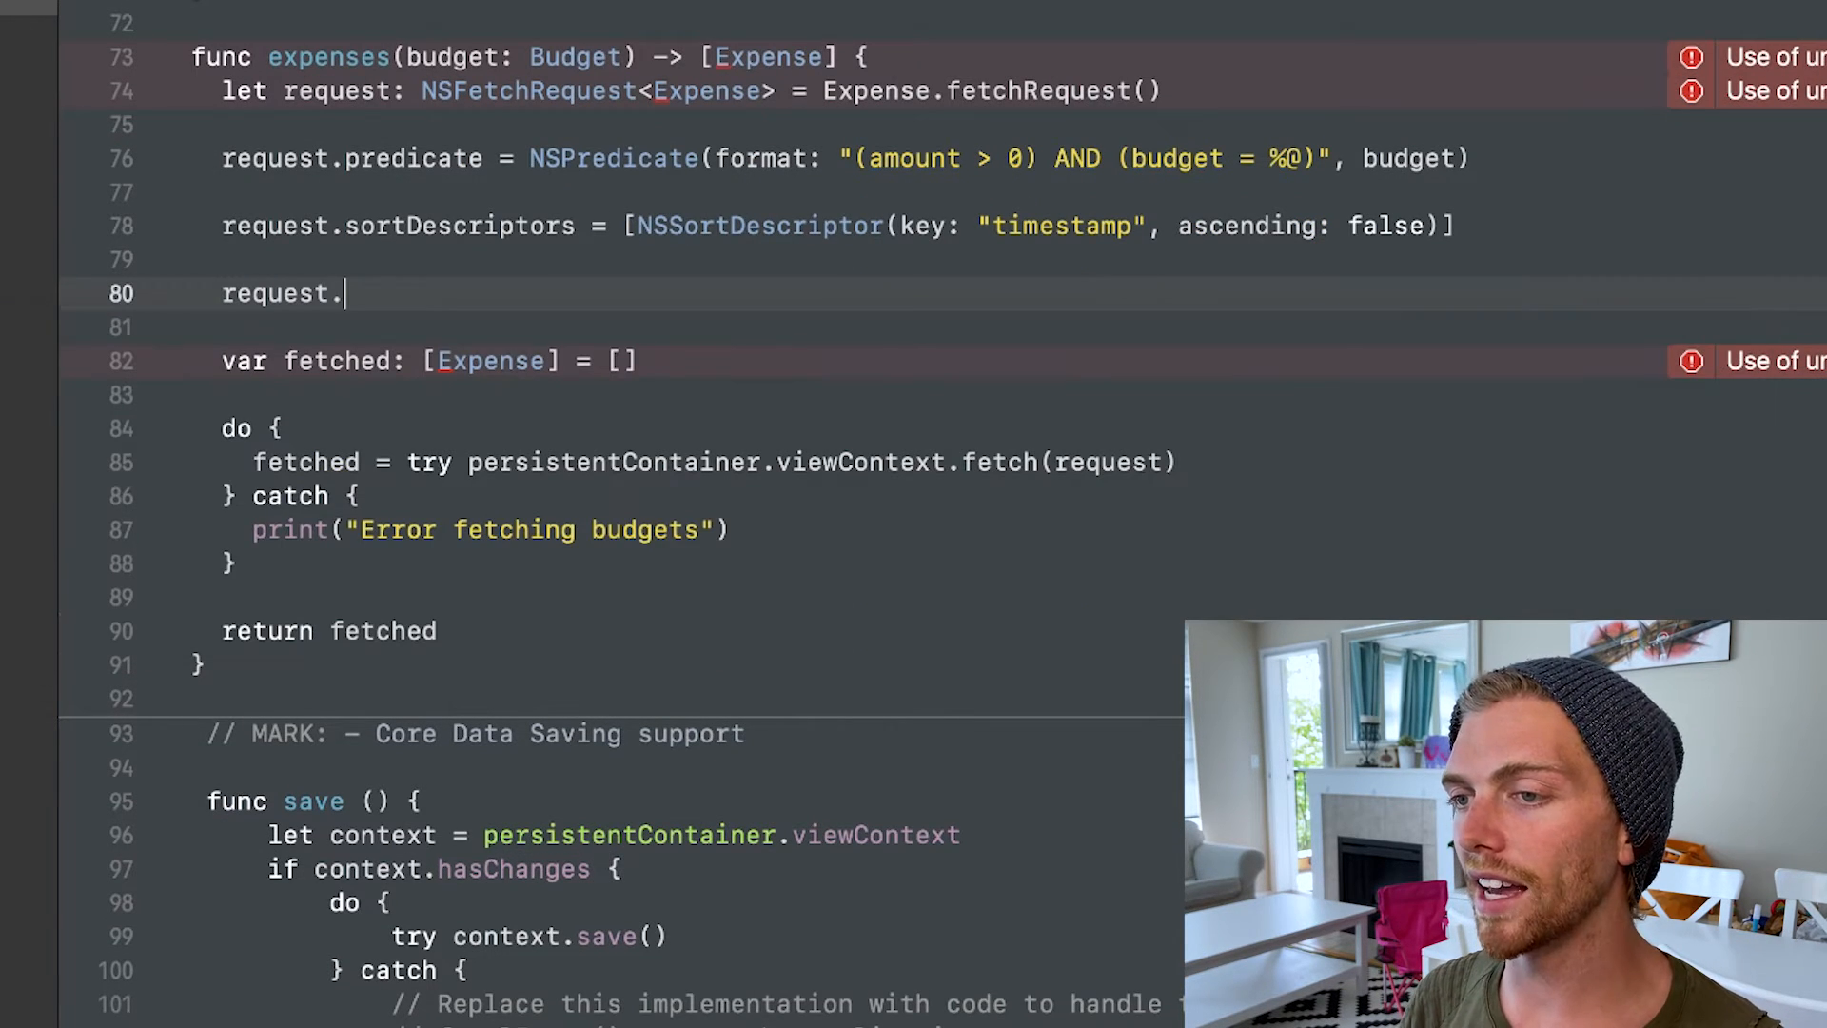
pyautogui.write('fetchLimi')
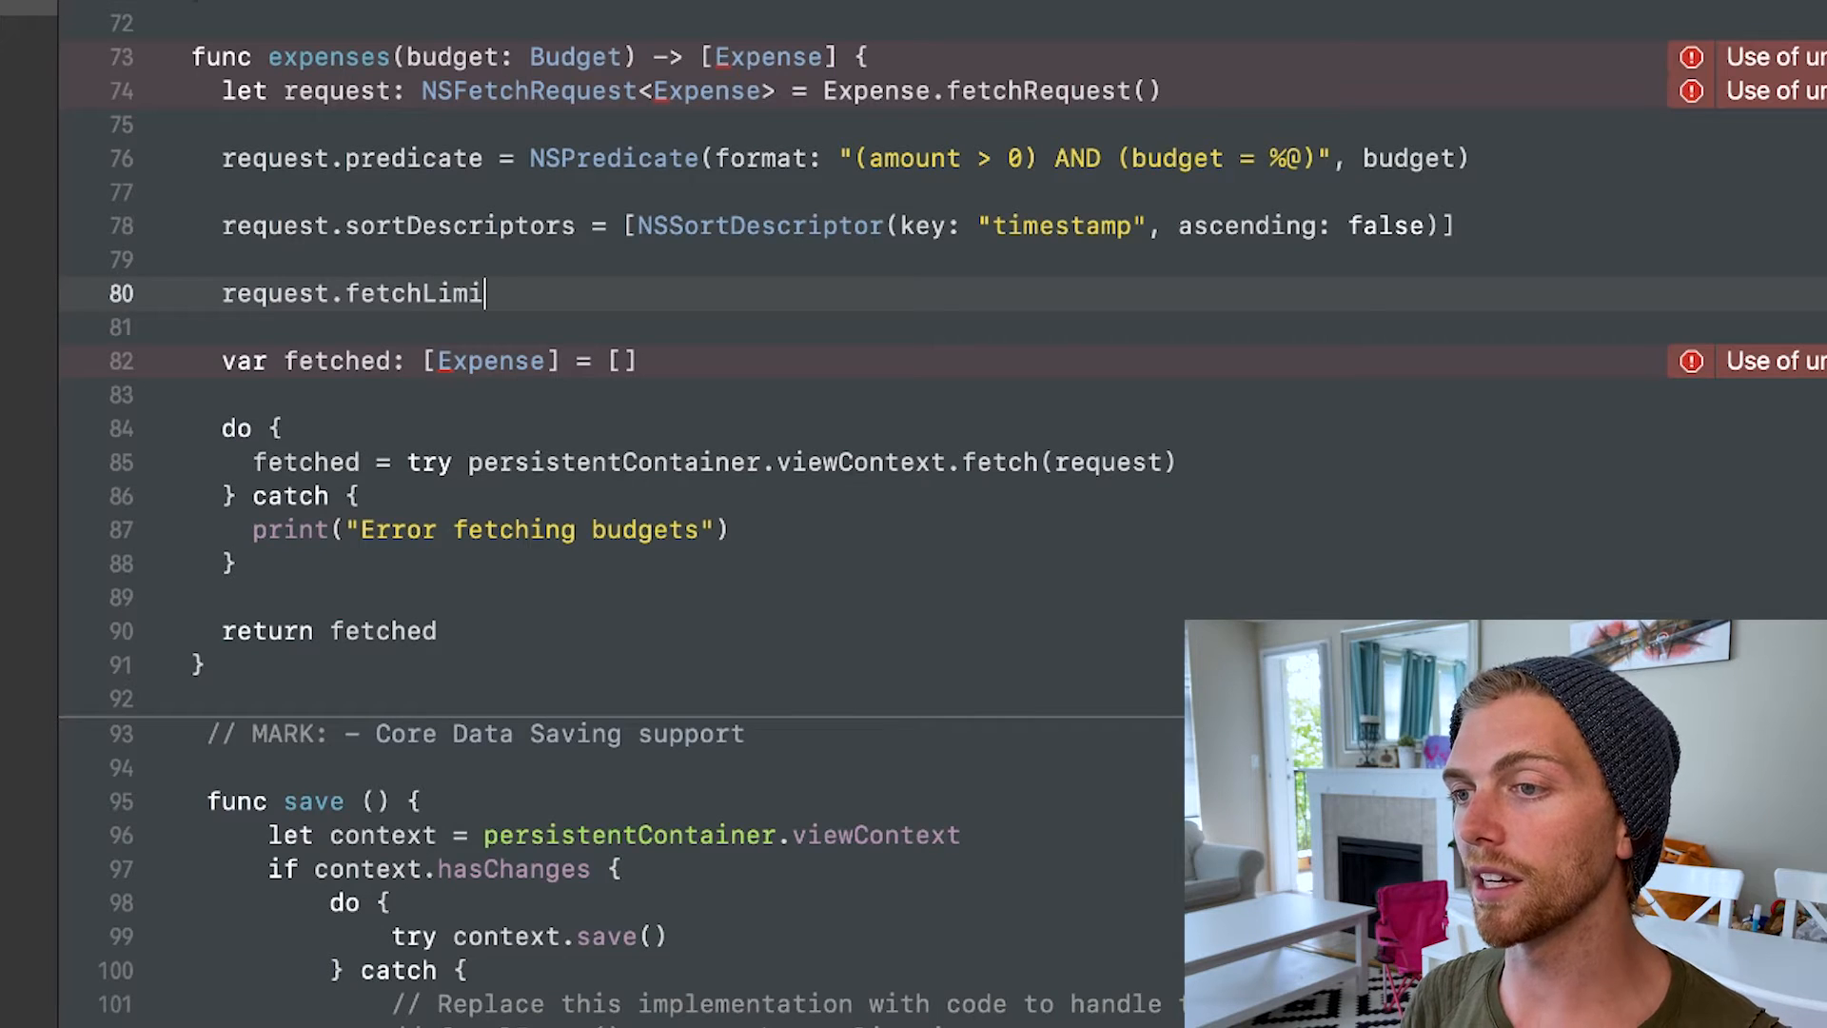
pyautogui.write('t = 10')
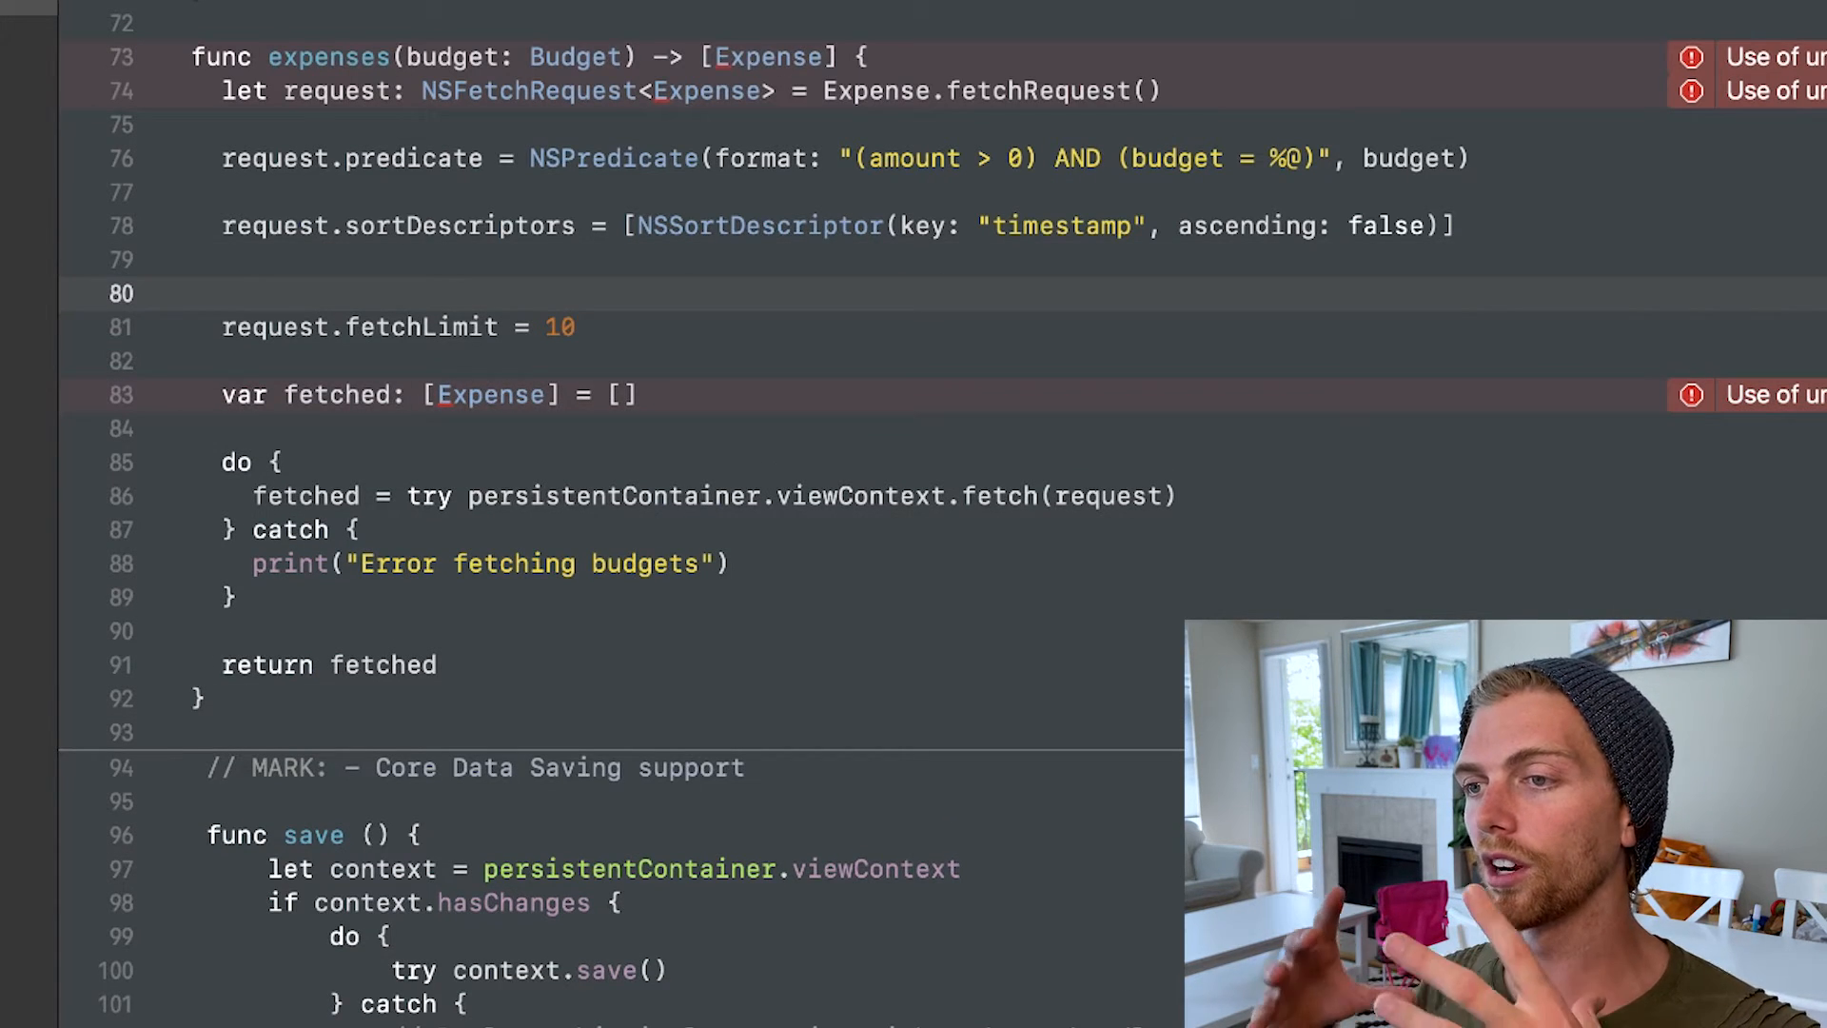
pyautogui.write('req')
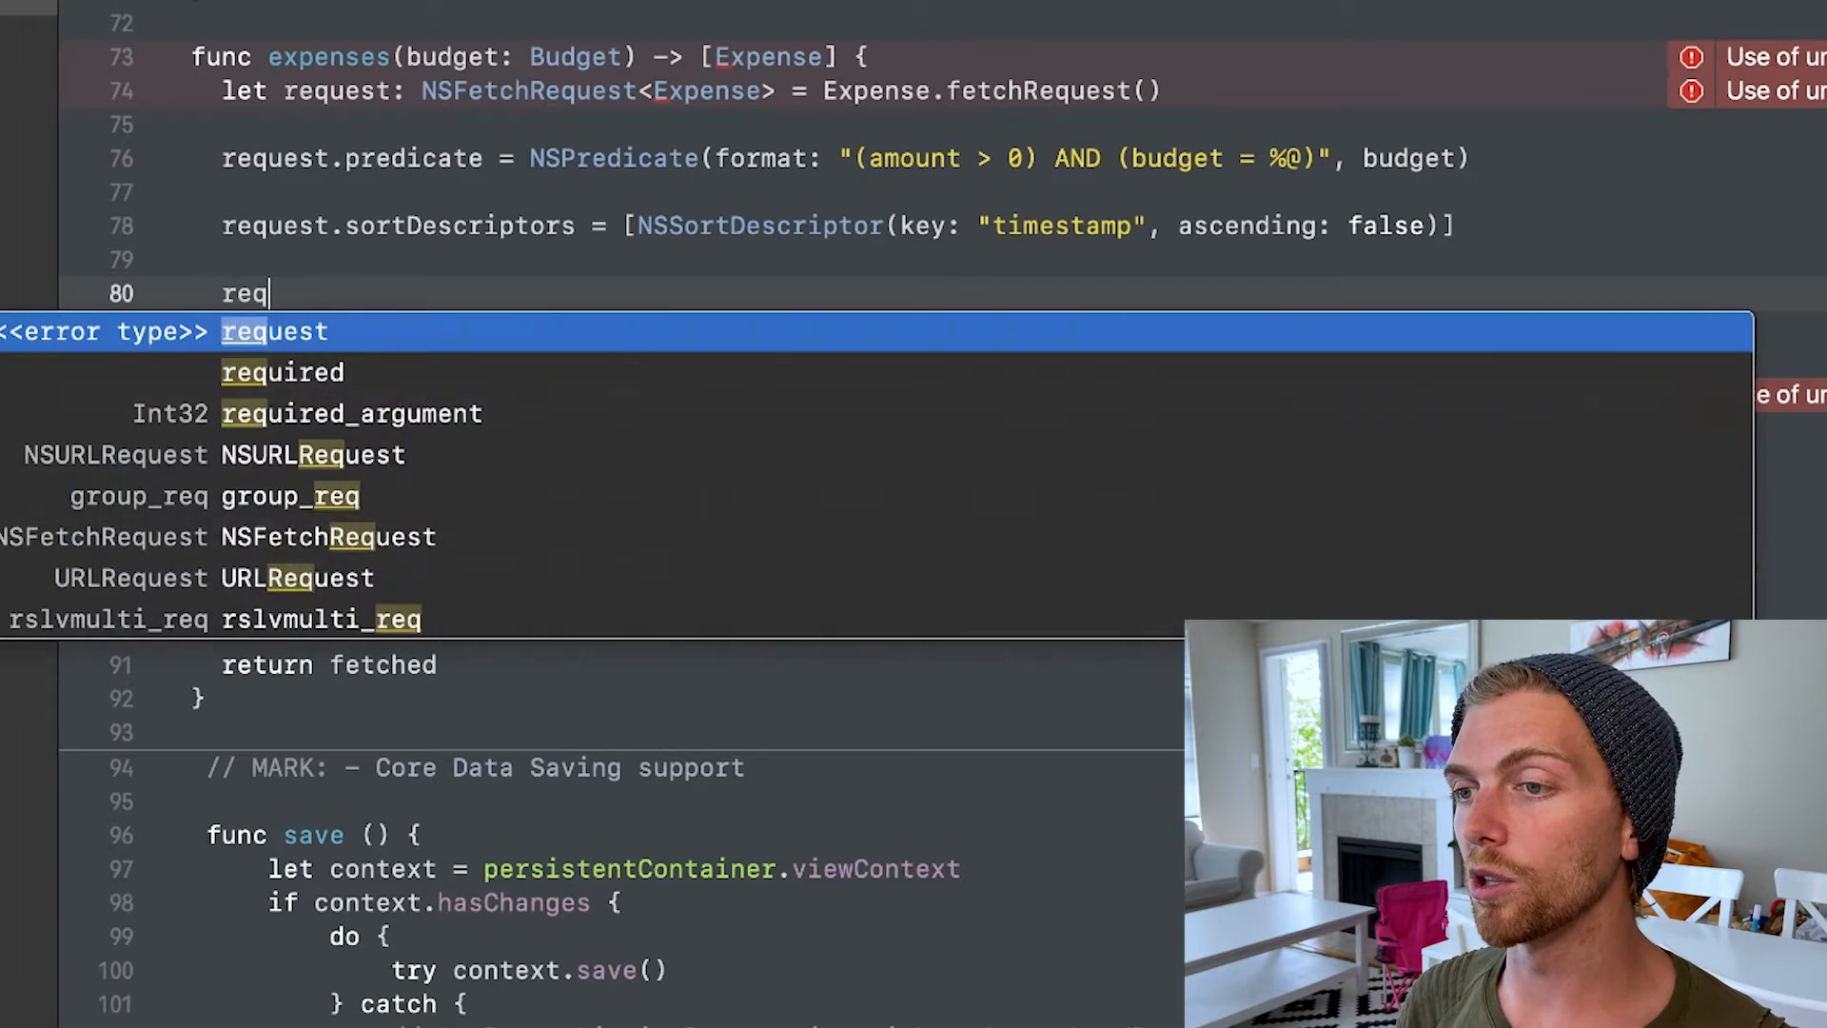
pyautogui.write('uest.fetchOffe')
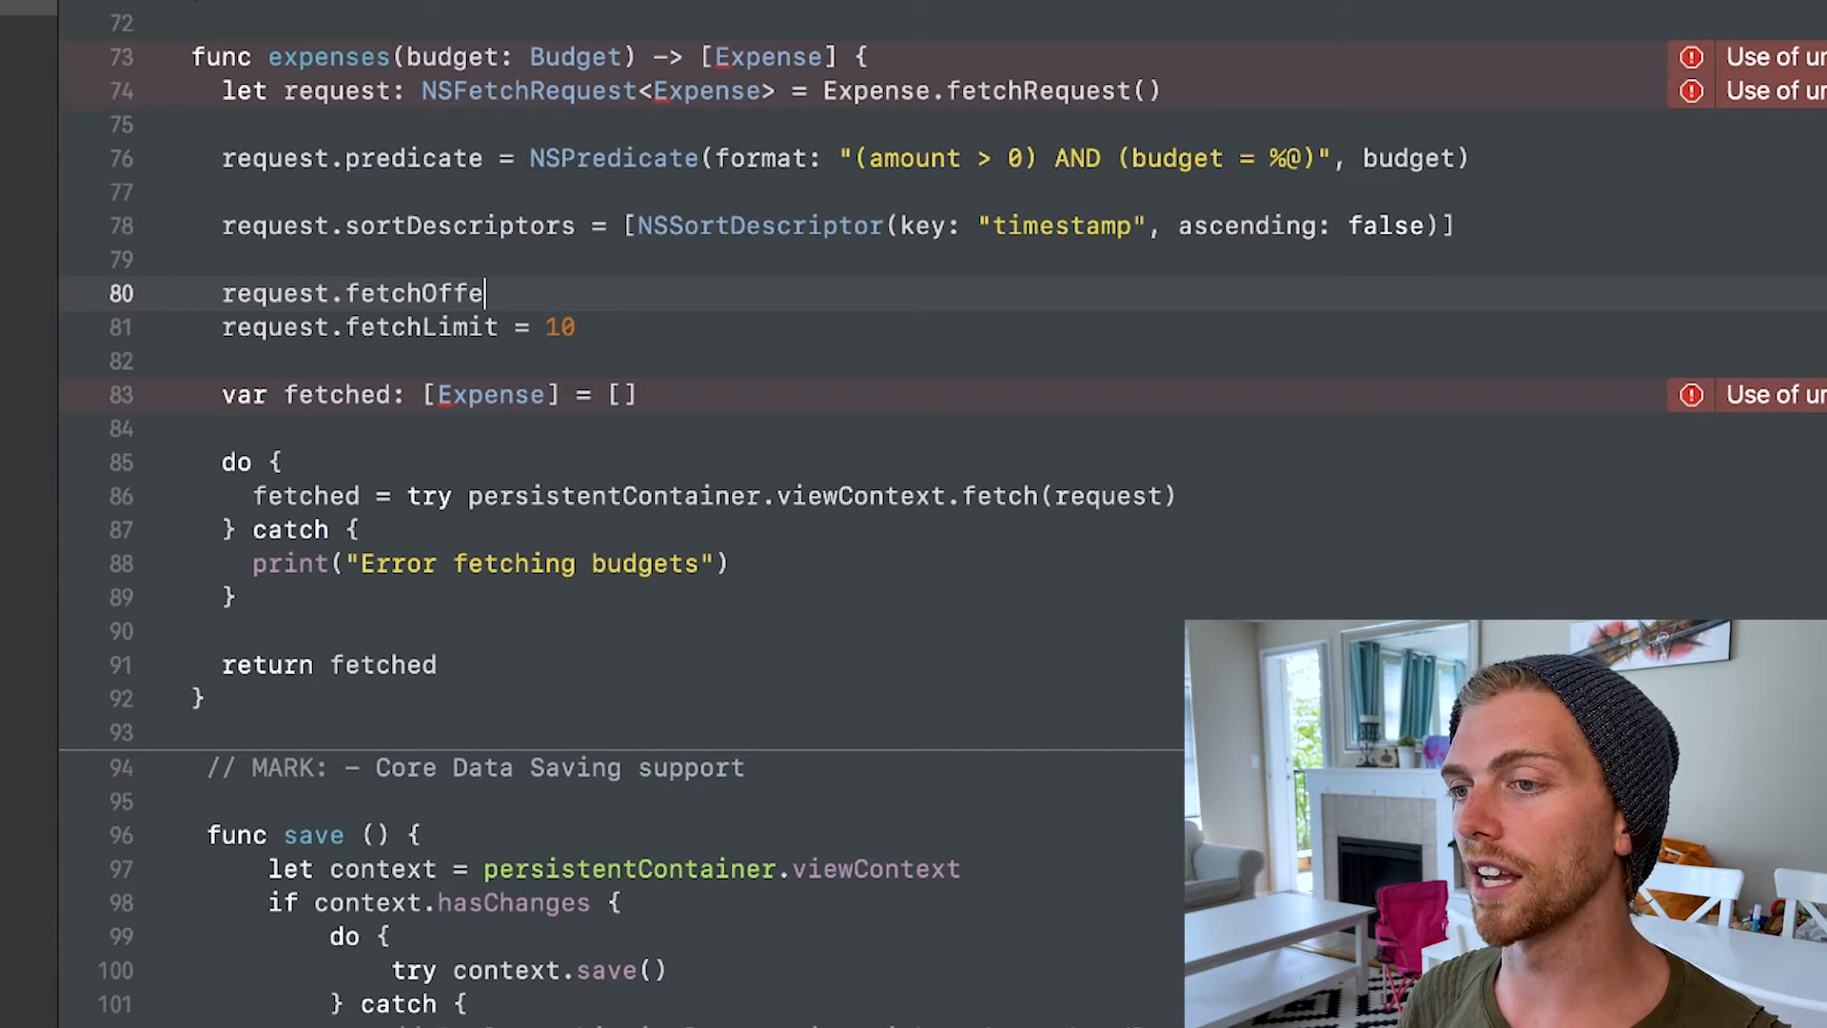
pyautogui.write('set')
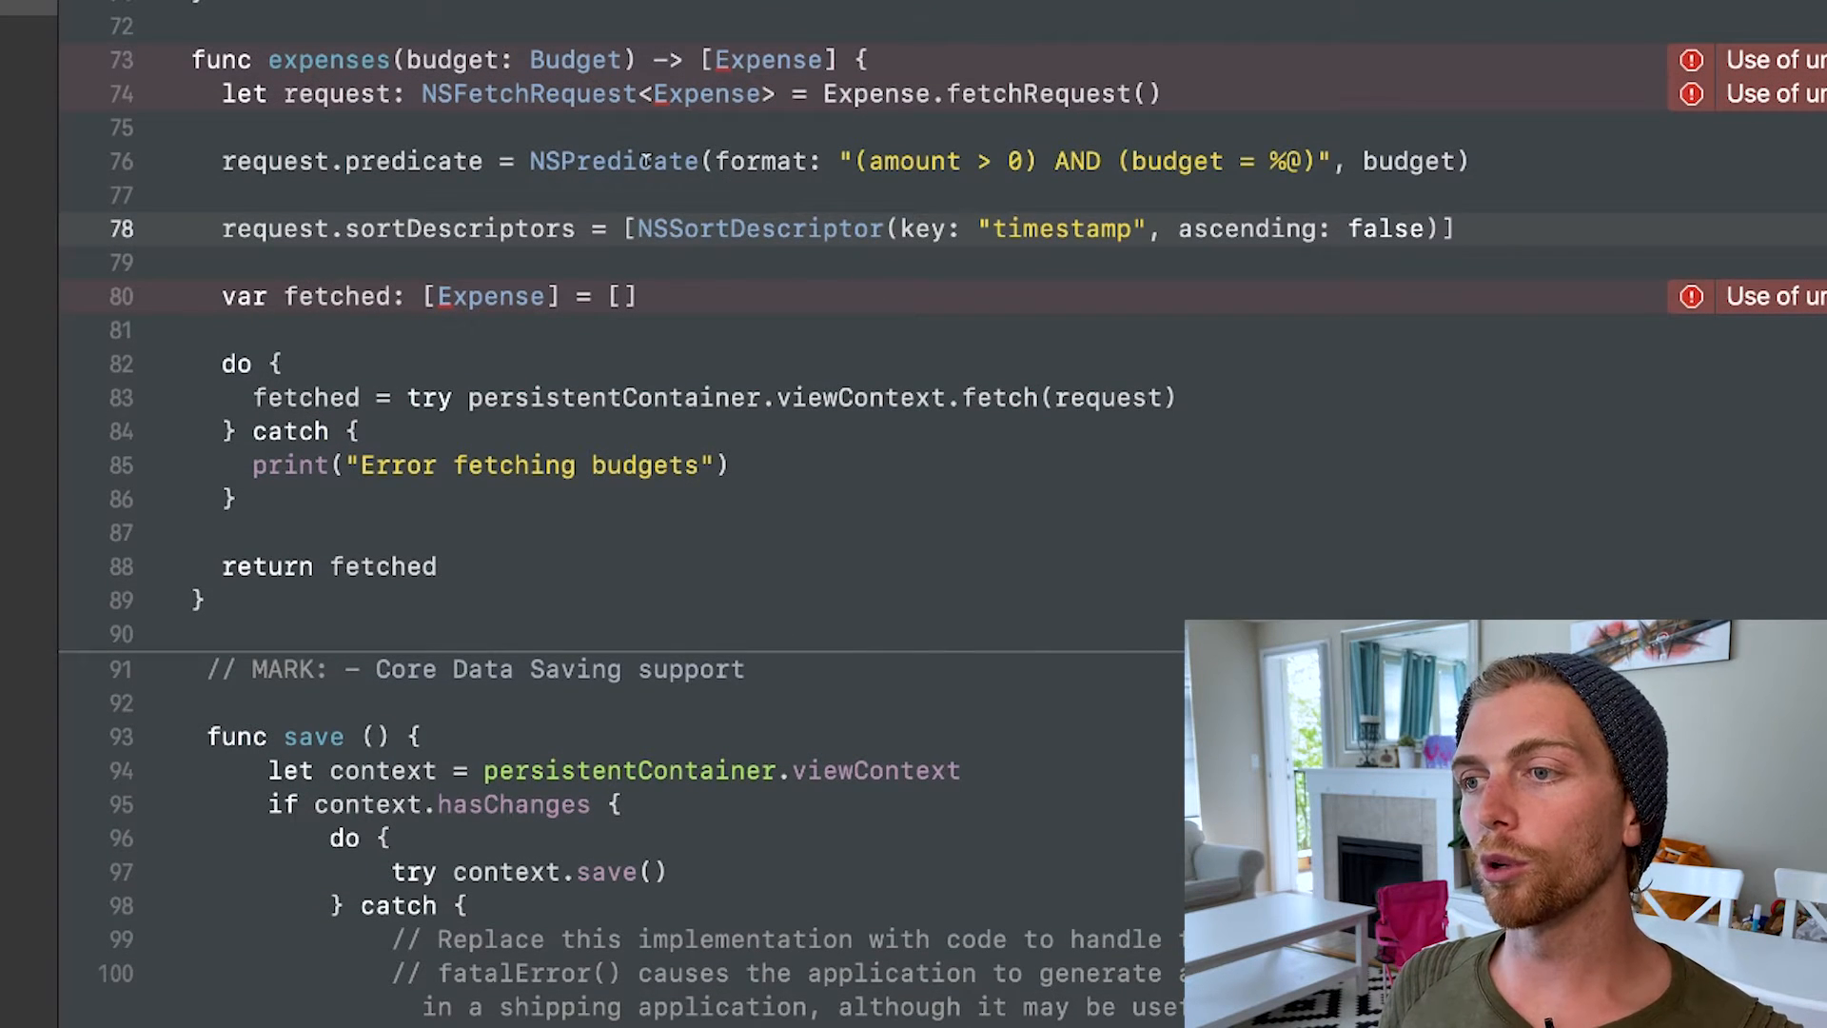
pyautogui.doubleClick(758, 229)
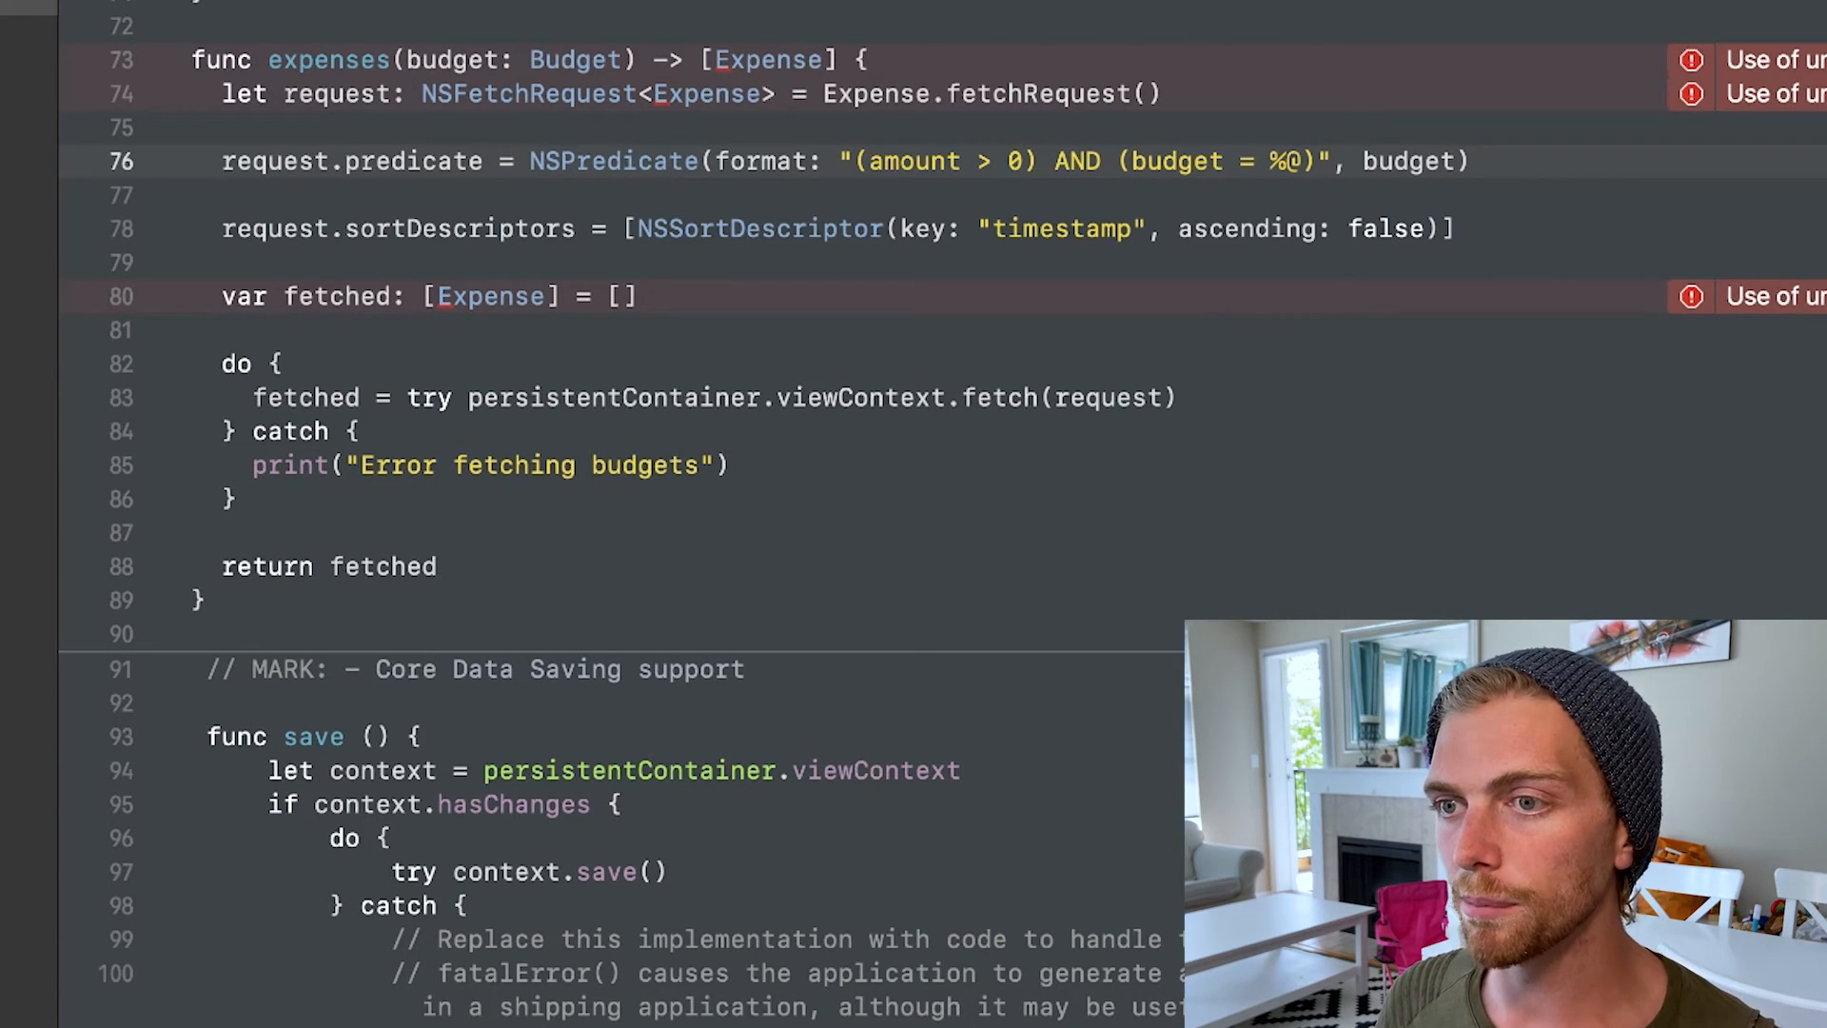
# In viewDidLoad, set expenses from DataManager.shared.expenses(budget: budget) and call tableView.reloadData()
pyautogui.scroll(3)
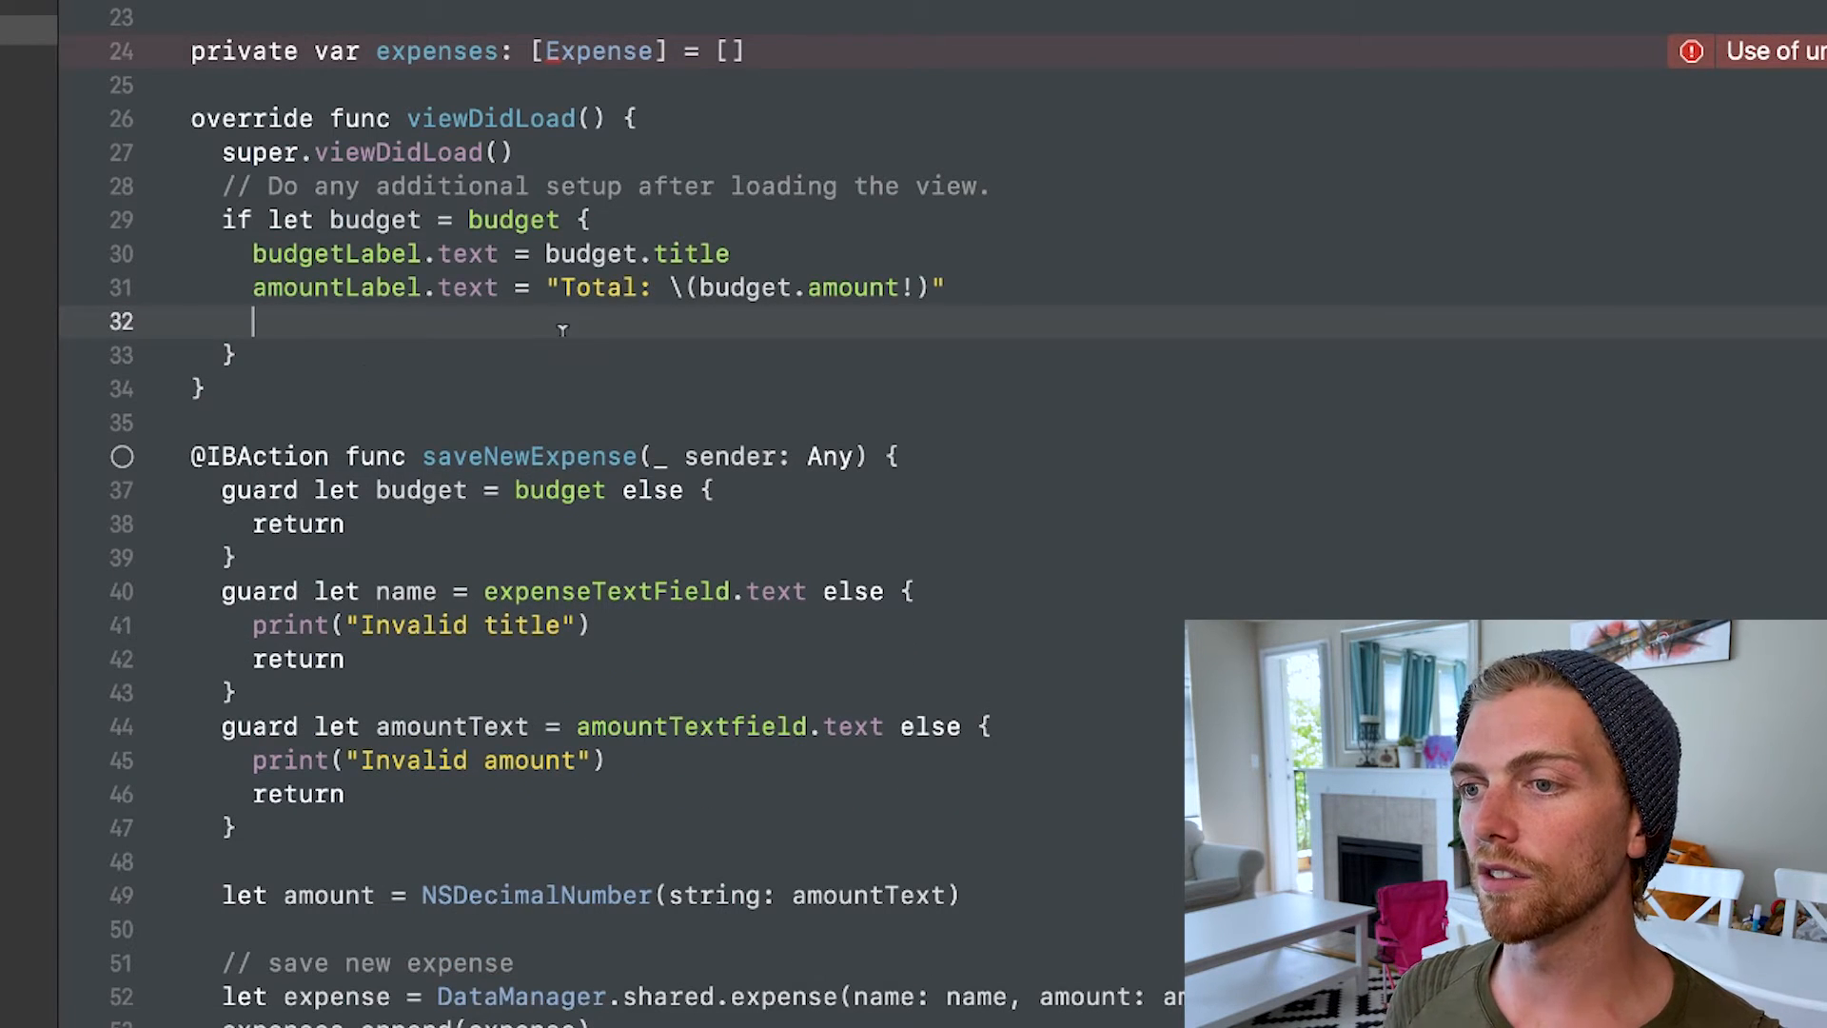
pyautogui.write('DataManager.')
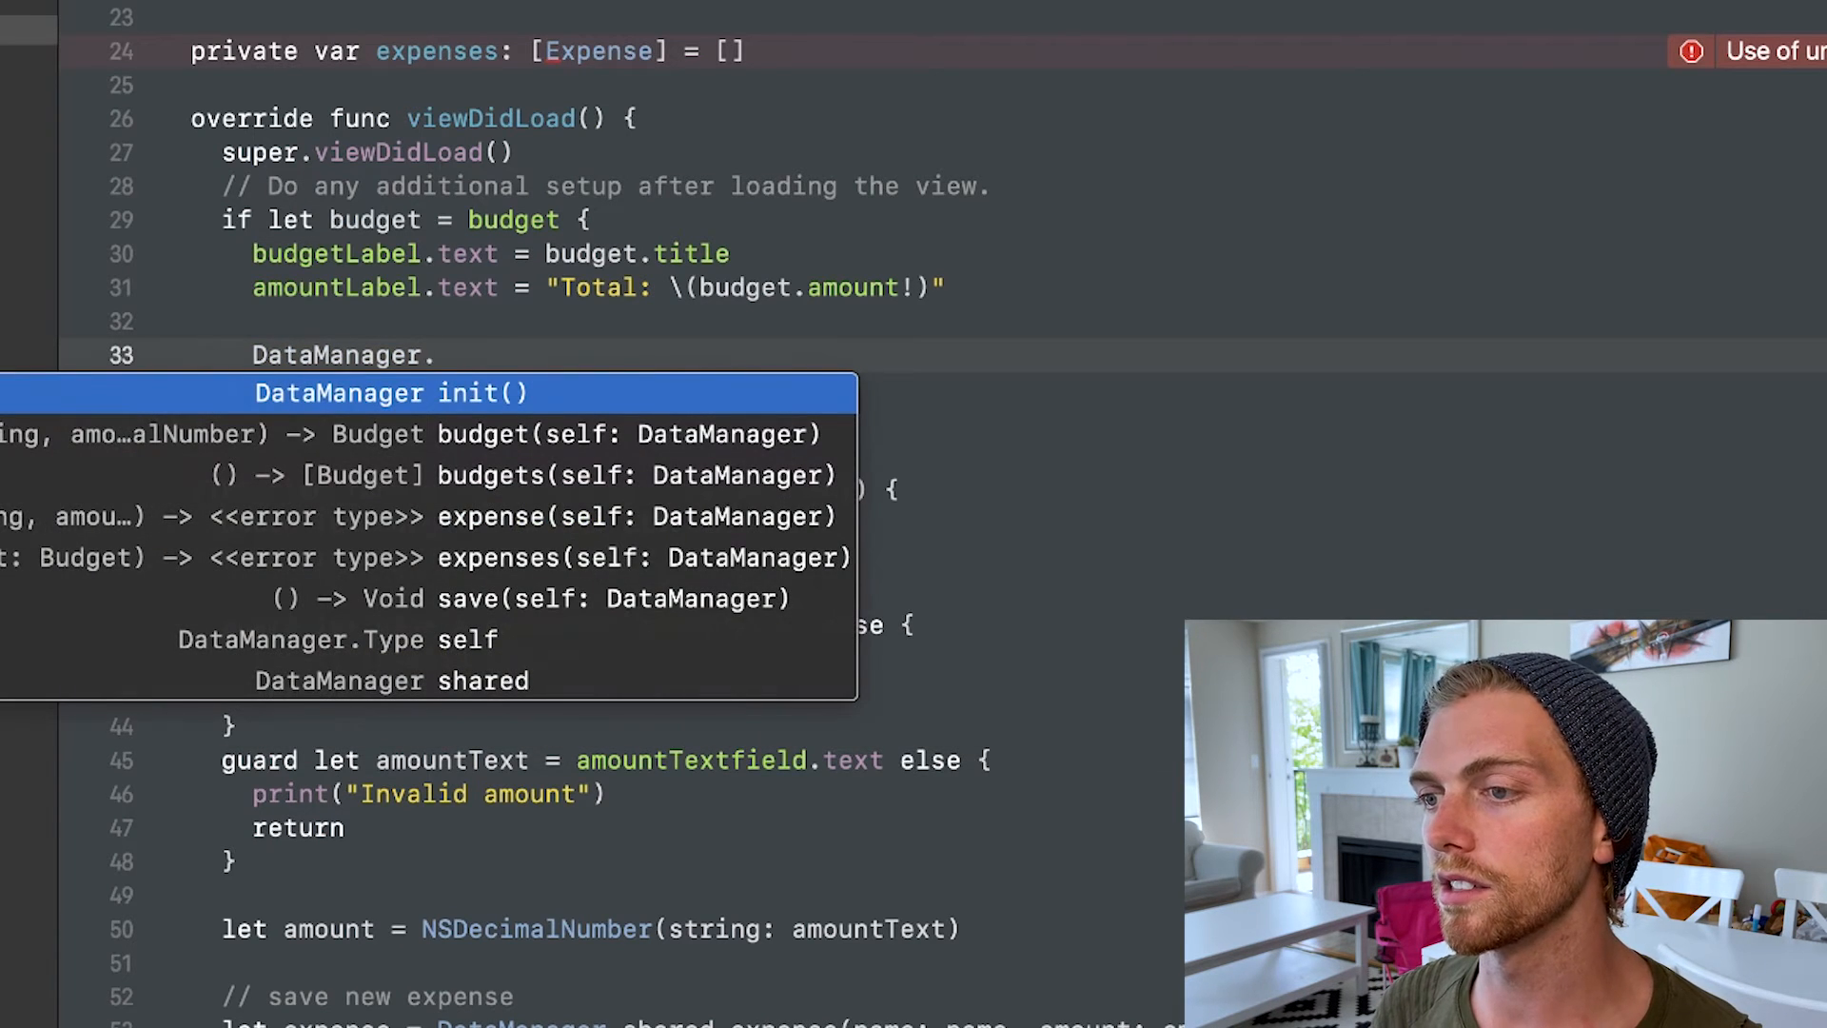
pyautogui.press('Down')
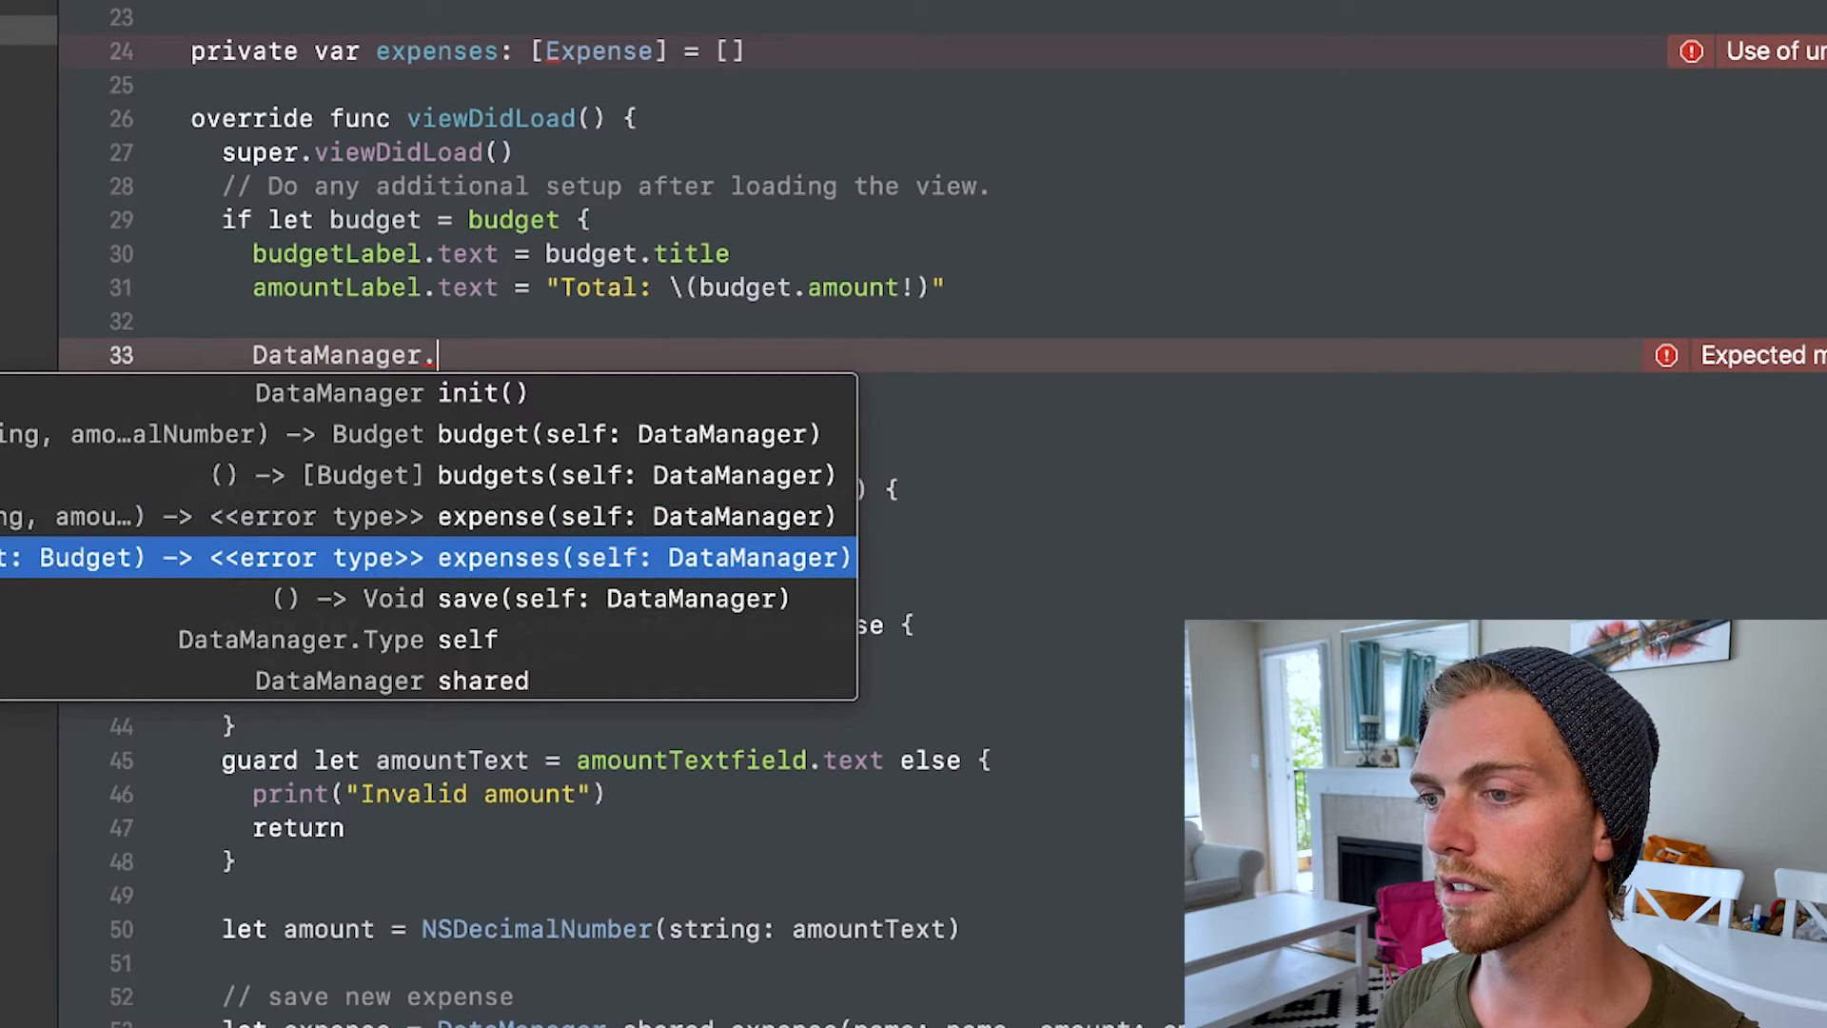
pyautogui.write('shared.expenses(budget: b')
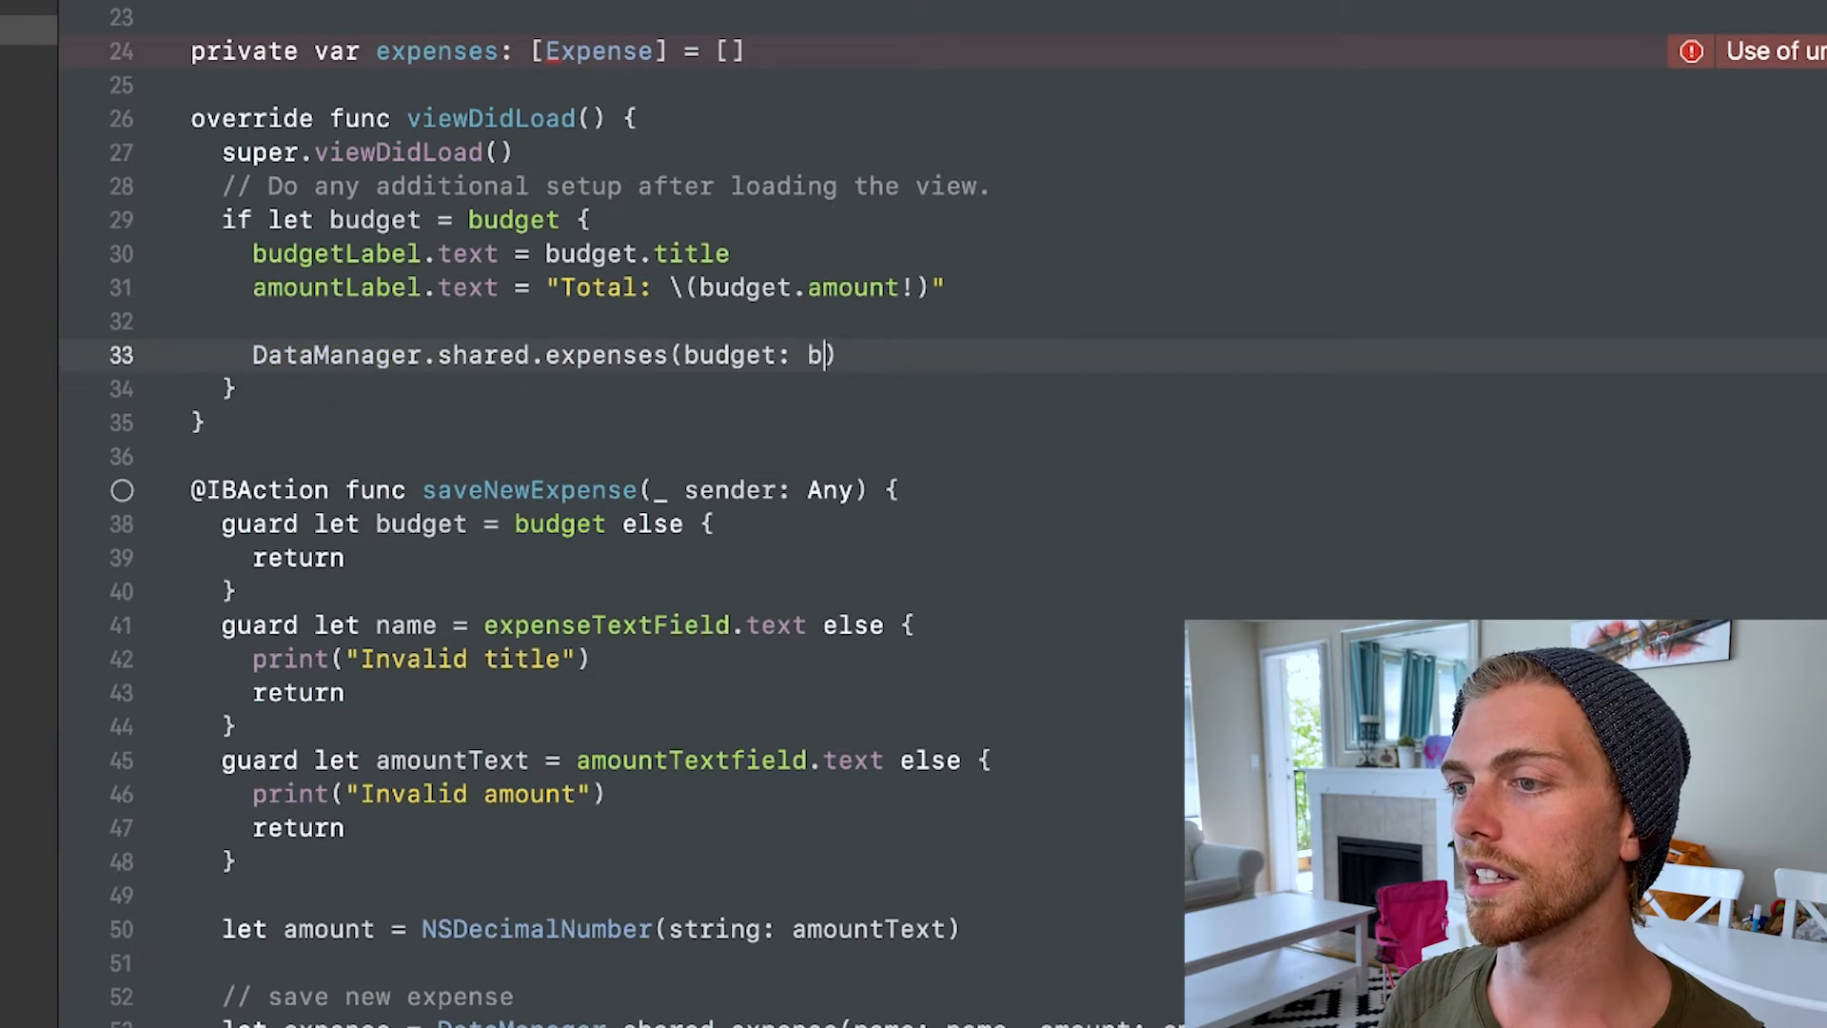
pyautogui.write('udget')
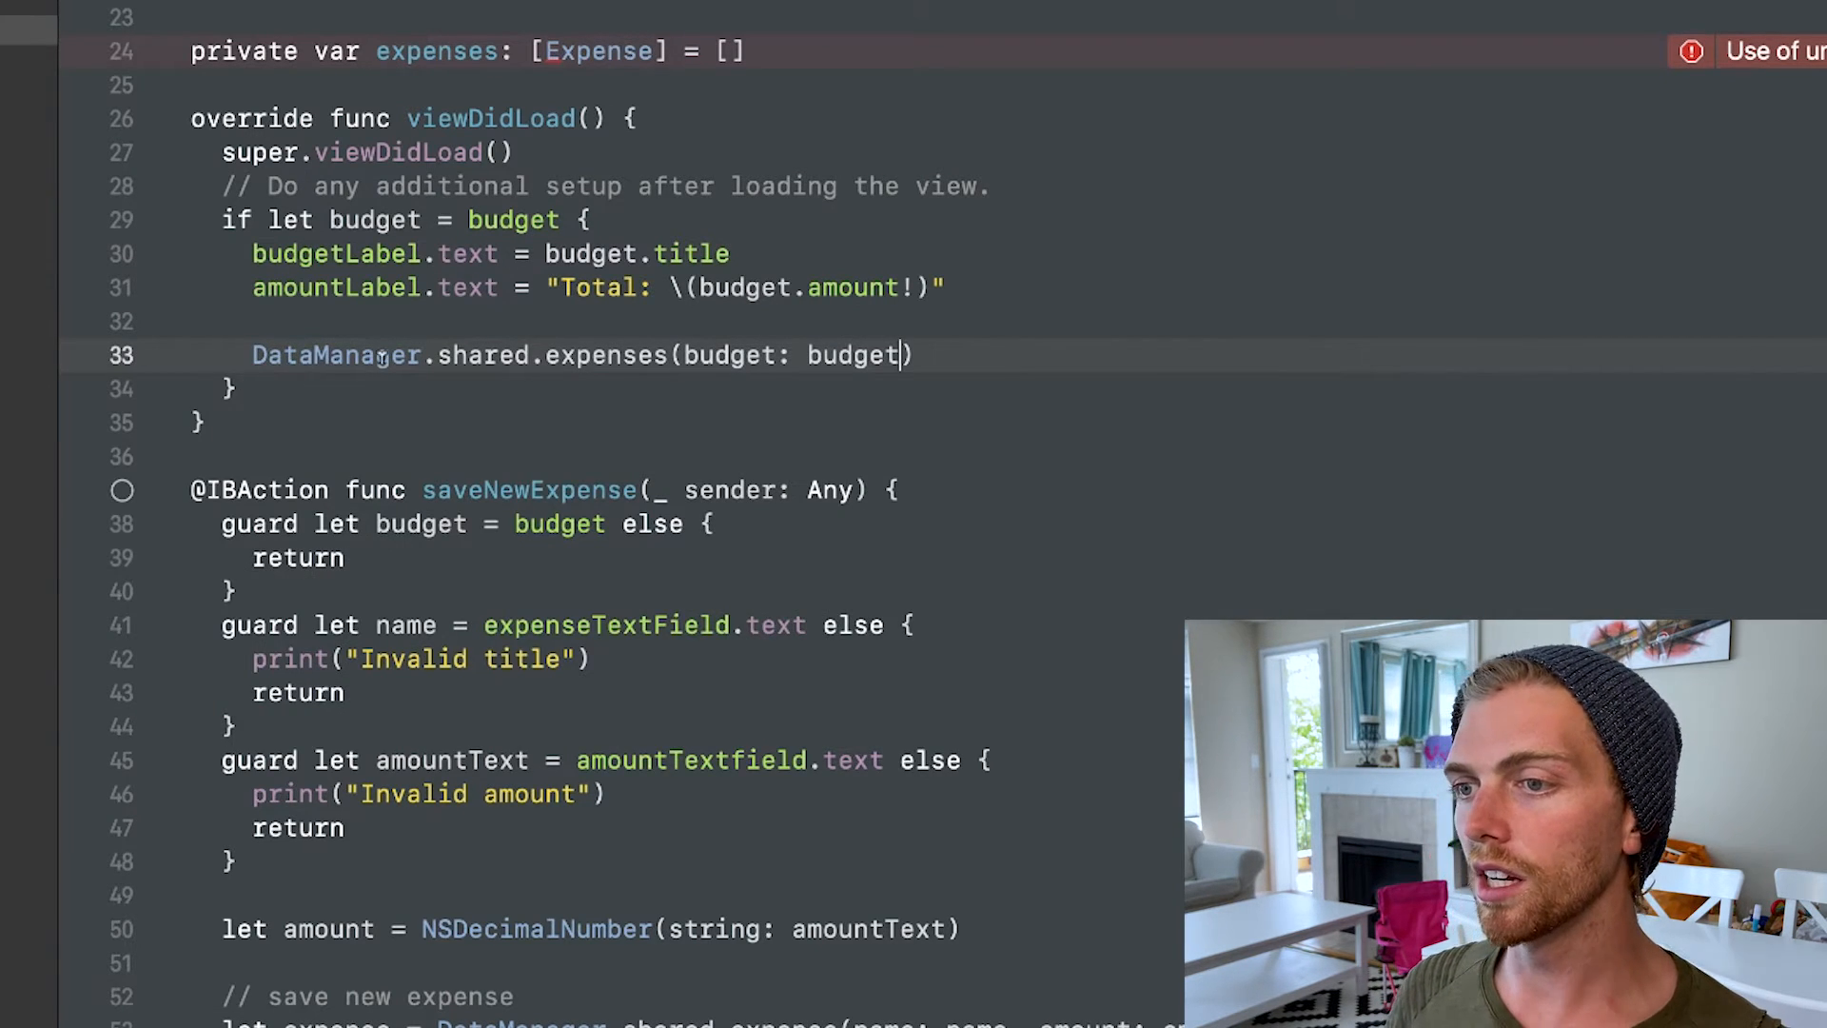
pyautogui.write('expenses =')
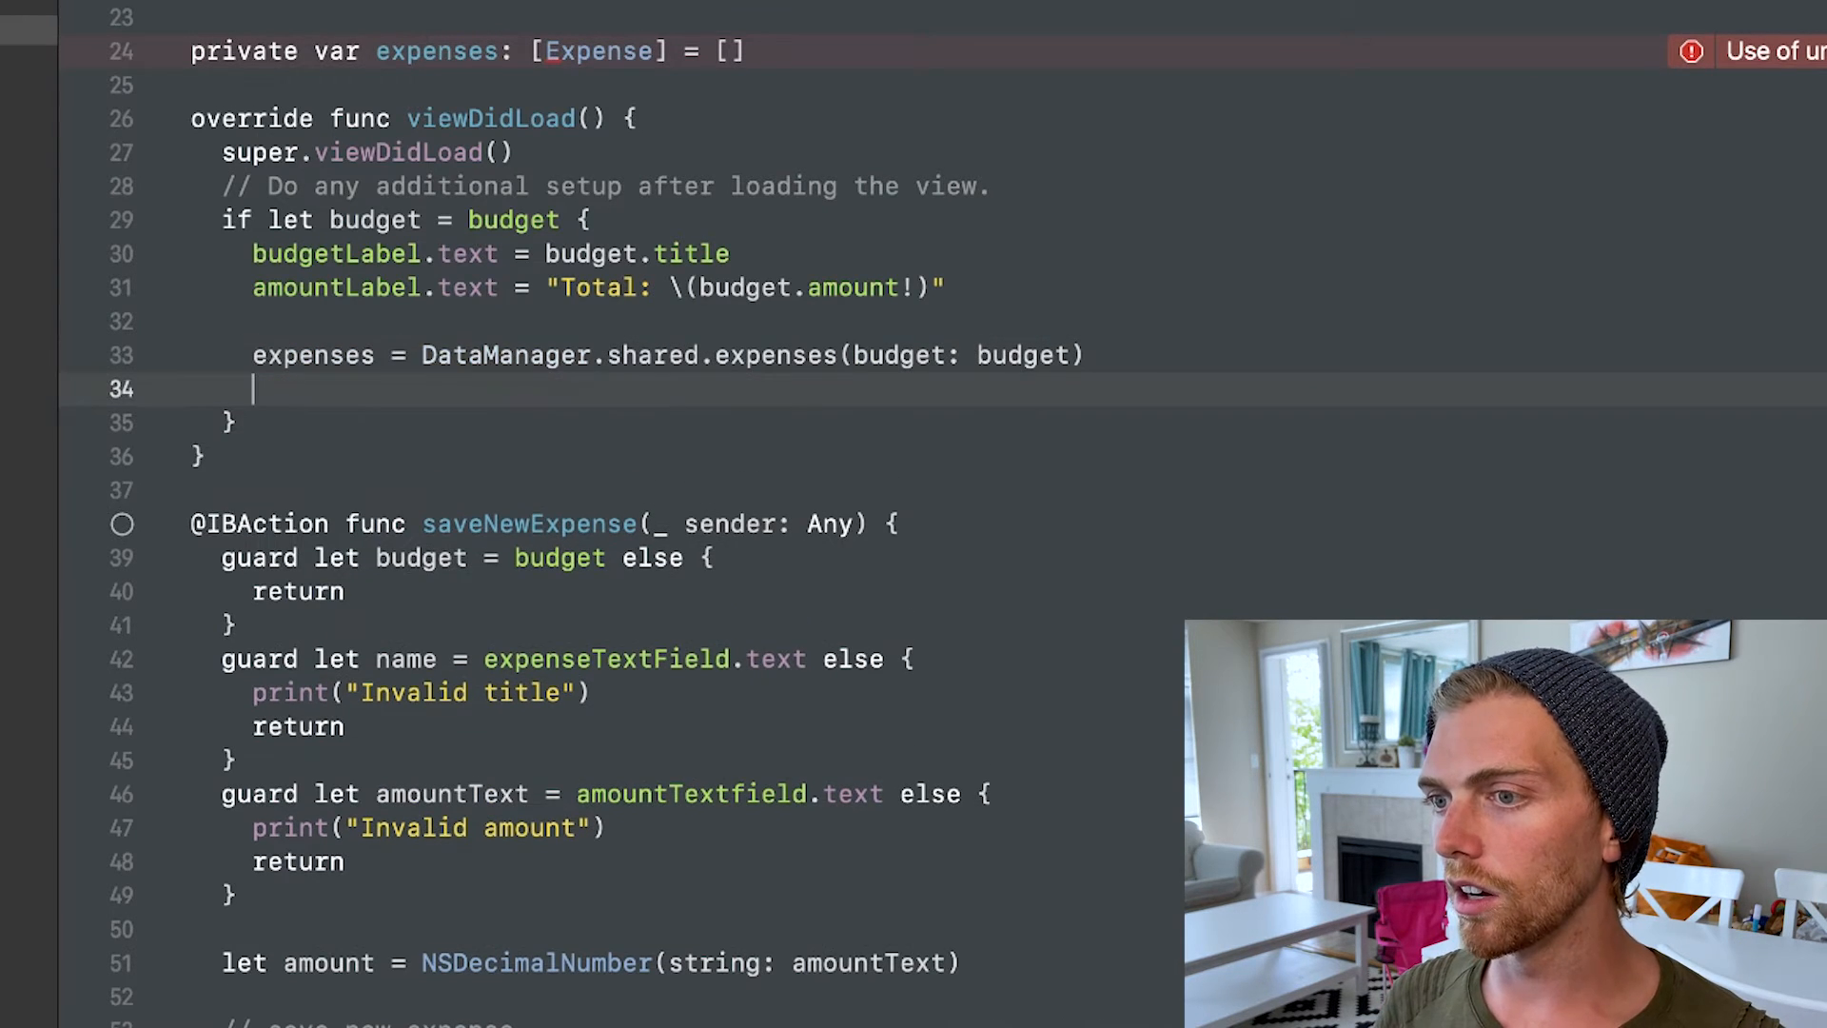
pyautogui.write('tableView.reloadData(')
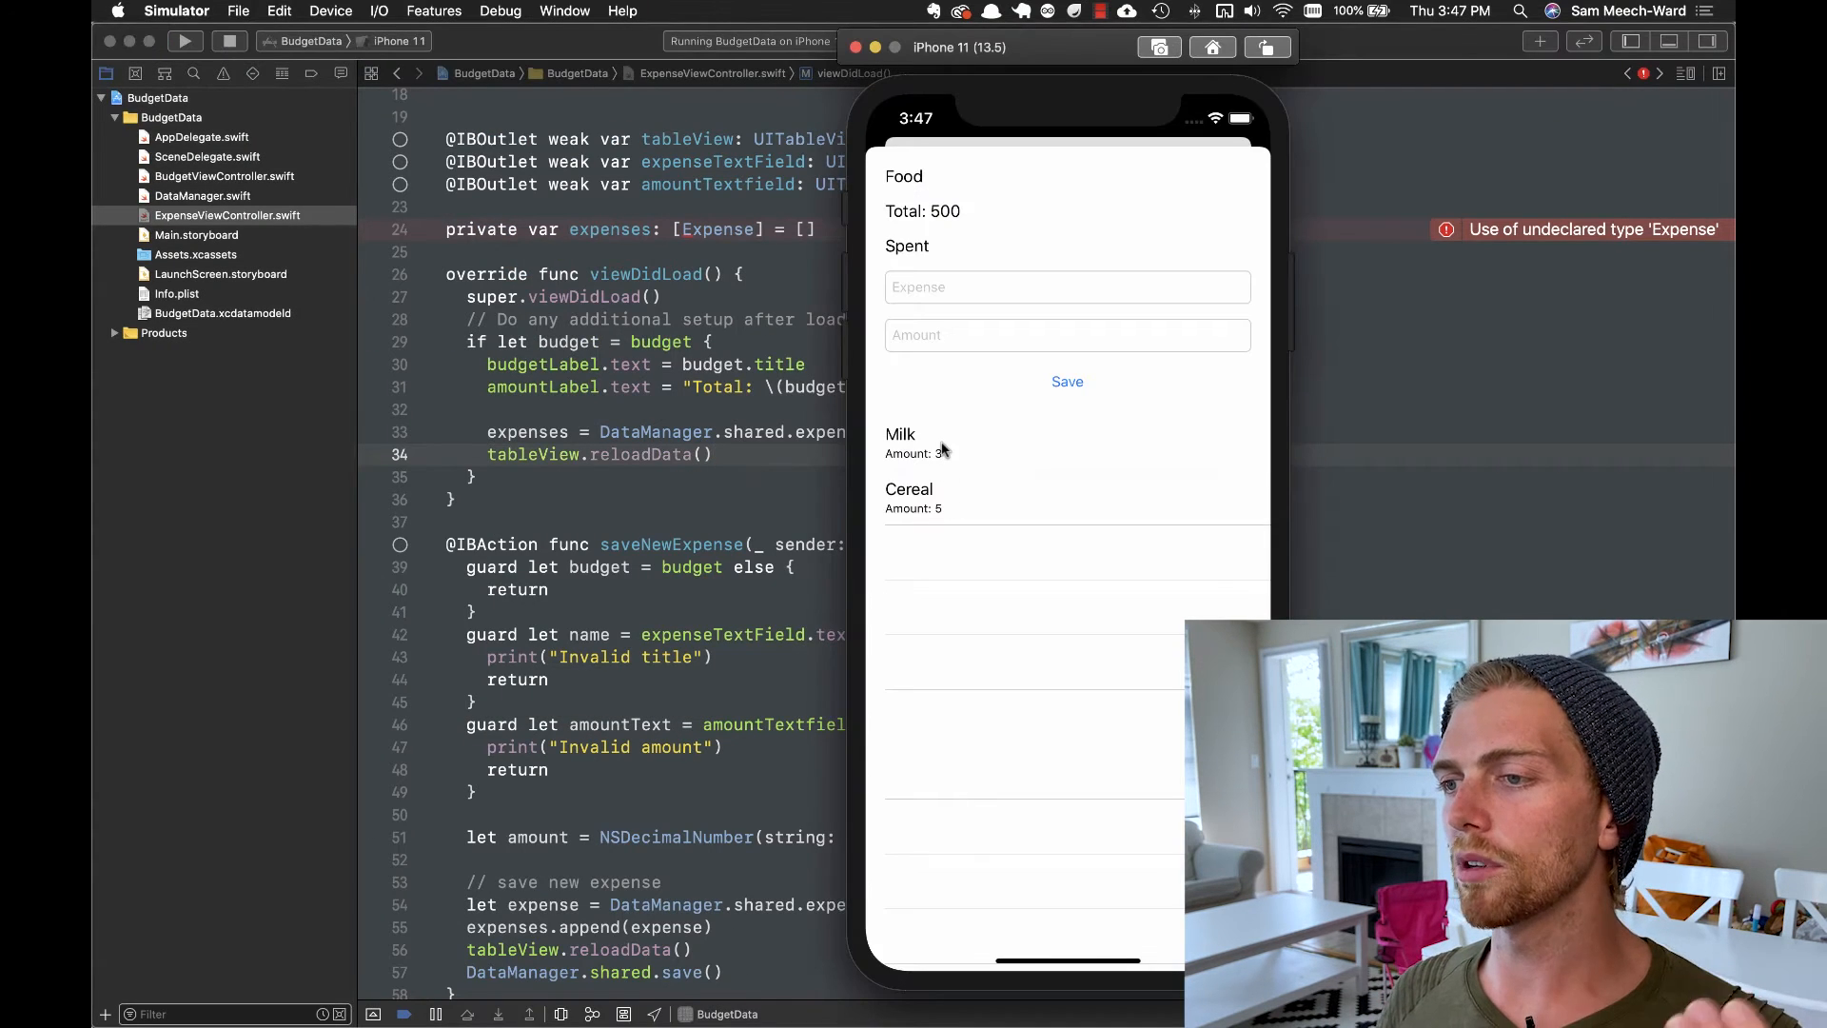
pyautogui.moveTo(948, 493)
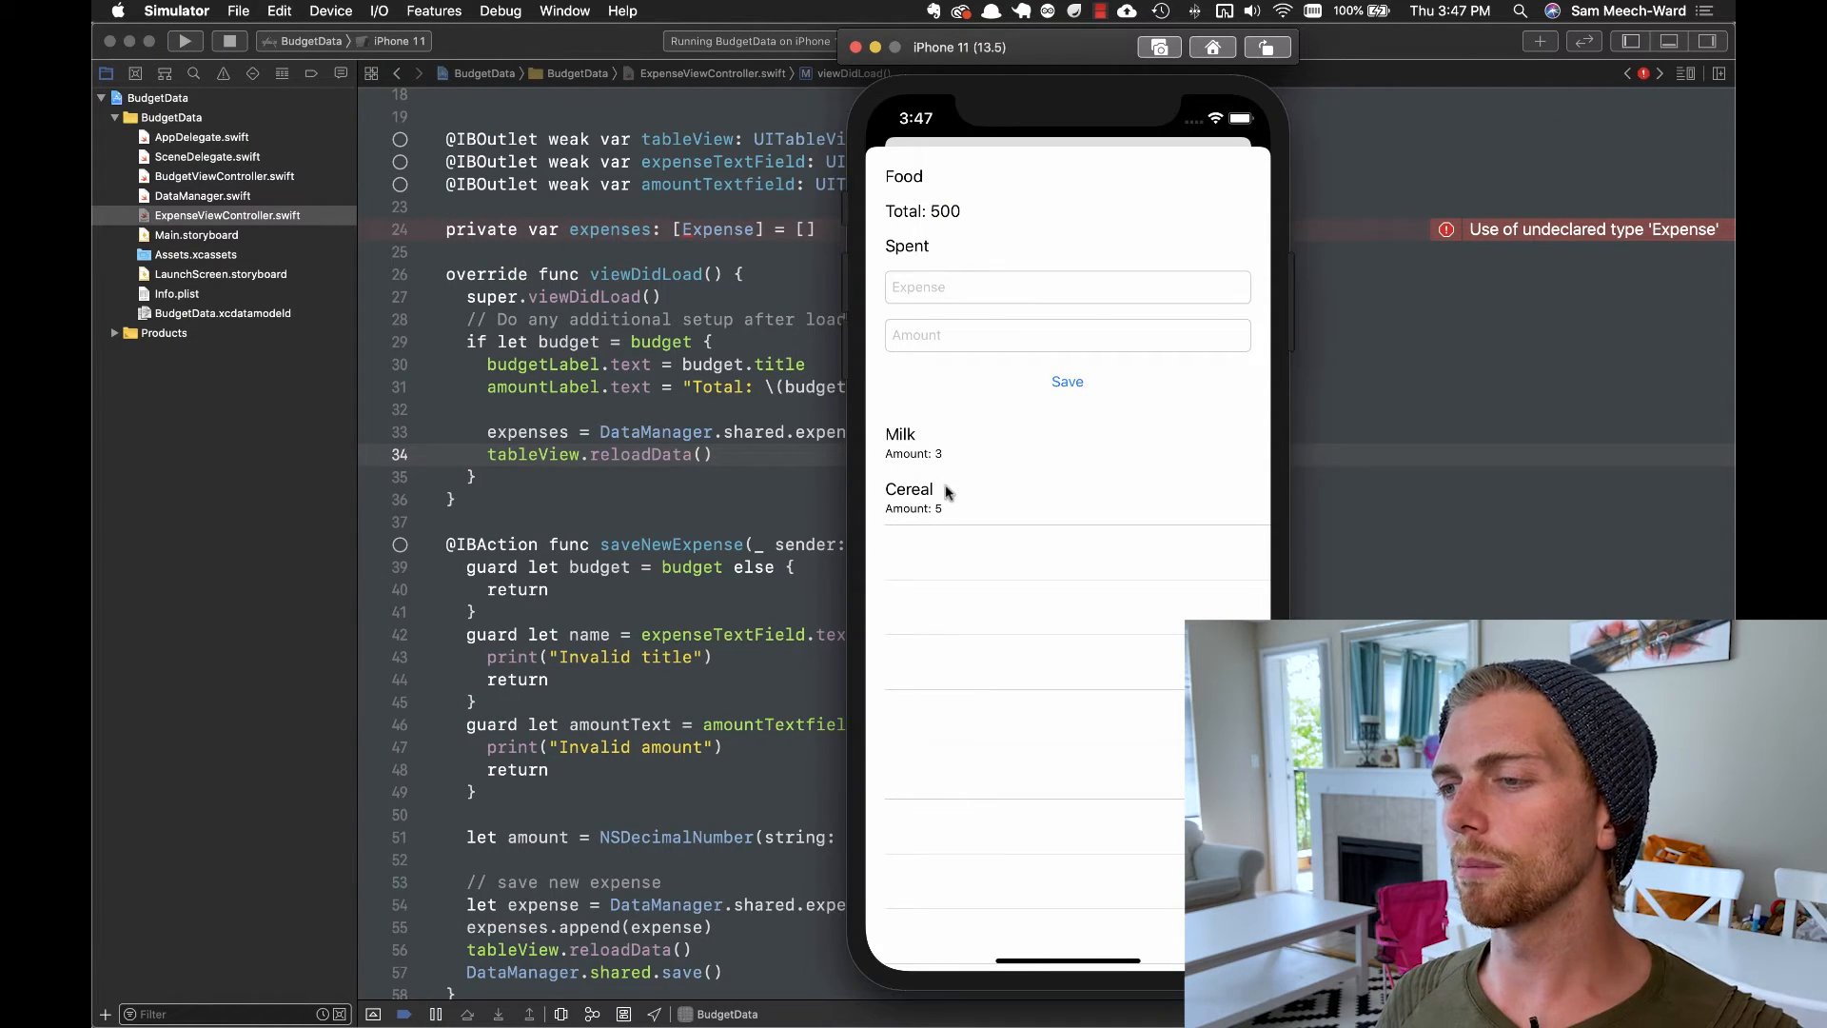
pyautogui.moveTo(933, 352)
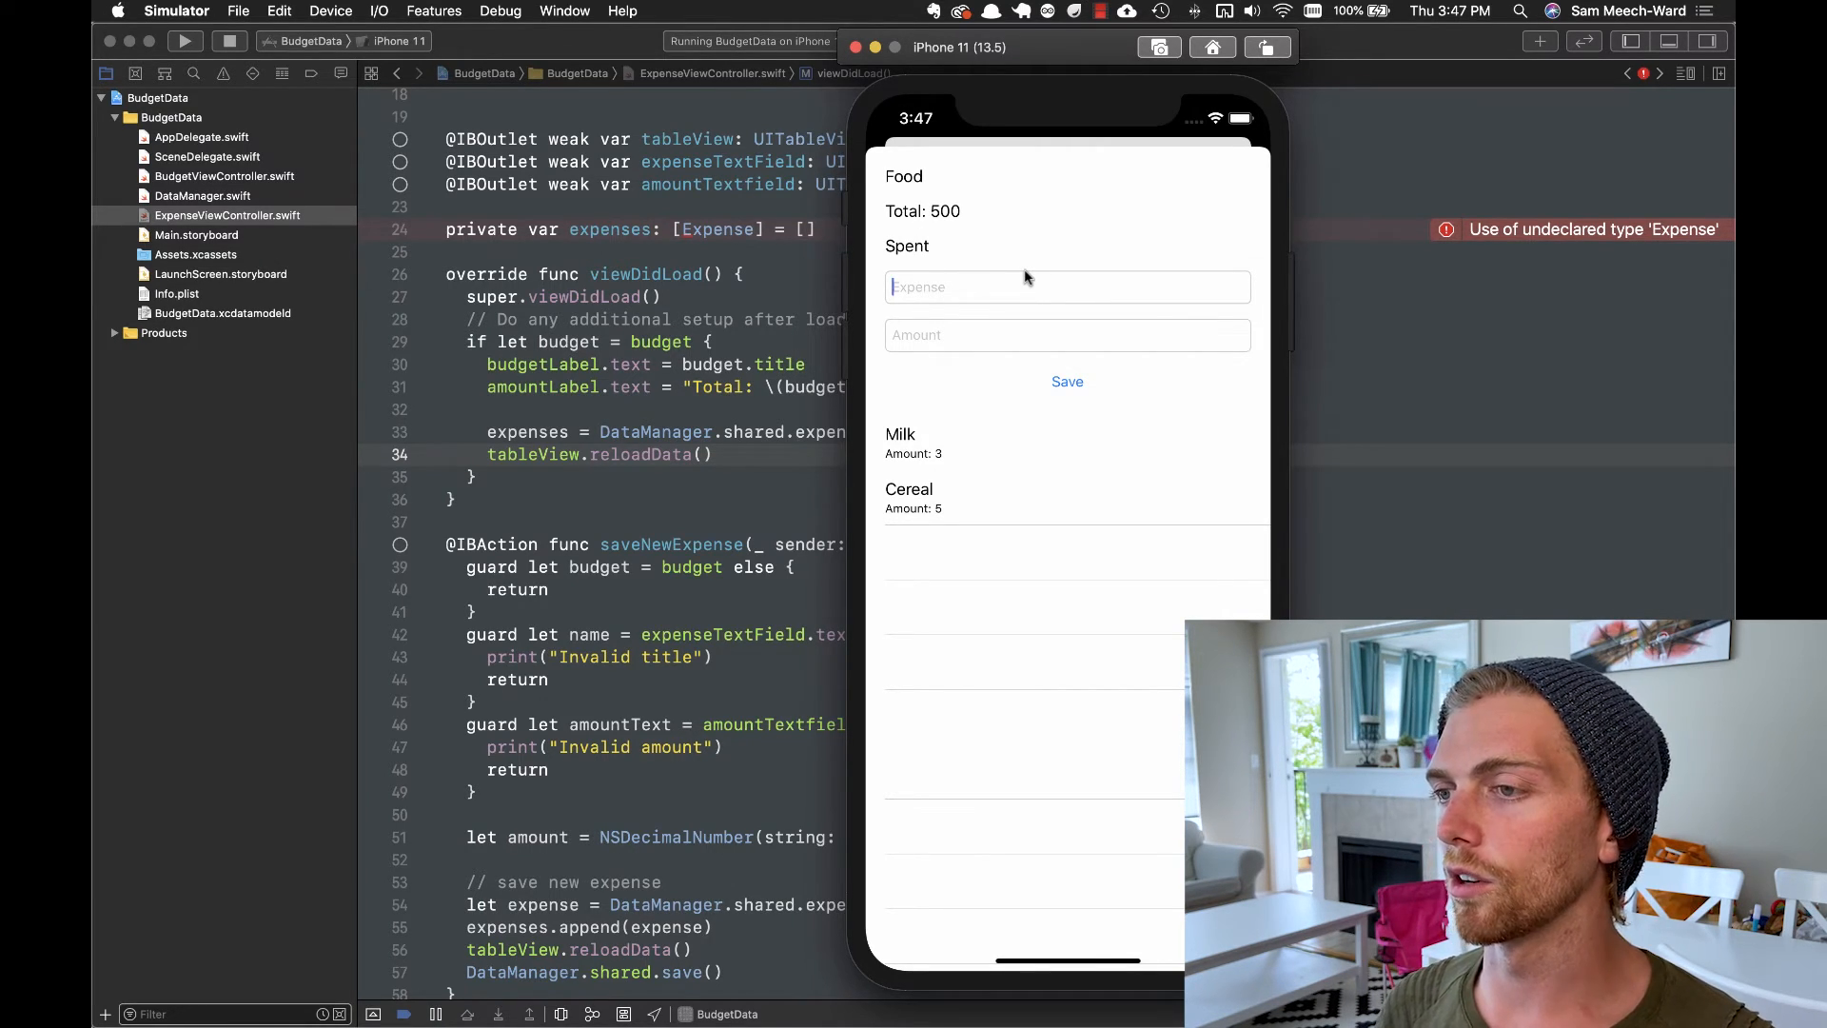
# Add an Orange Juice expense with amount 4 to the Food budget
pyautogui.write('Orange Juice')
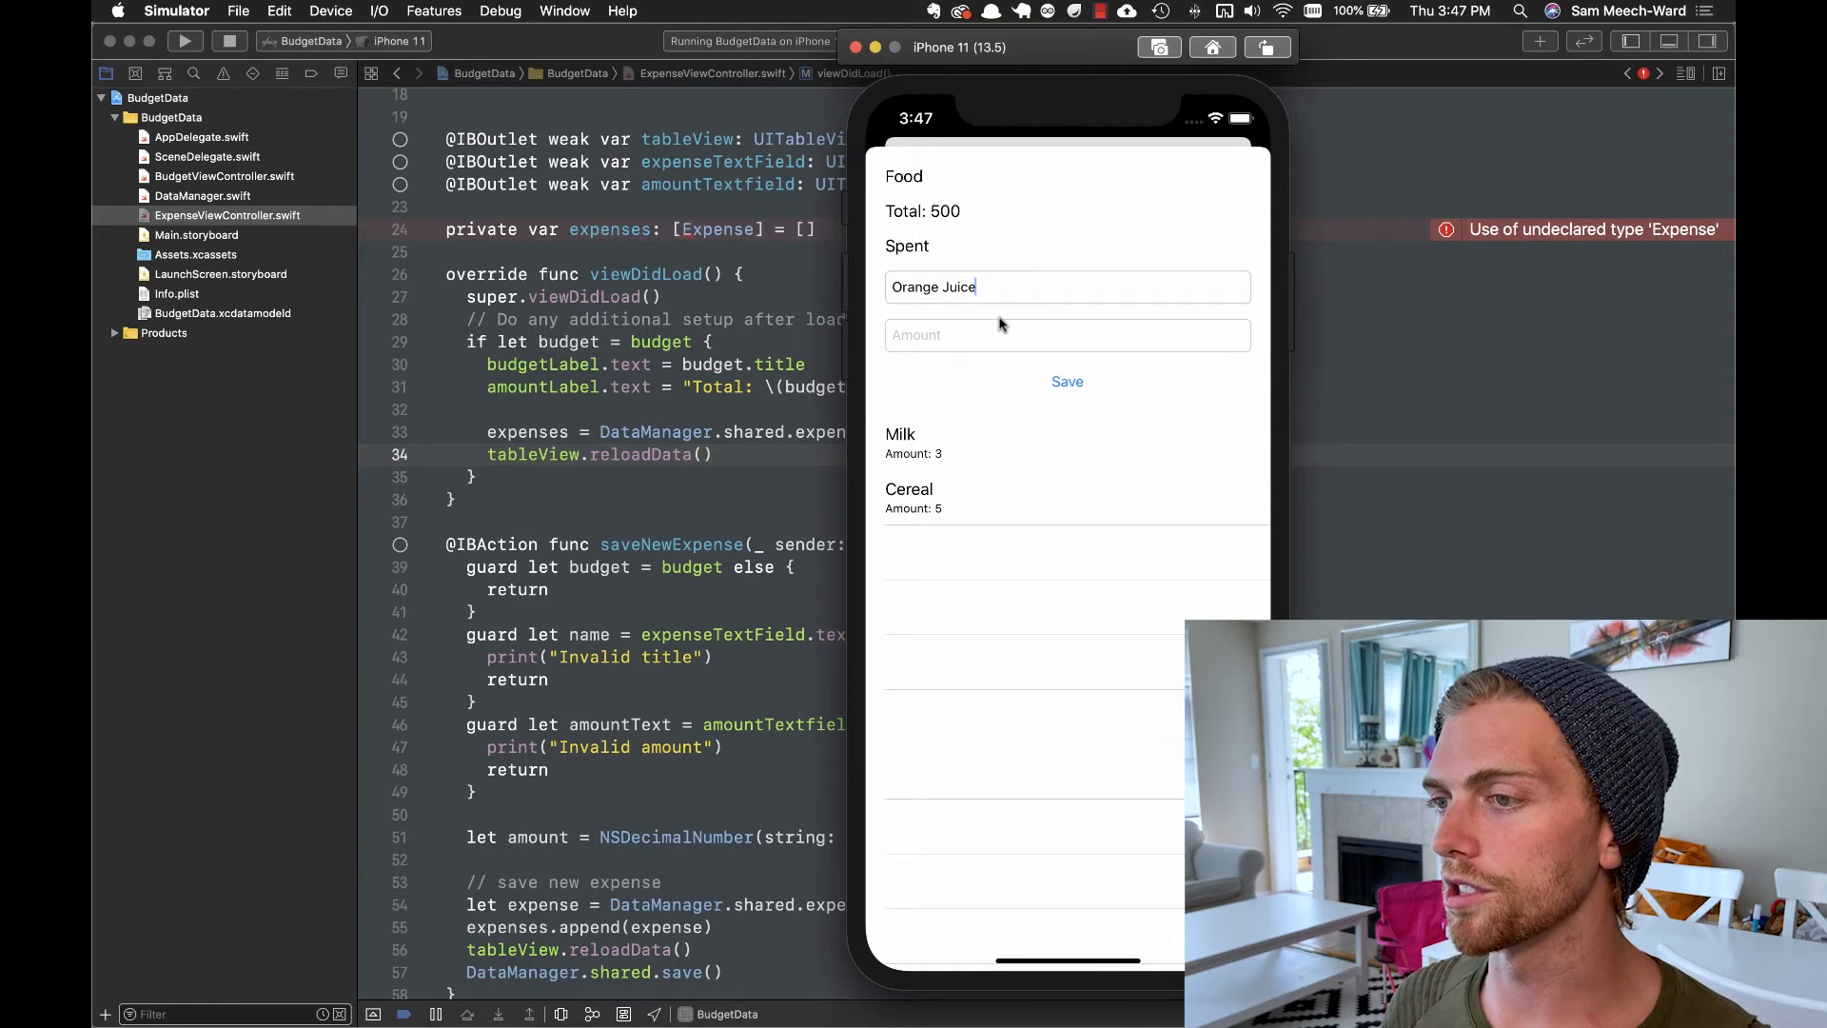
pyautogui.click(1066, 381)
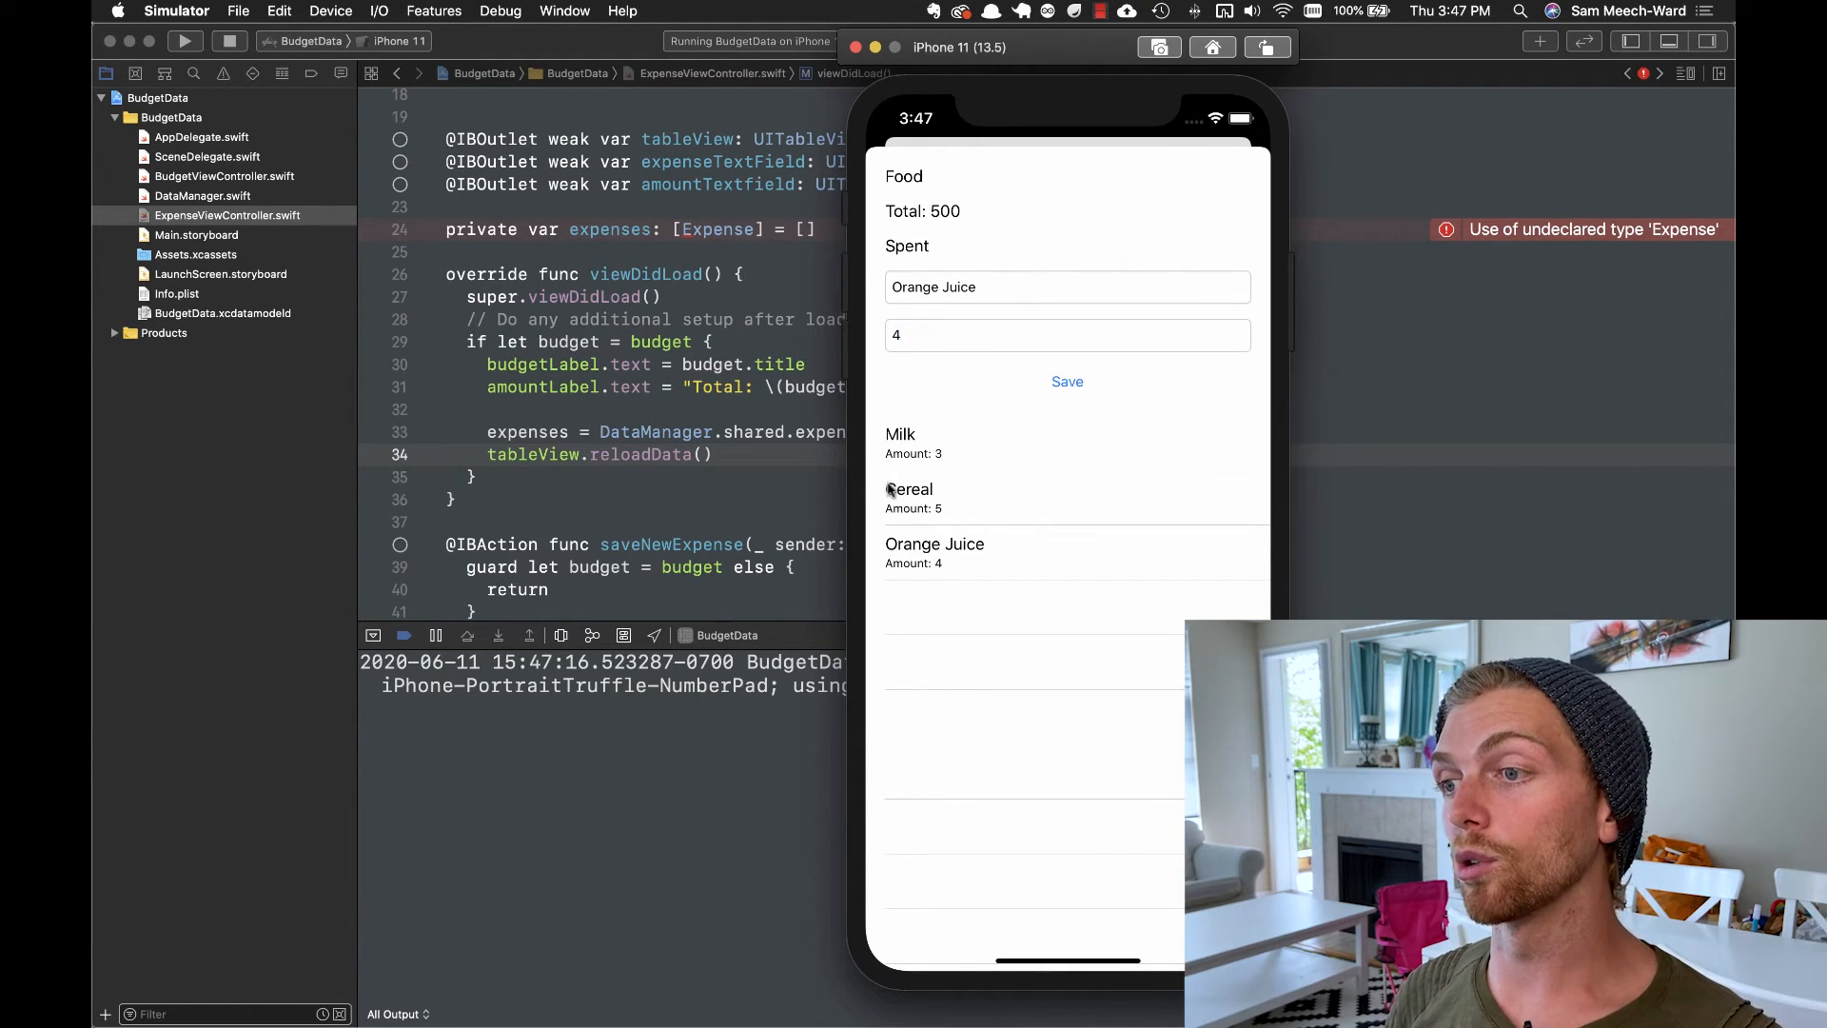
pyautogui.moveTo(653, 507)
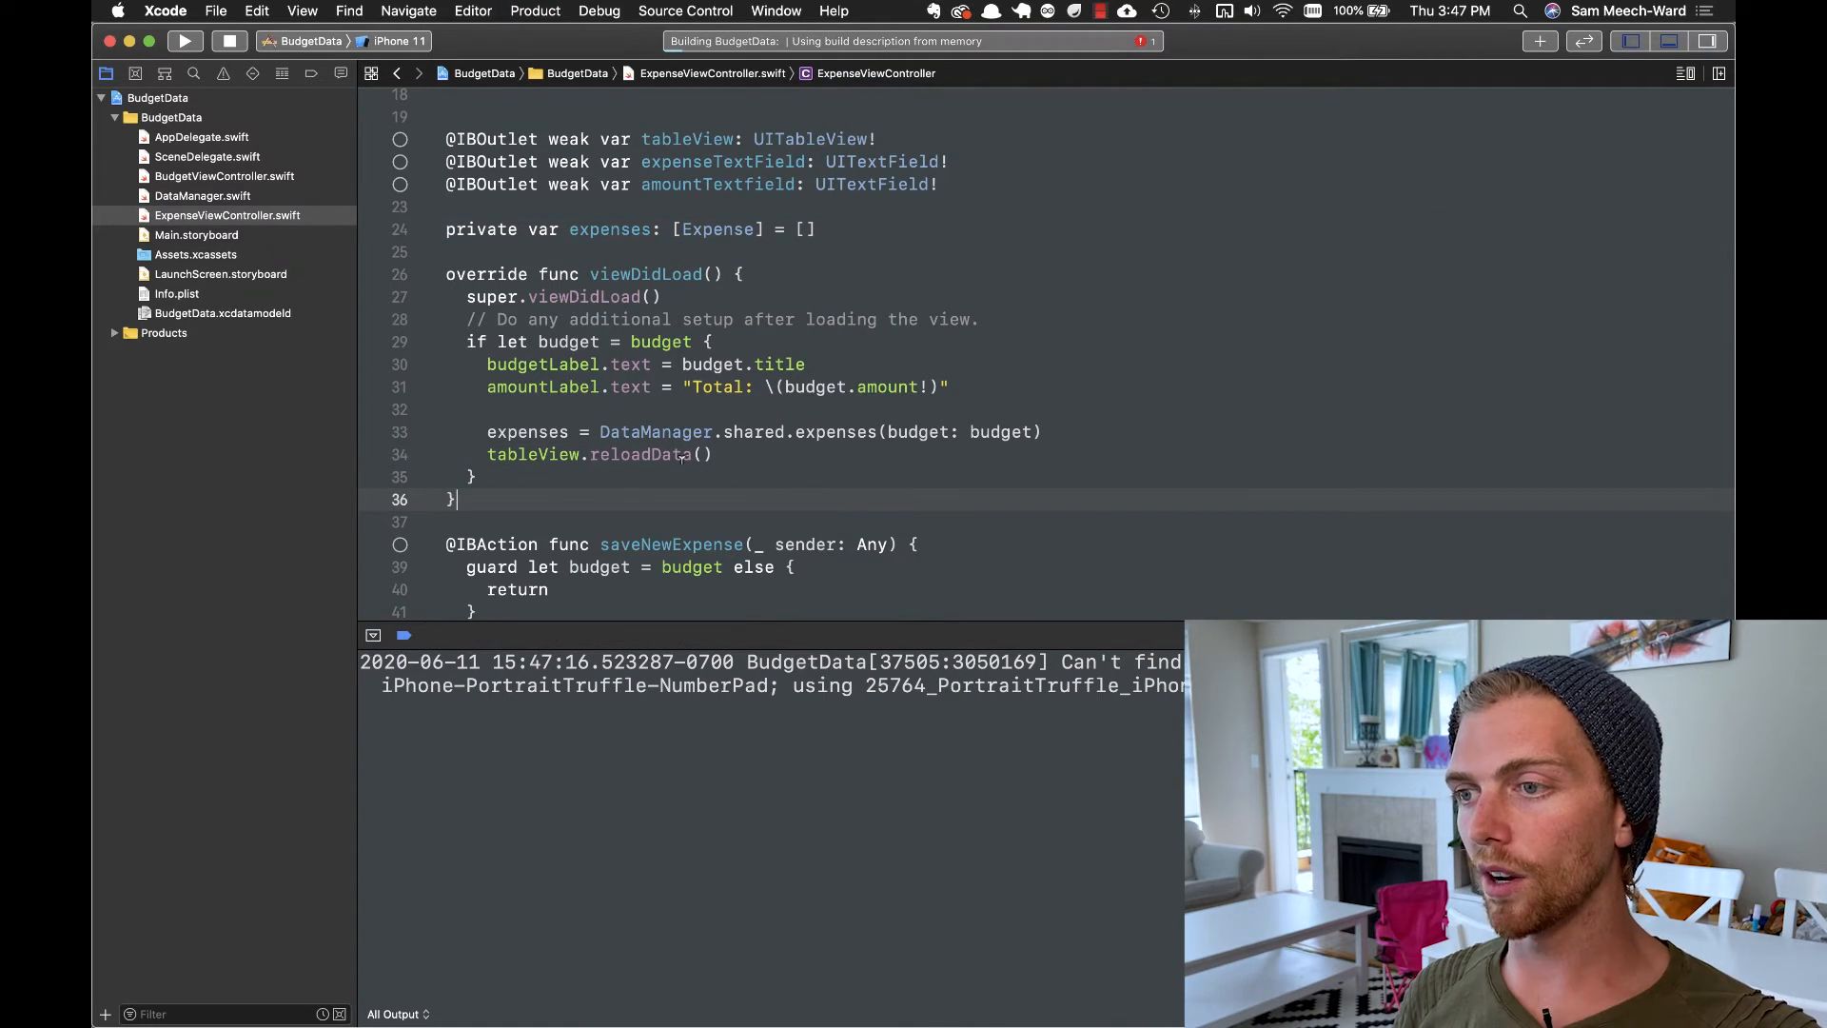
# Rerun BudgetData from Xcode's Run button on the iPhone 11 simulator
pyautogui.click(183, 40)
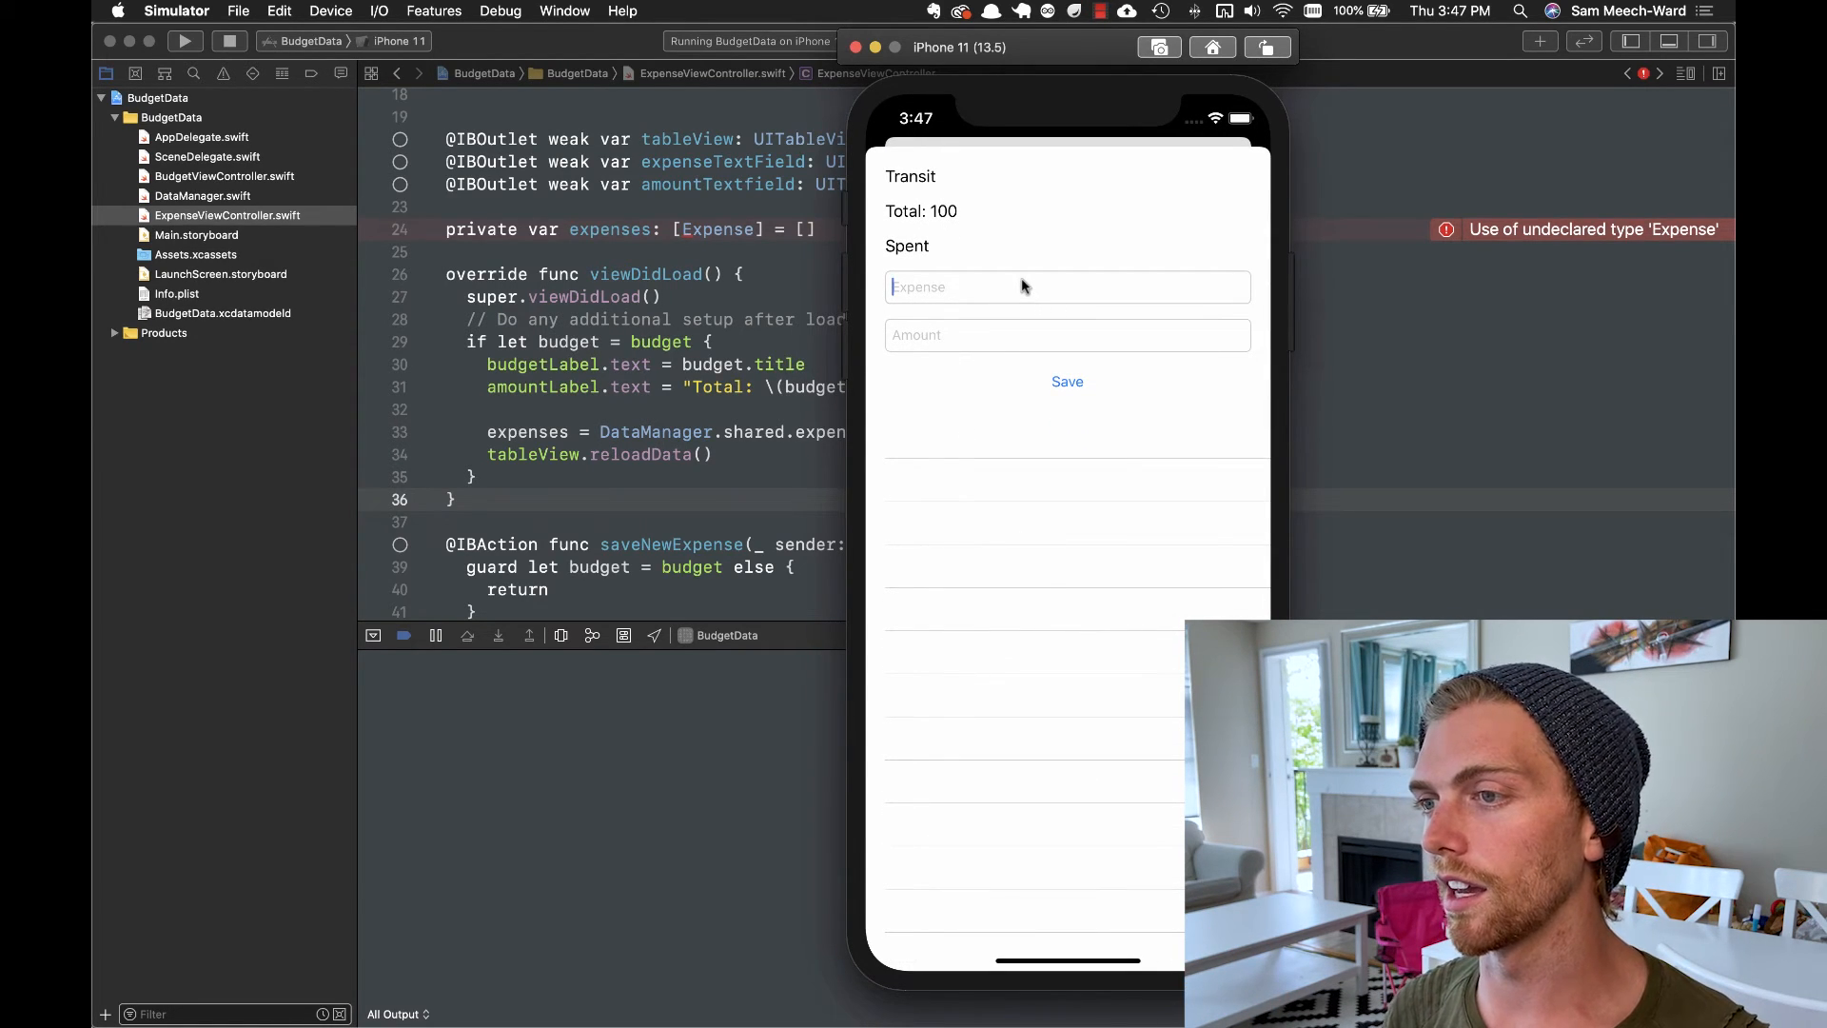
# Save an Uber expense of 30 to the Transit budget, then return to DataManager.swift
pyautogui.write('Uber')
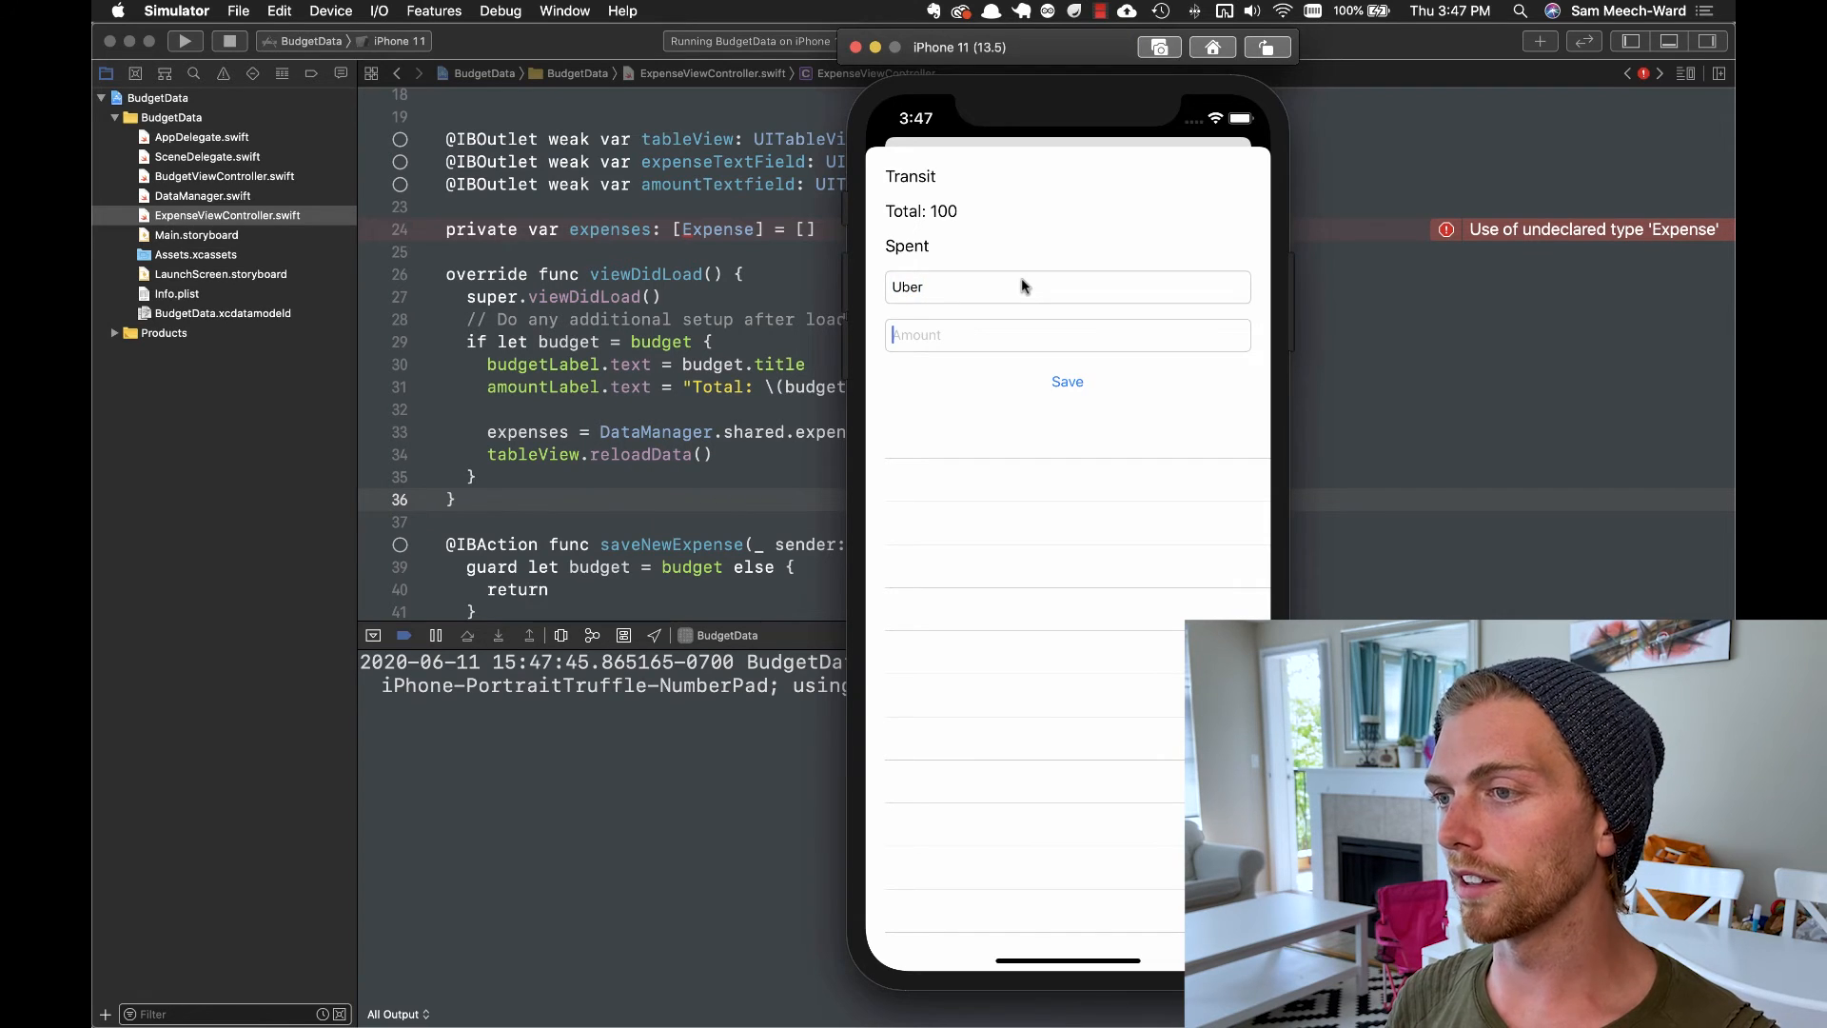
pyautogui.write('30')
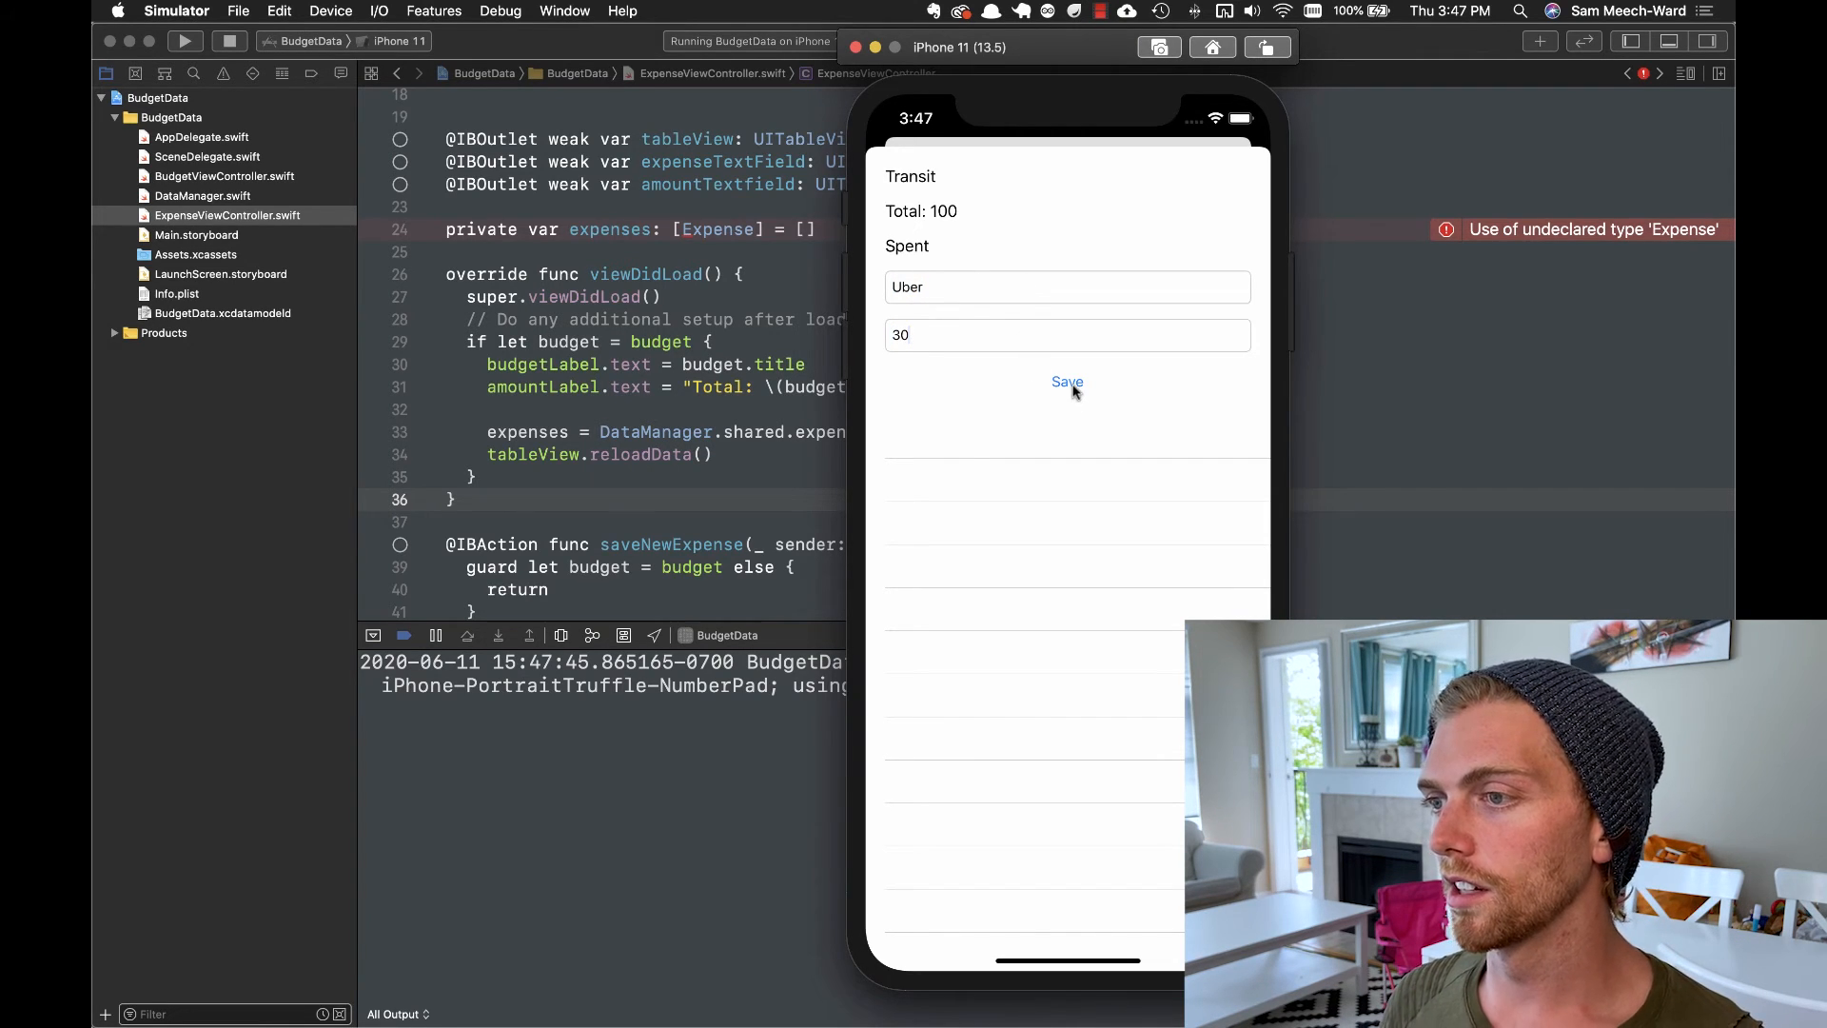
pyautogui.click(1068, 380)
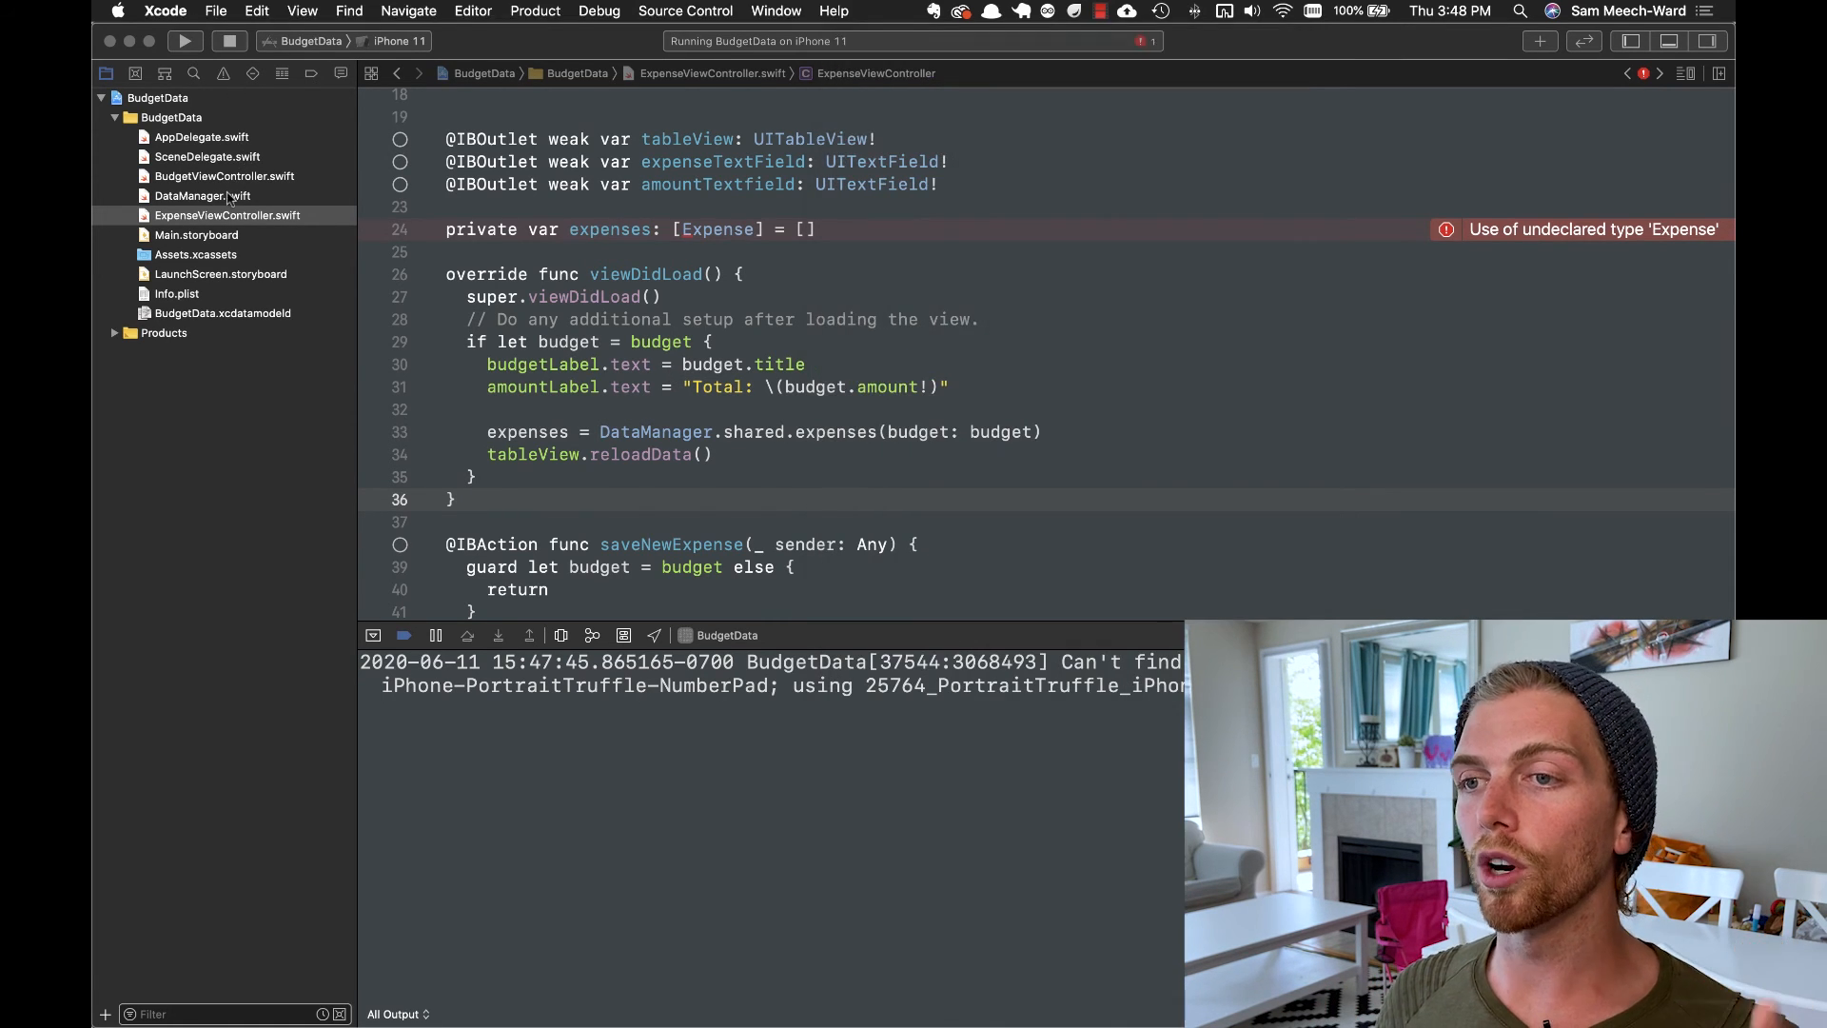
pyautogui.click(201, 194)
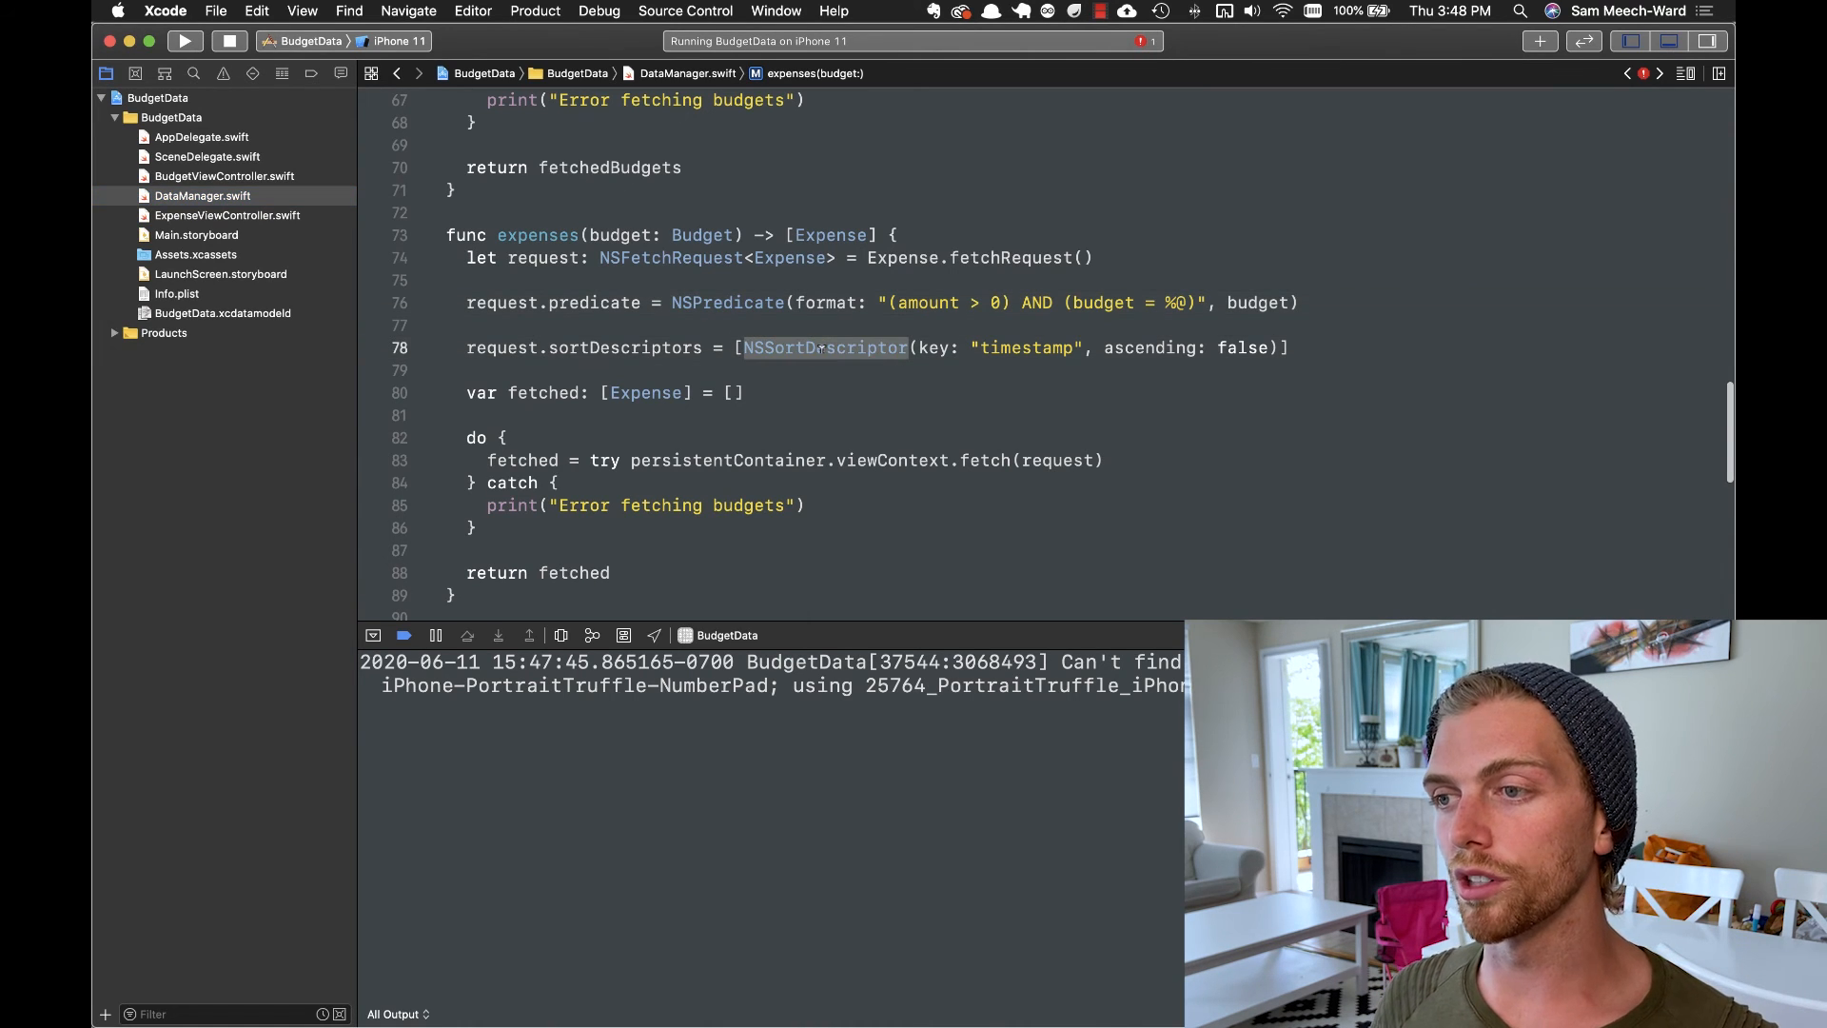